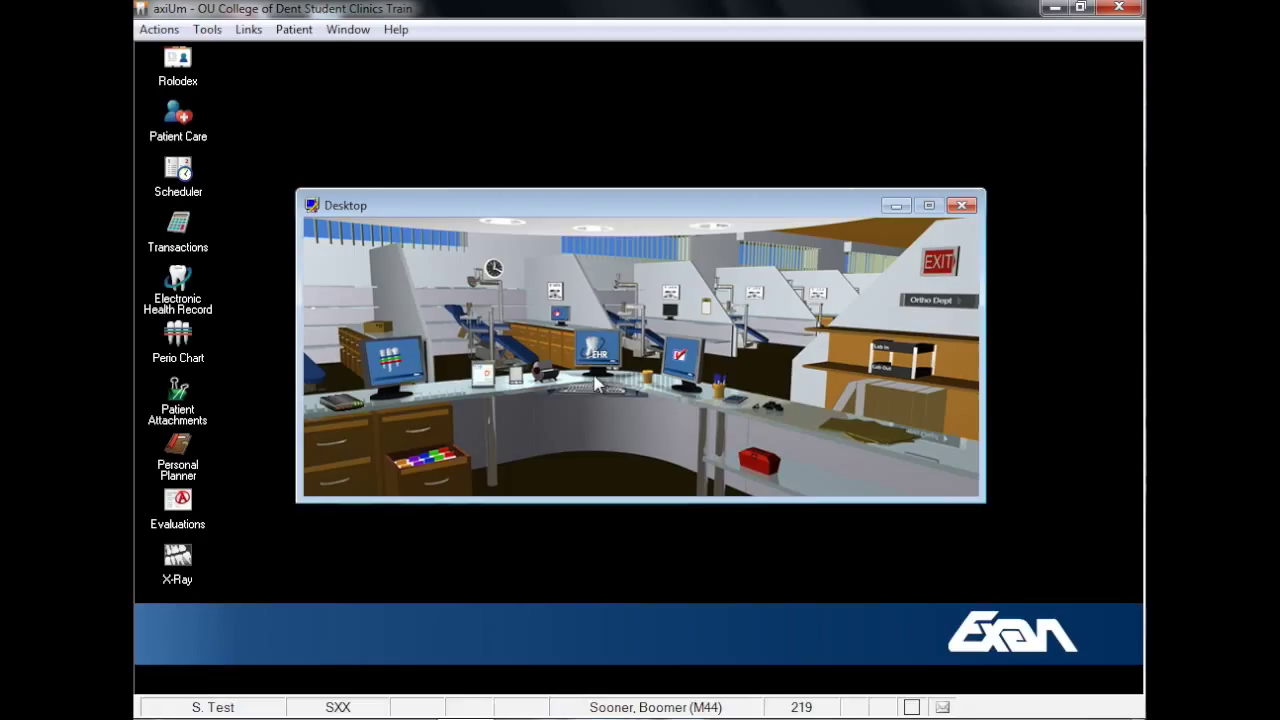
mouse_move(190, 63)
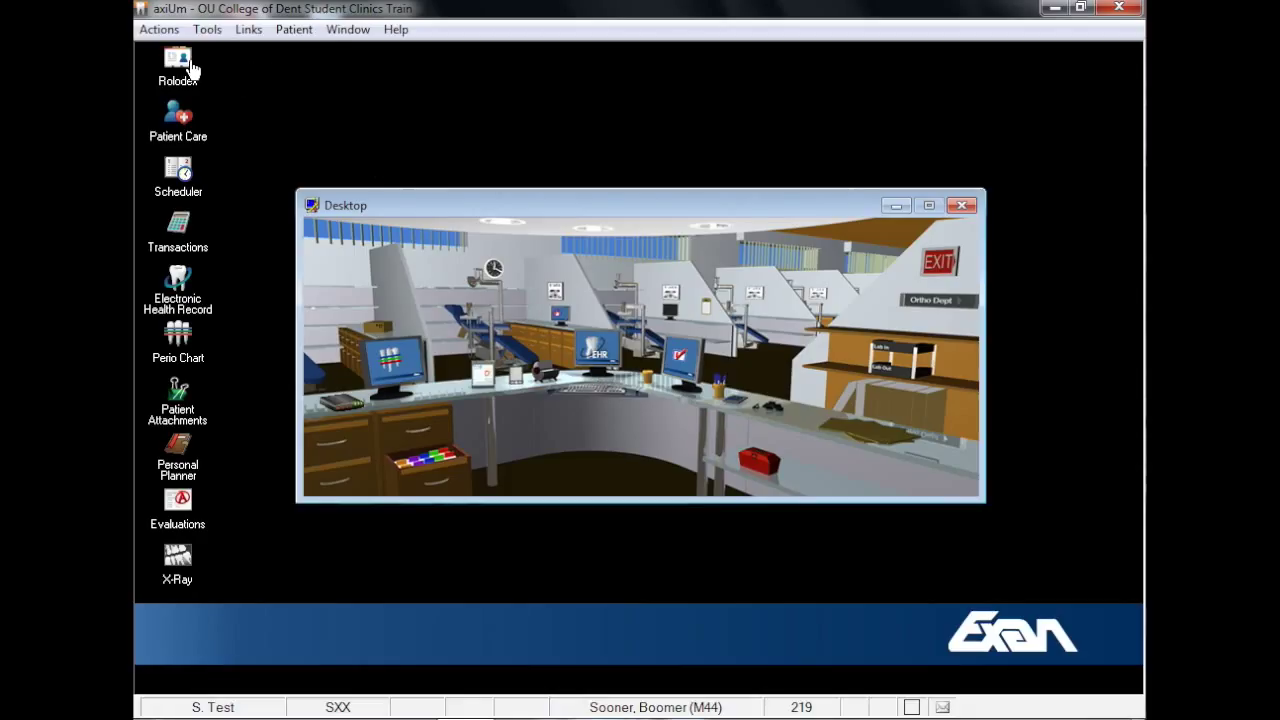
Step: Search the Rolodex for 'soon' and select patient Sooner, Boomer (M44)
left_click(177, 62)
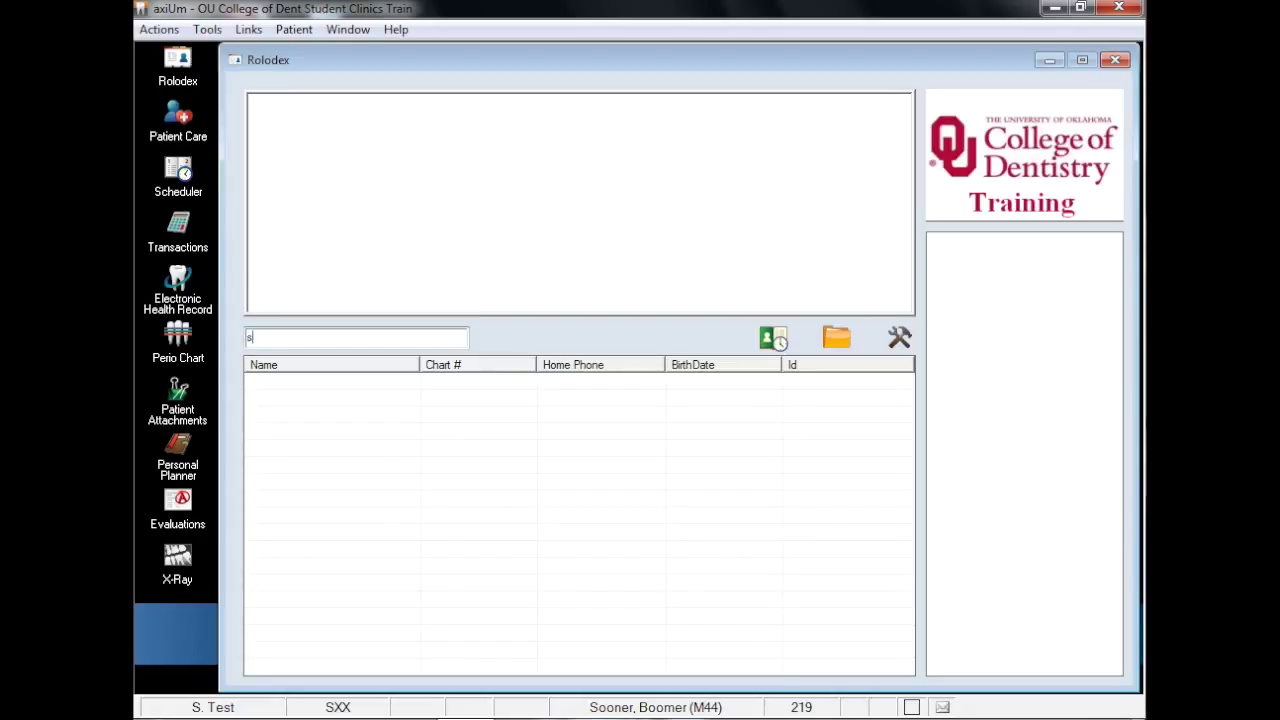
type("oon")
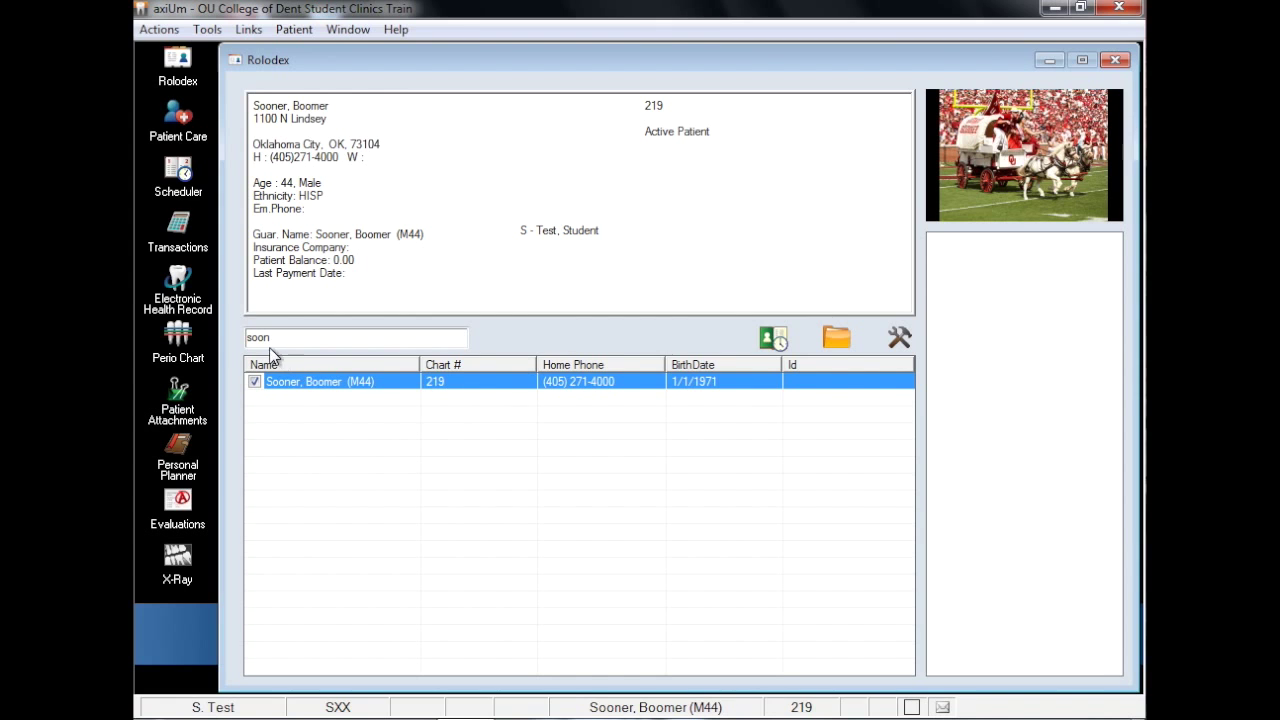
left_click(177, 290)
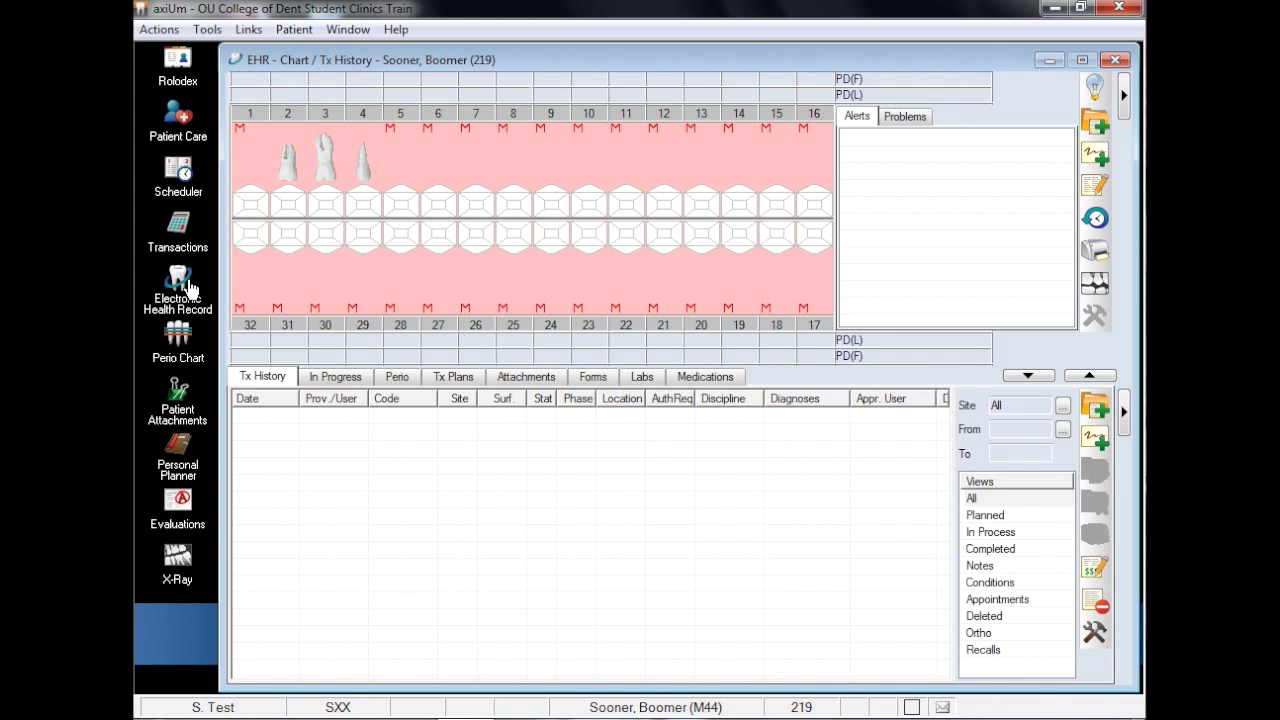
mouse_move(295, 320)
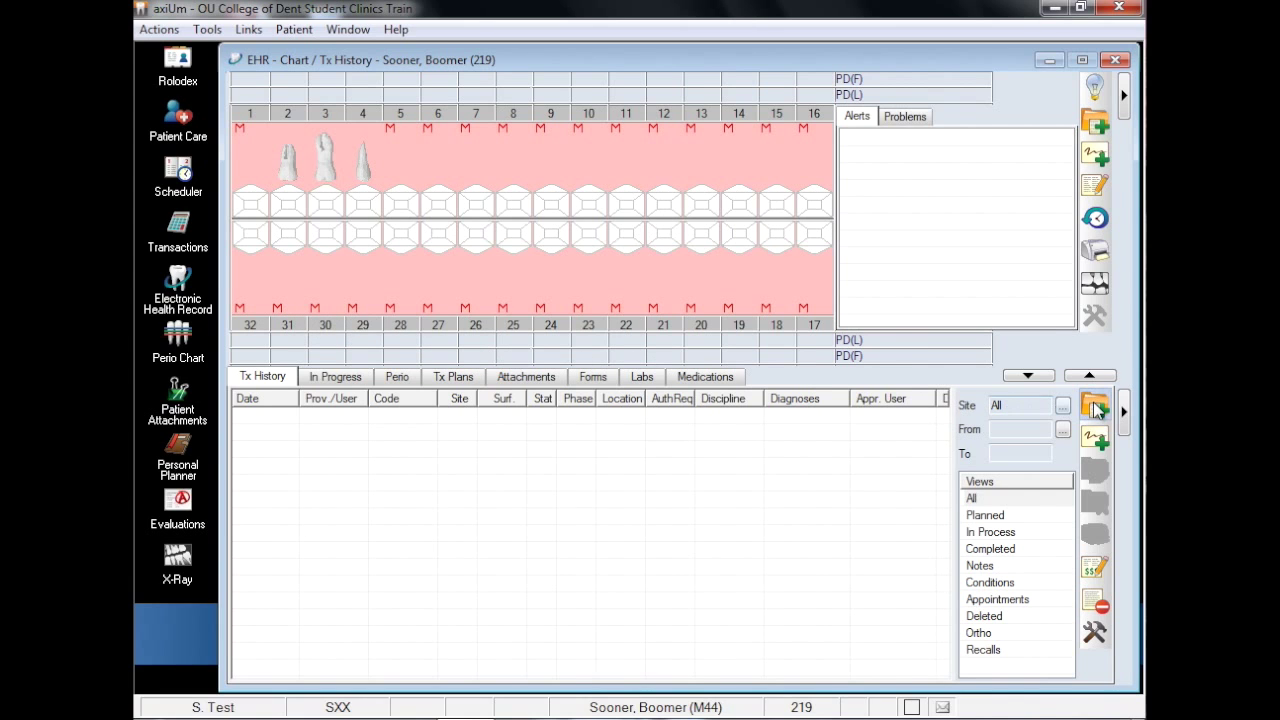
Step: From Chart Add's Macro Codes list, apply the OSERP Oral Surgery Emergency Patient macro
left_click(1095, 405)
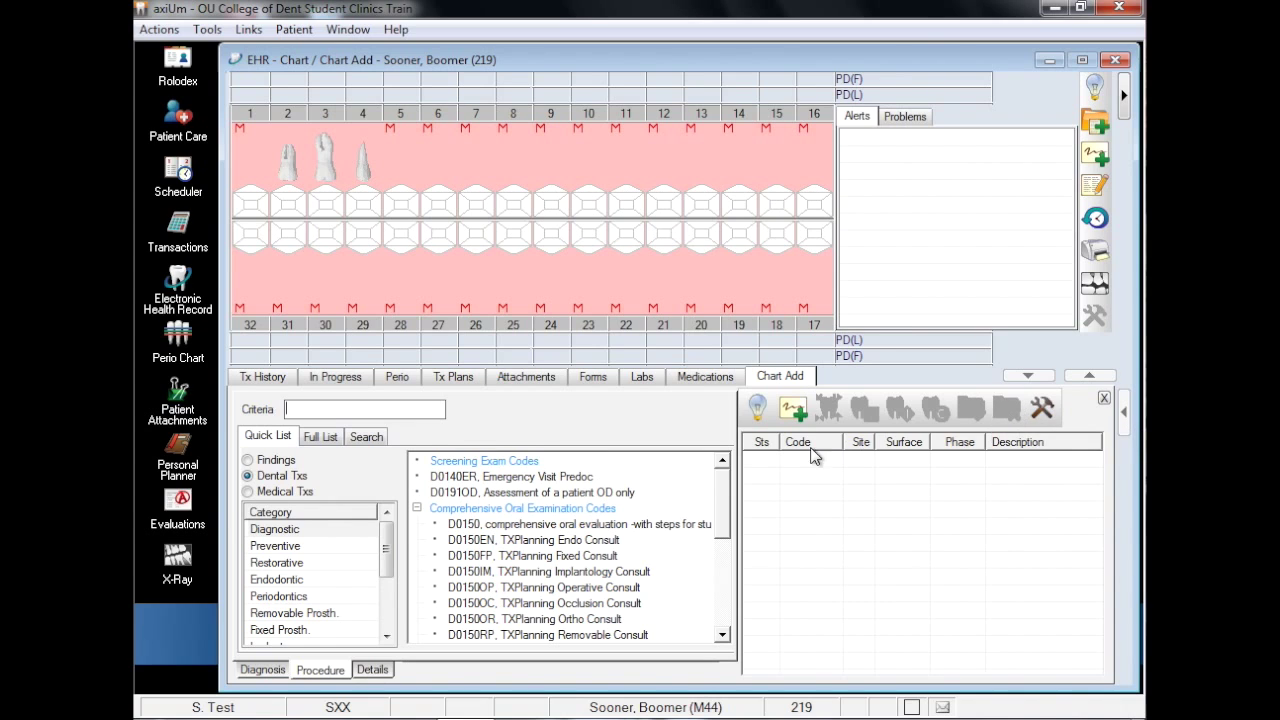
scroll("down", 3)
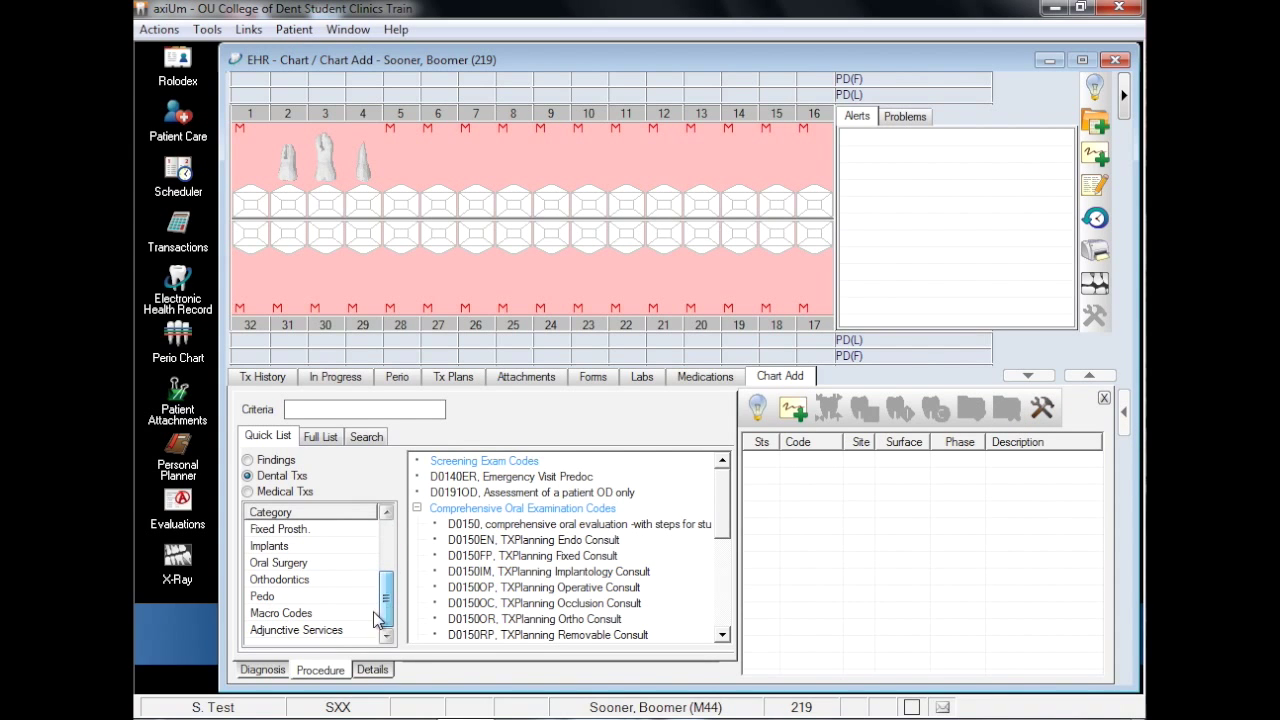
left_click(281, 612)
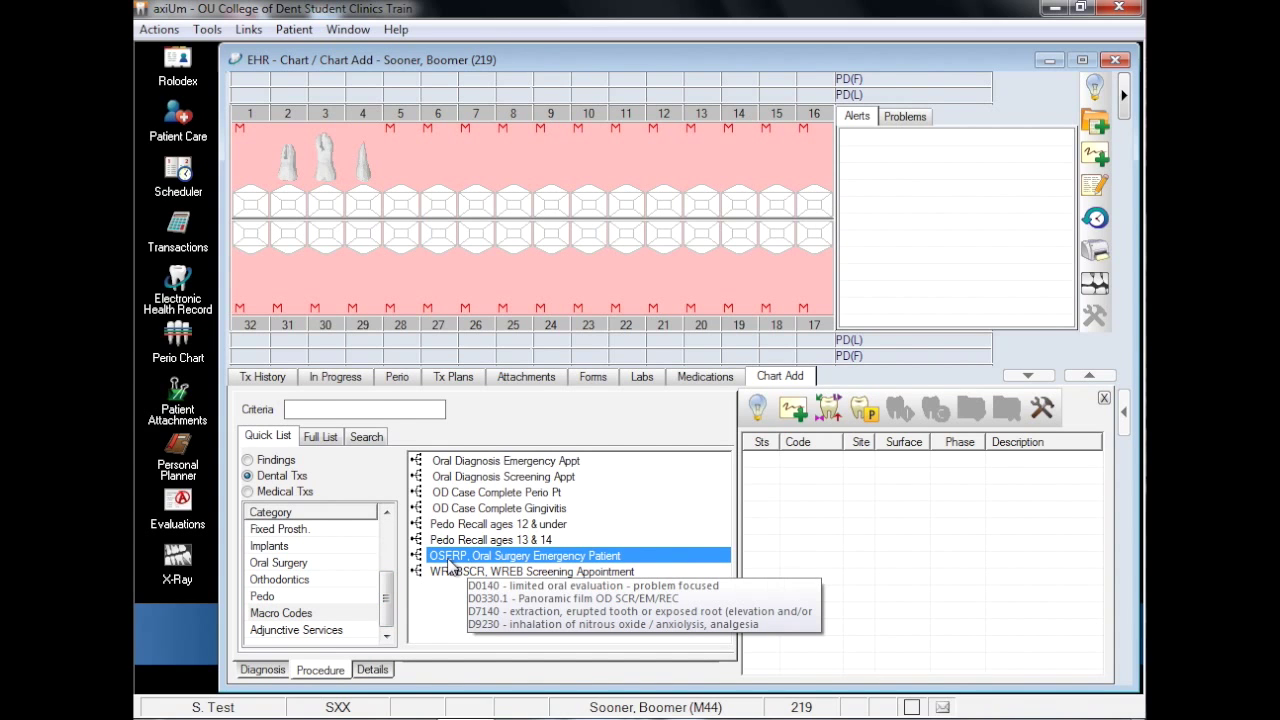
mouse_move(833, 449)
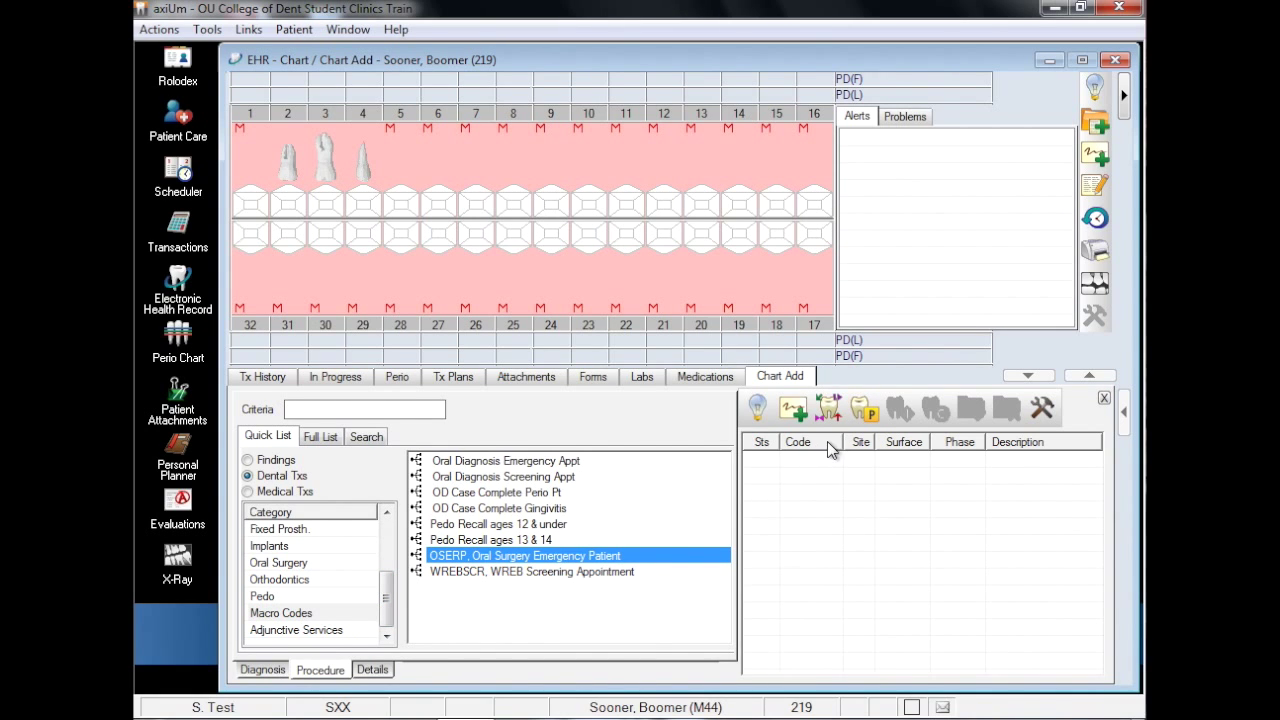
double_click(524, 555)
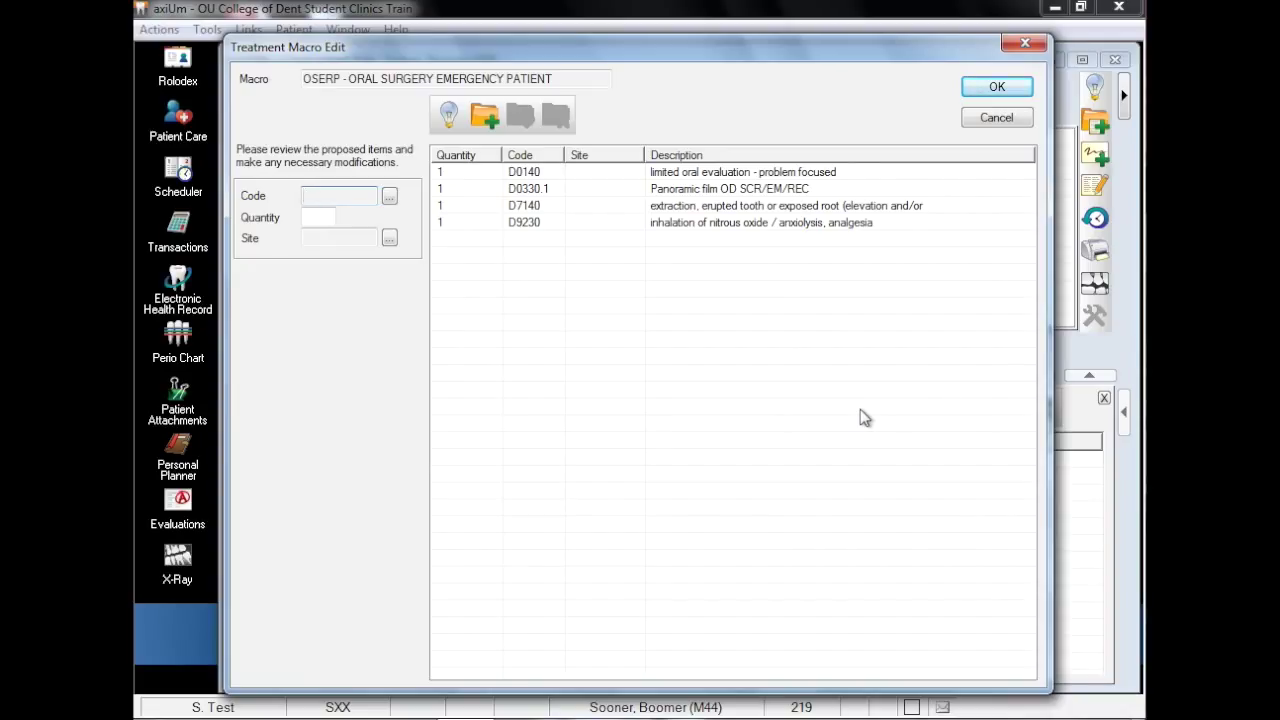
Step: Set the D7140 extraction quantity to 3 and update the macro item
left_click(339, 195)
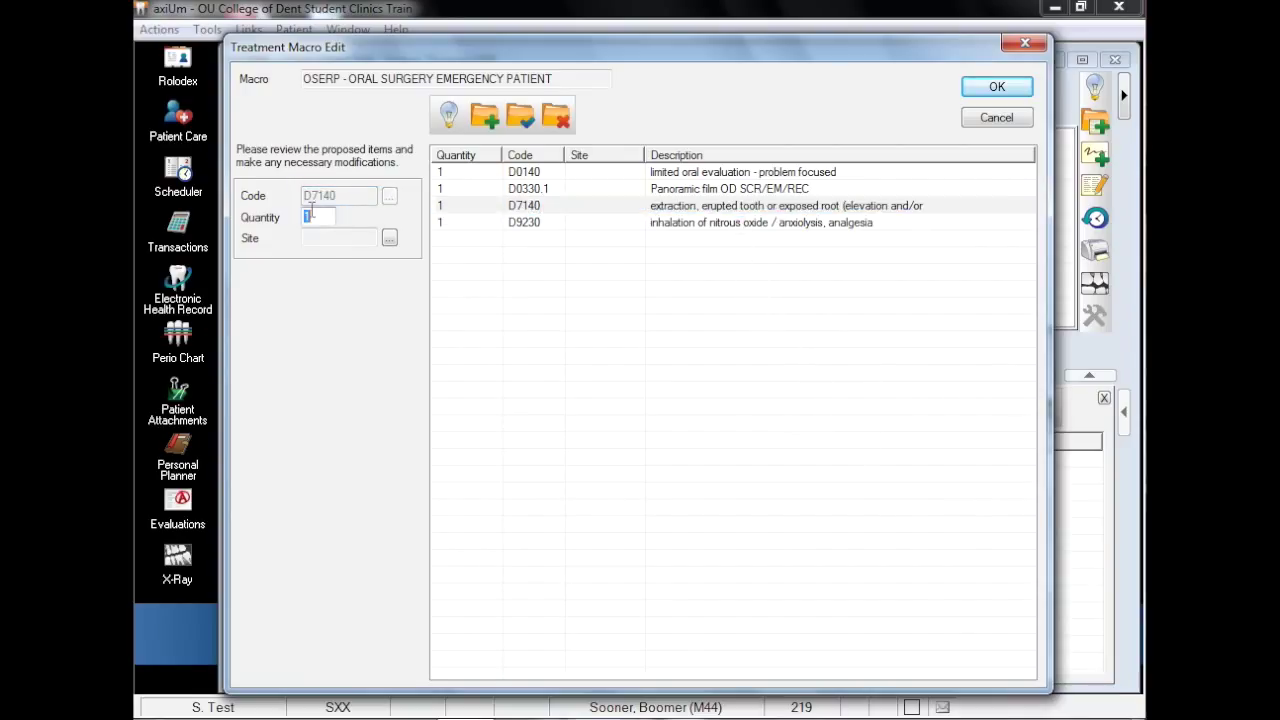
type("3")
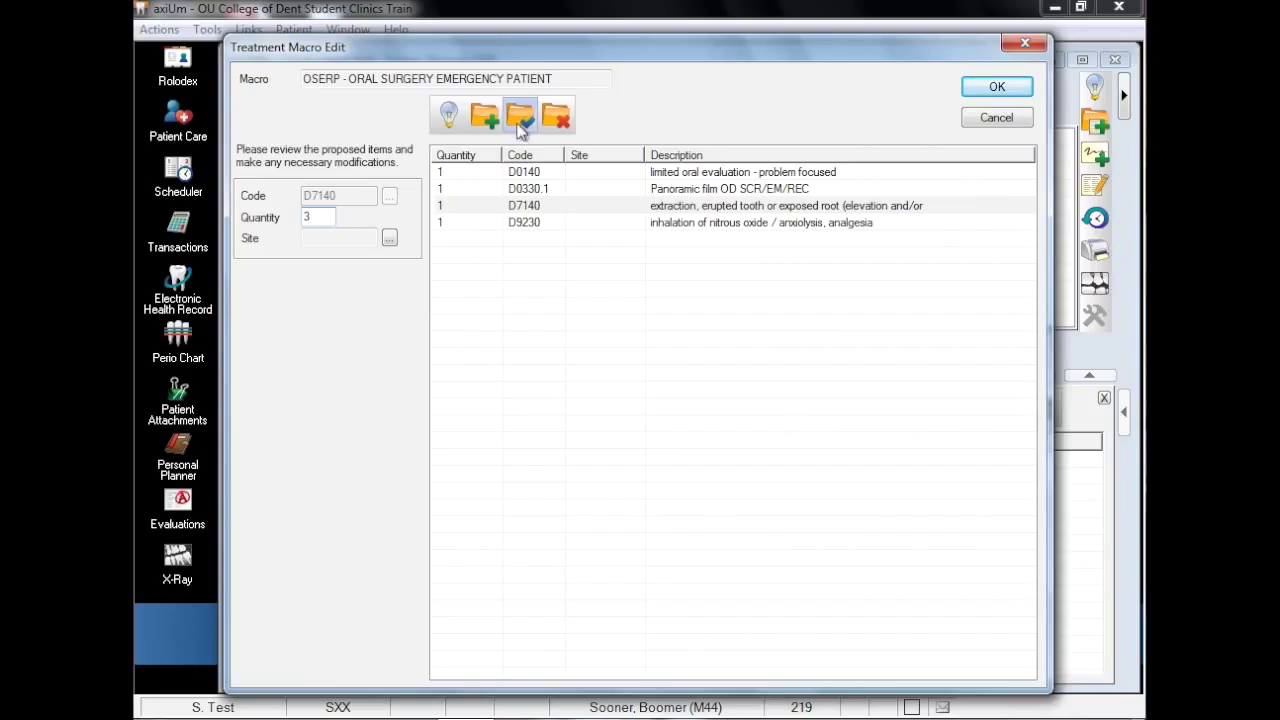
left_click(520, 114)
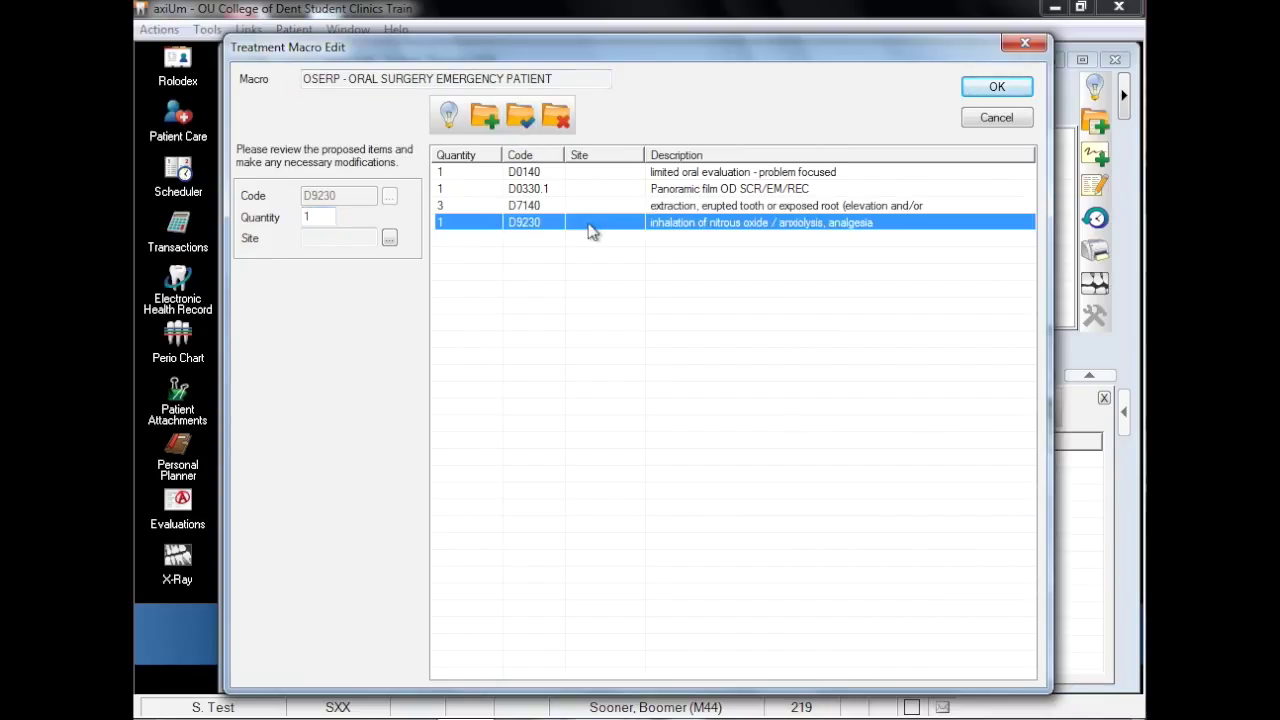
mouse_move(557, 114)
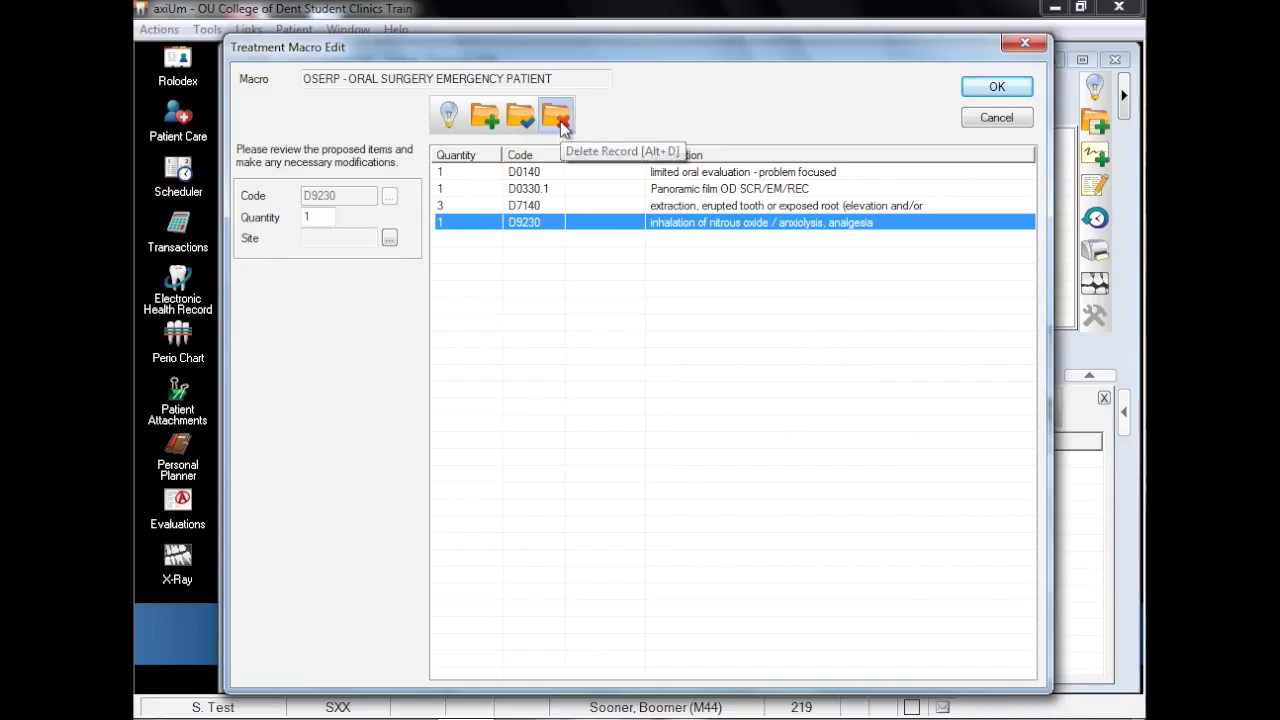
Step: Delete the D9230 nitrous oxide item and accept the edited macro
left_click(557, 114)
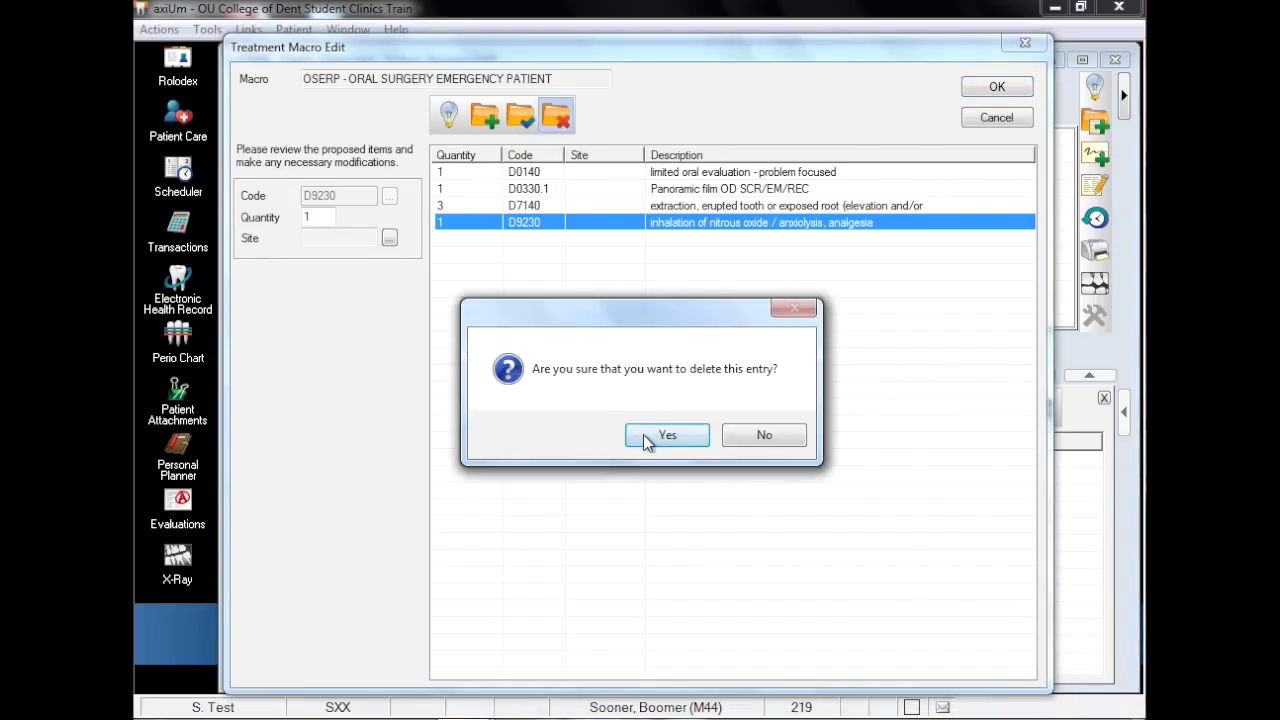
left_click(667, 434)
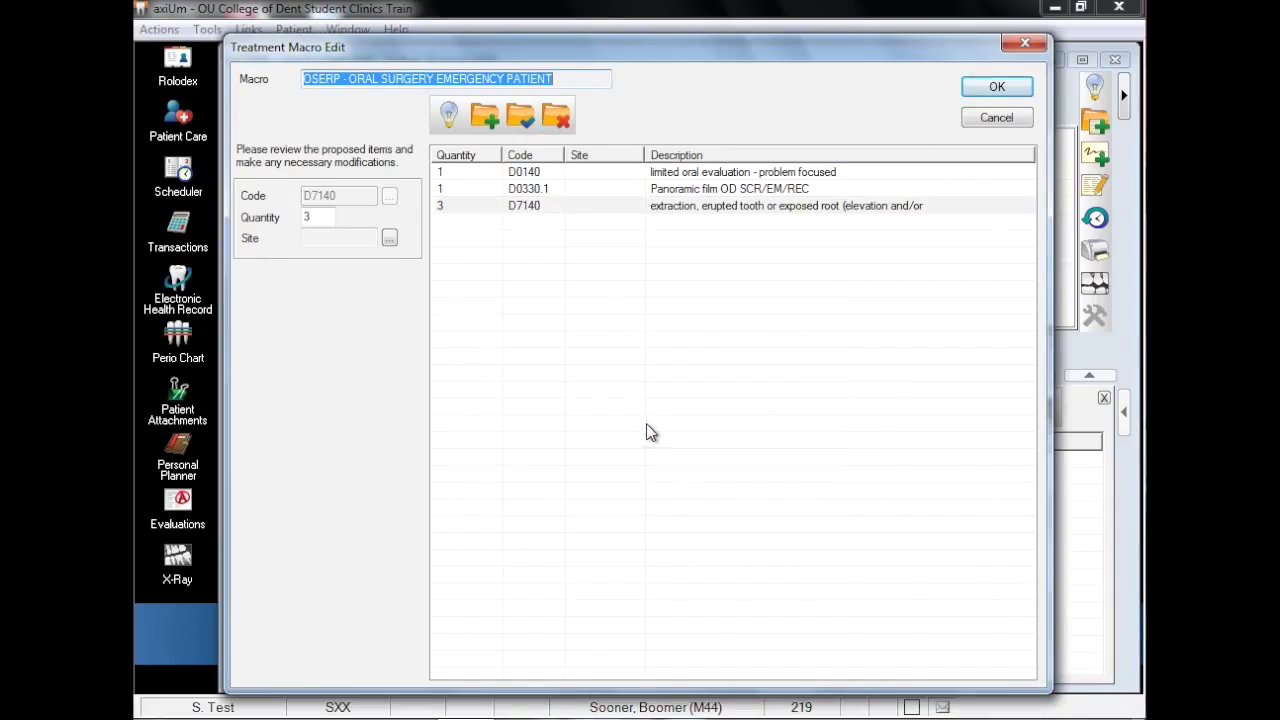
left_click(996, 86)
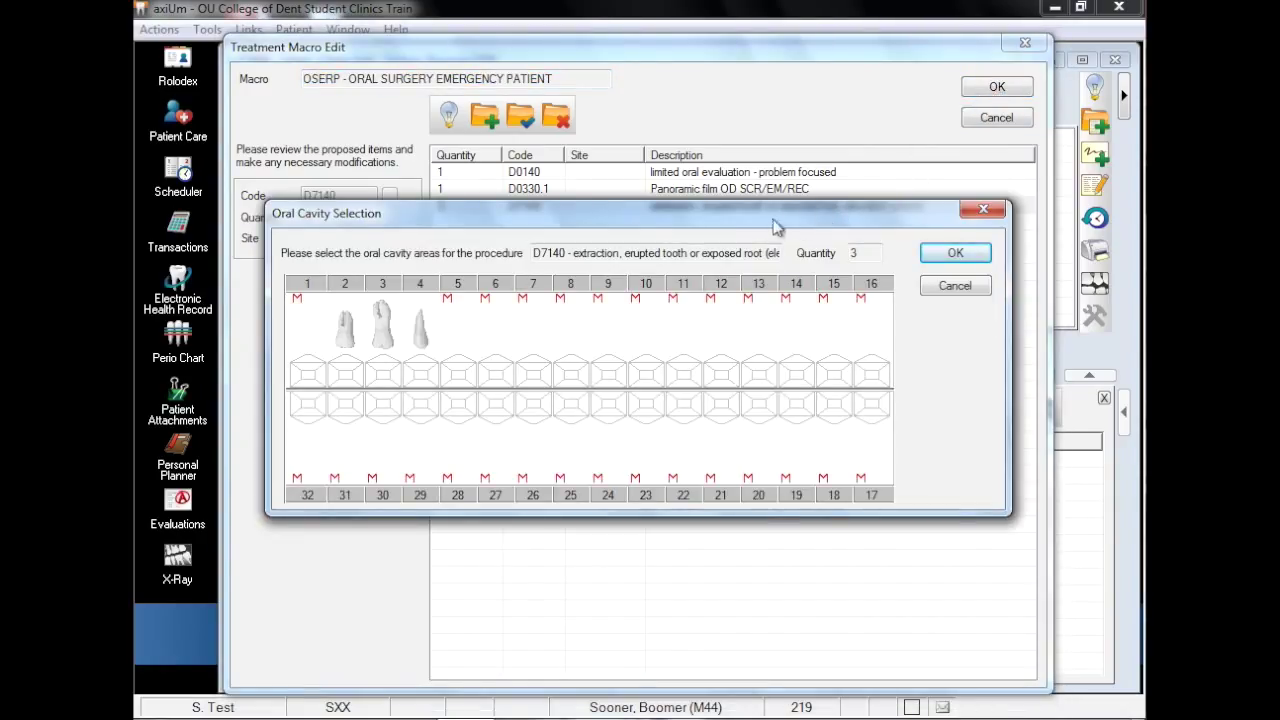
mouse_move(735, 242)
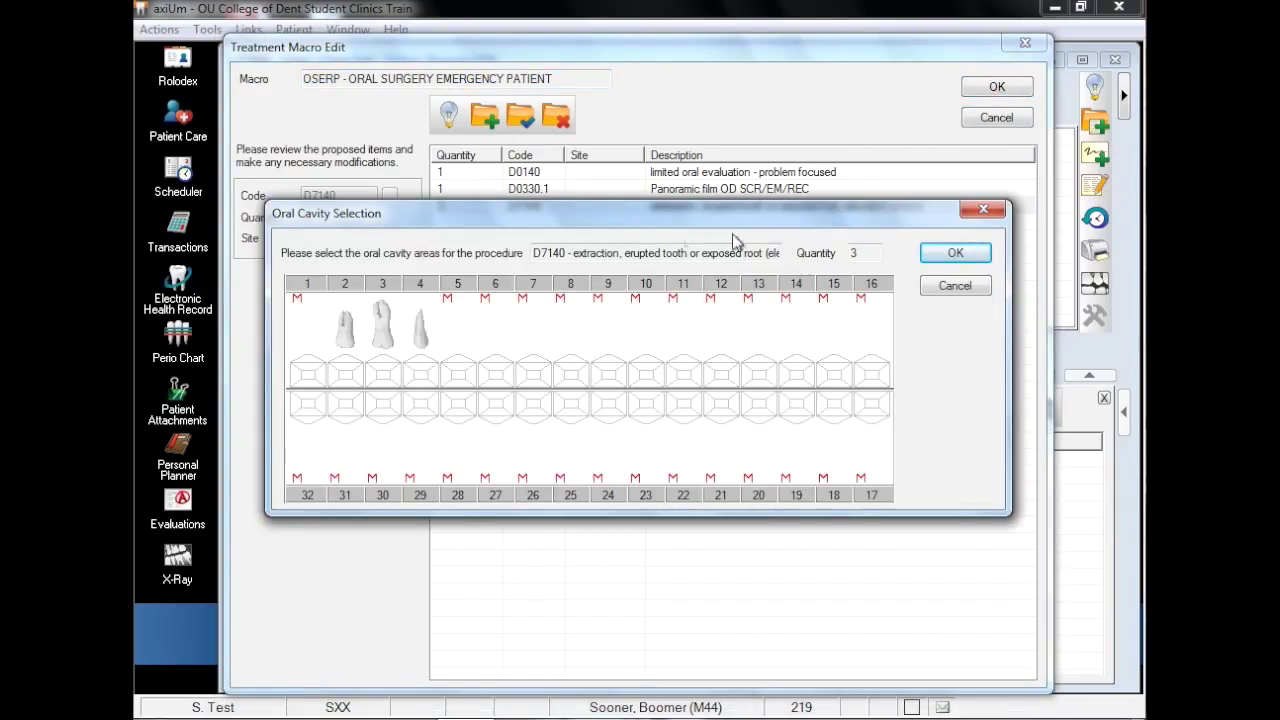
Step: Select teeth 2, 3 and 4 for the extractions and show the Tx History list
left_click(344, 283)
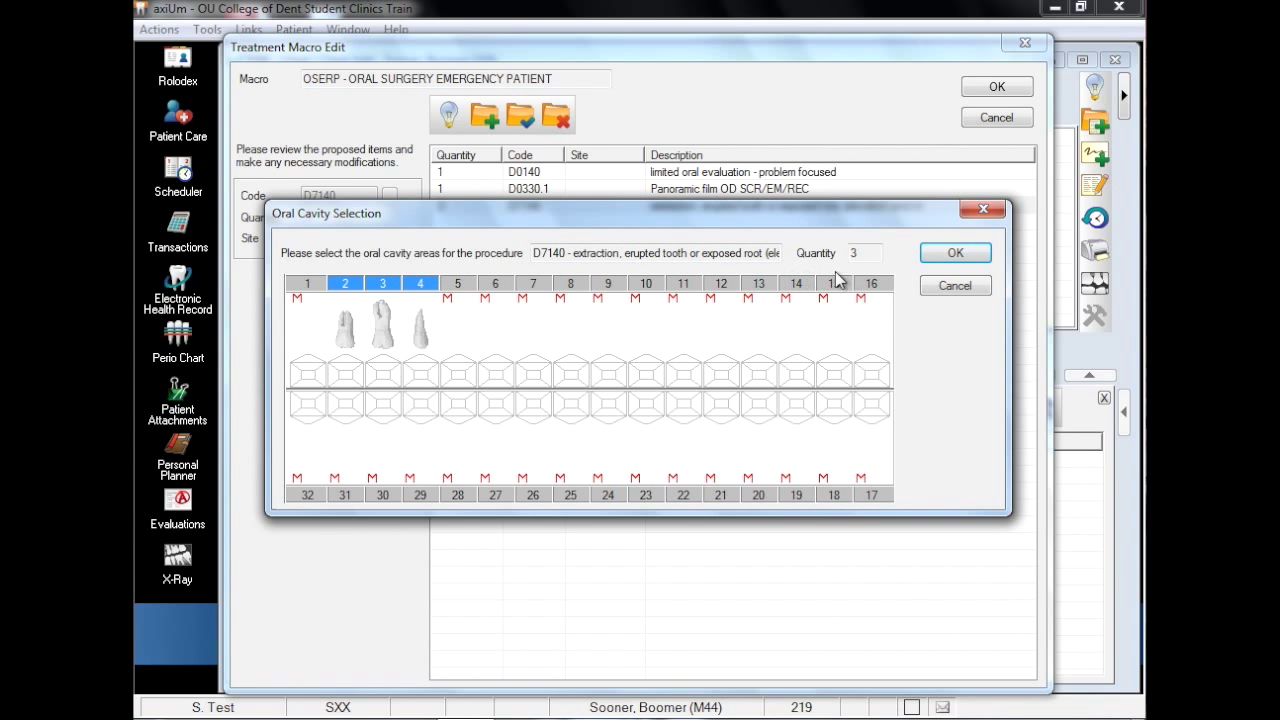
left_click(954, 252)
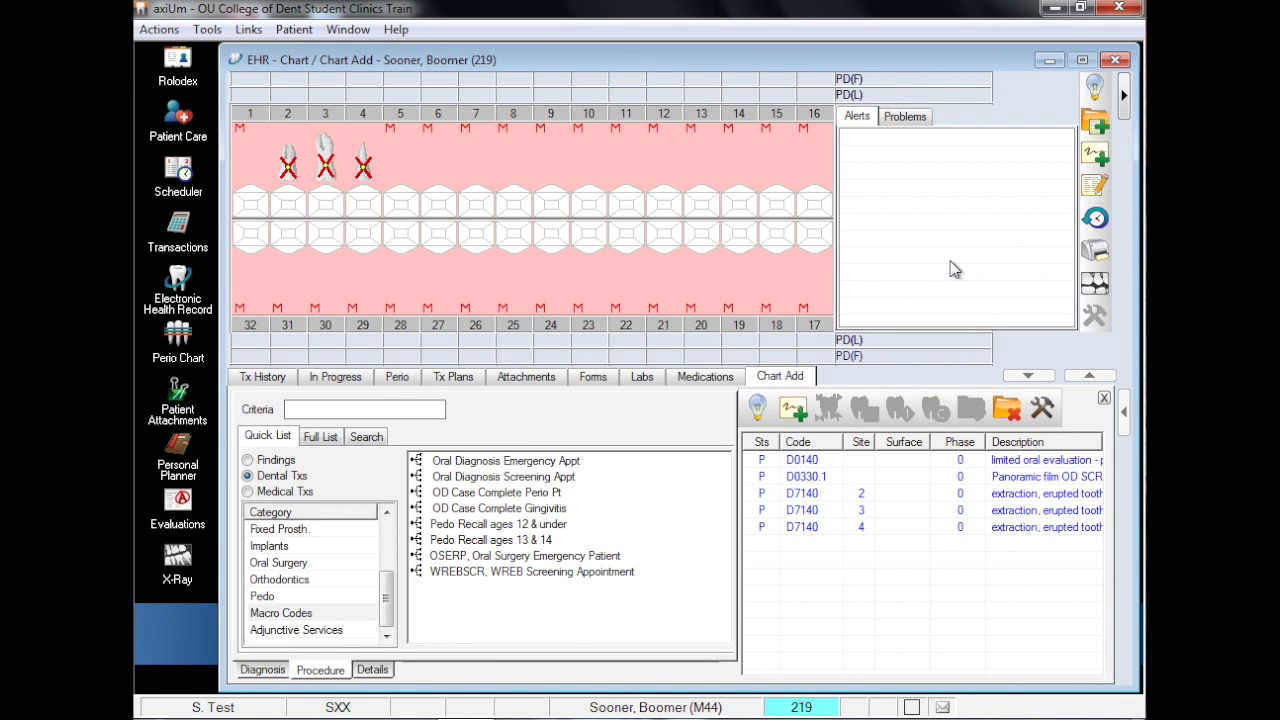
mouse_move(553, 358)
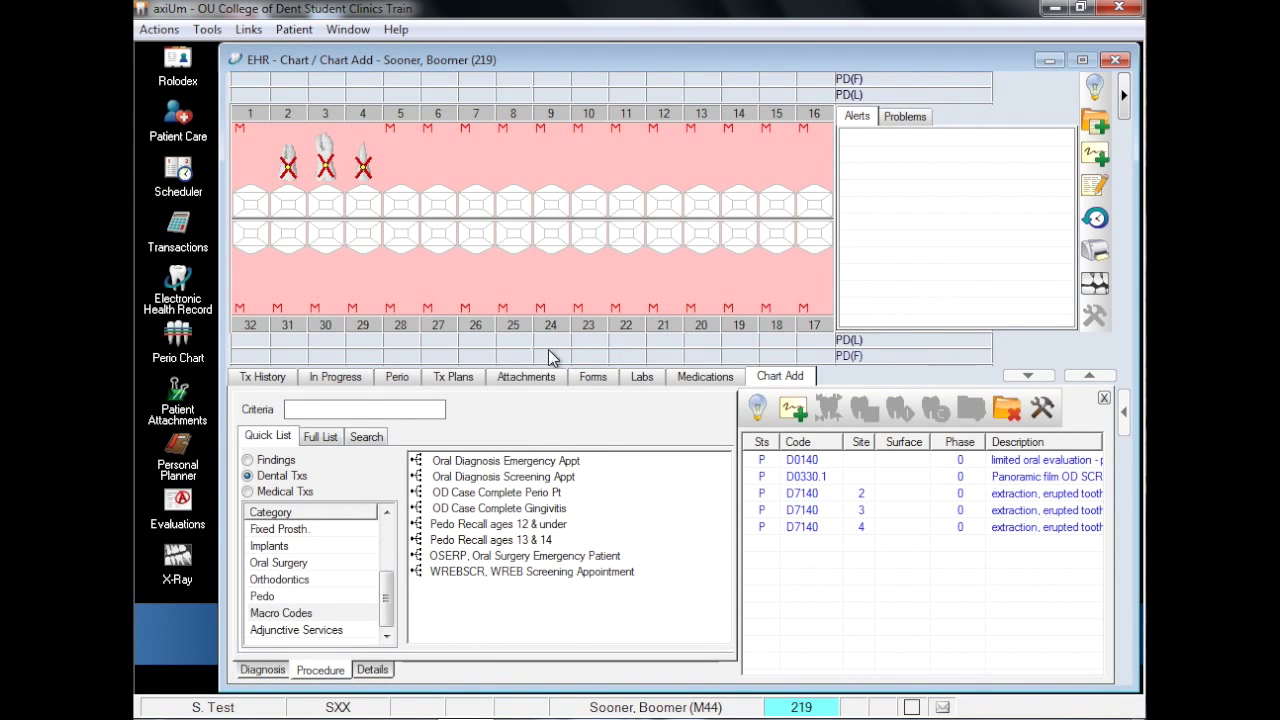
left_click(261, 376)
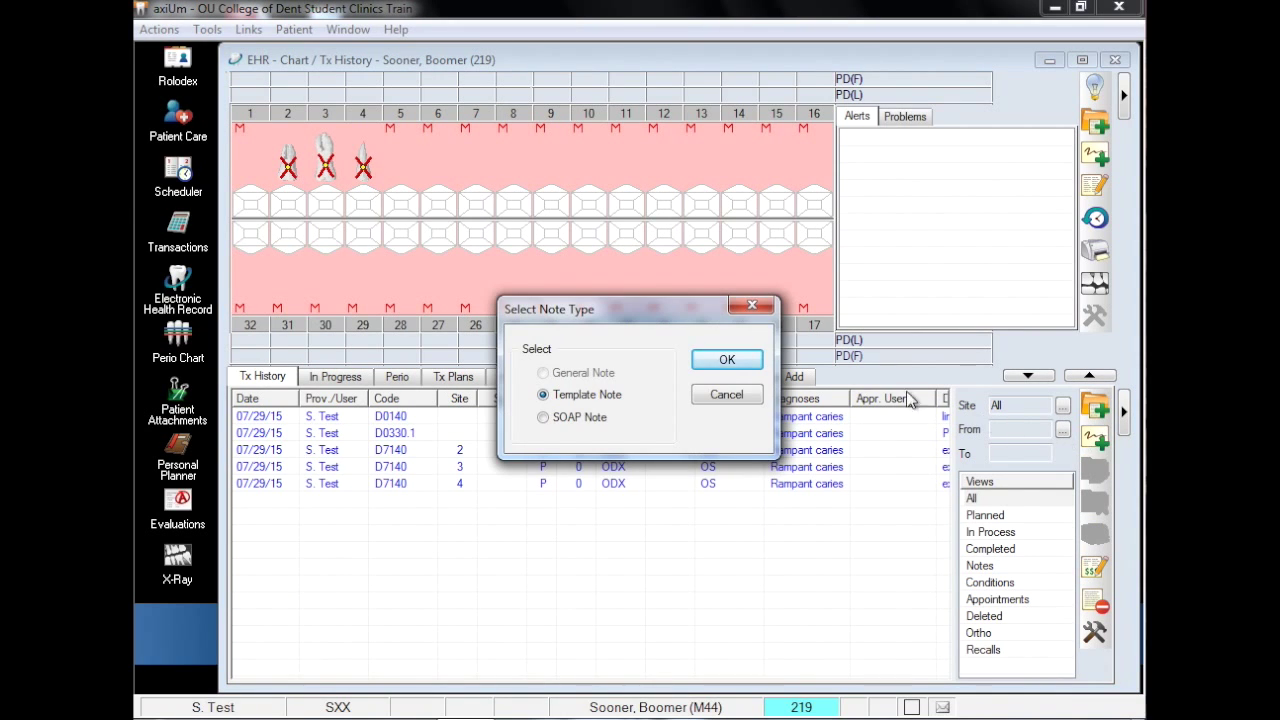
Step: Attach the OMS01 Oral/ Maxill Surgery PTP template note from the Oral Surgery templates
left_click(727, 359)
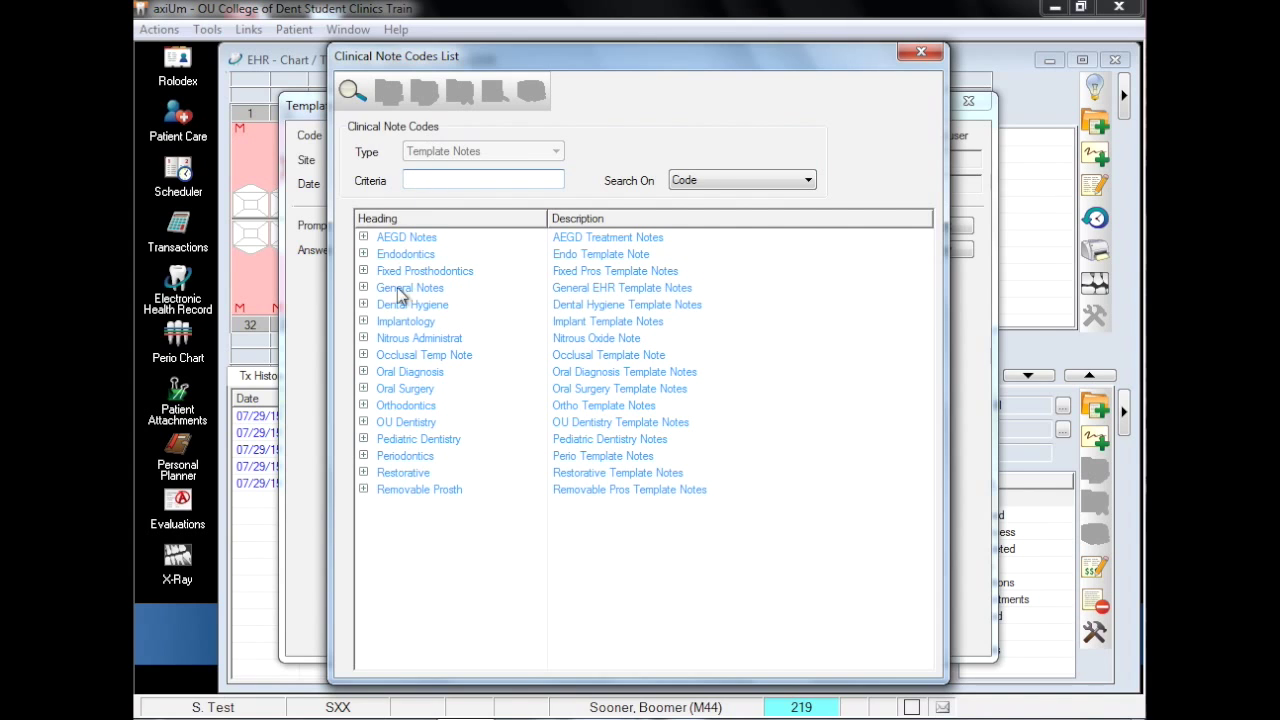
left_click(365, 389)
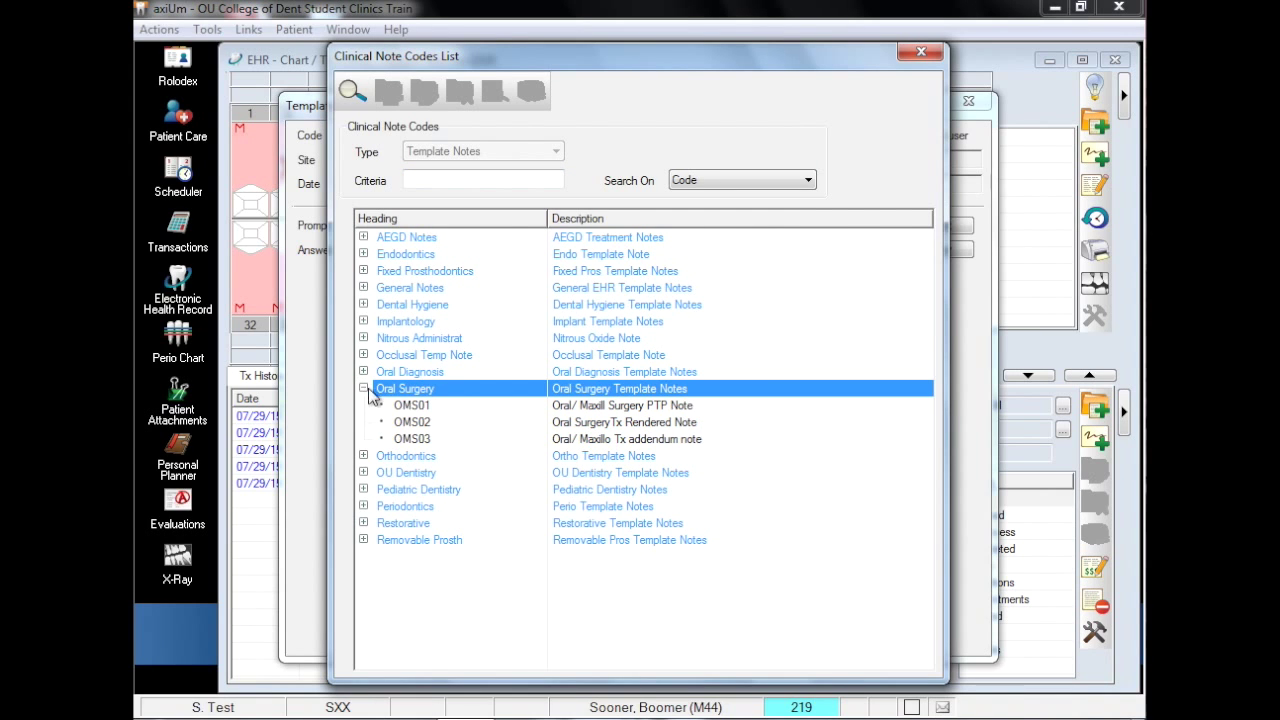
double_click(412, 421)
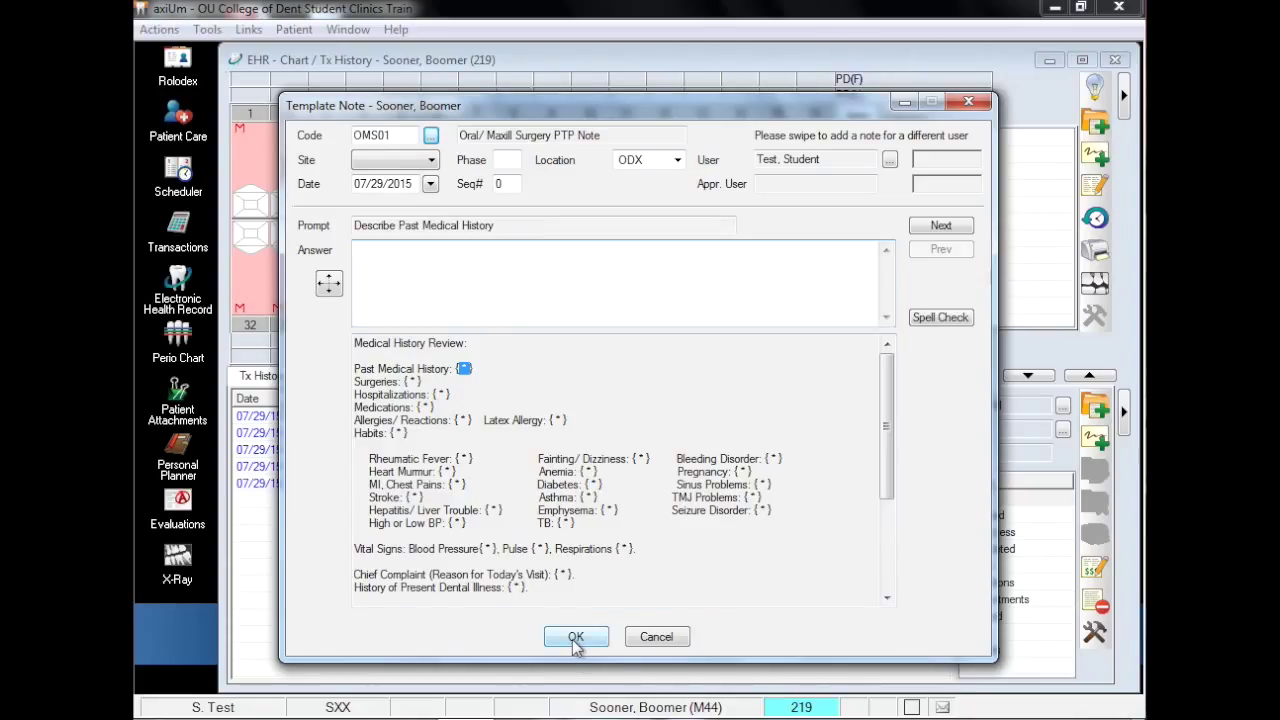
left_click(575, 636)
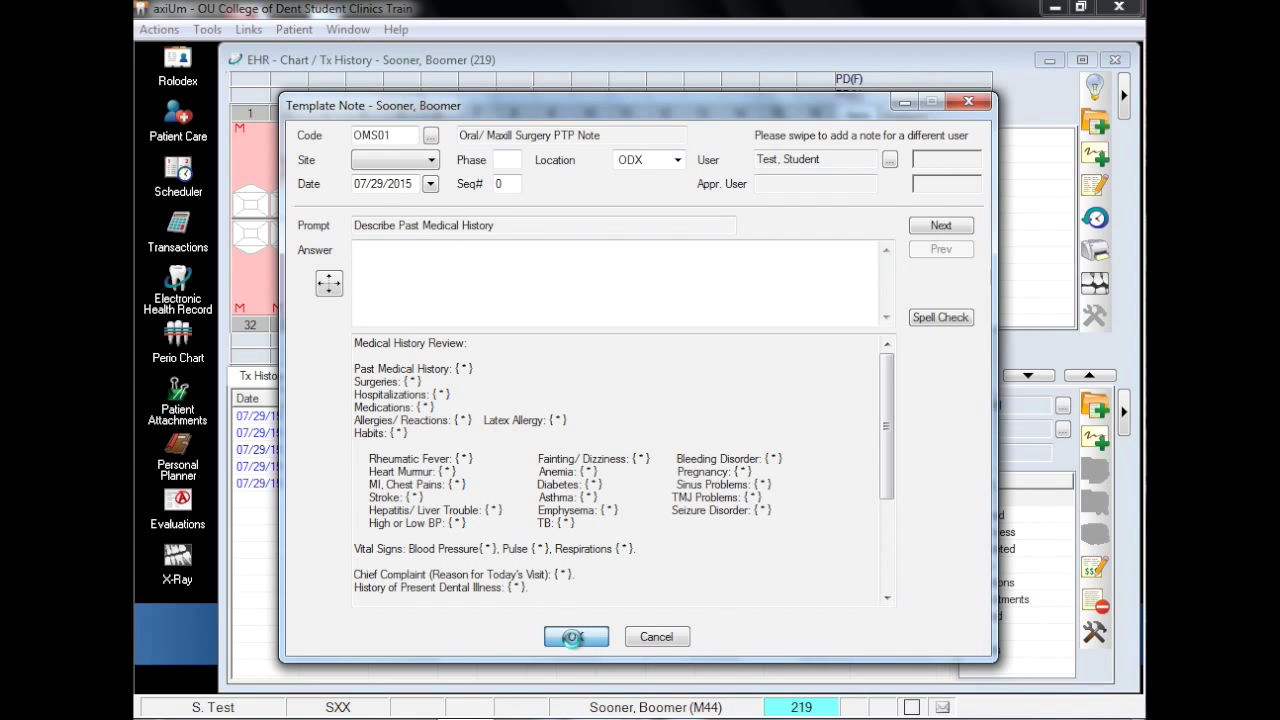
left_click(575, 636)
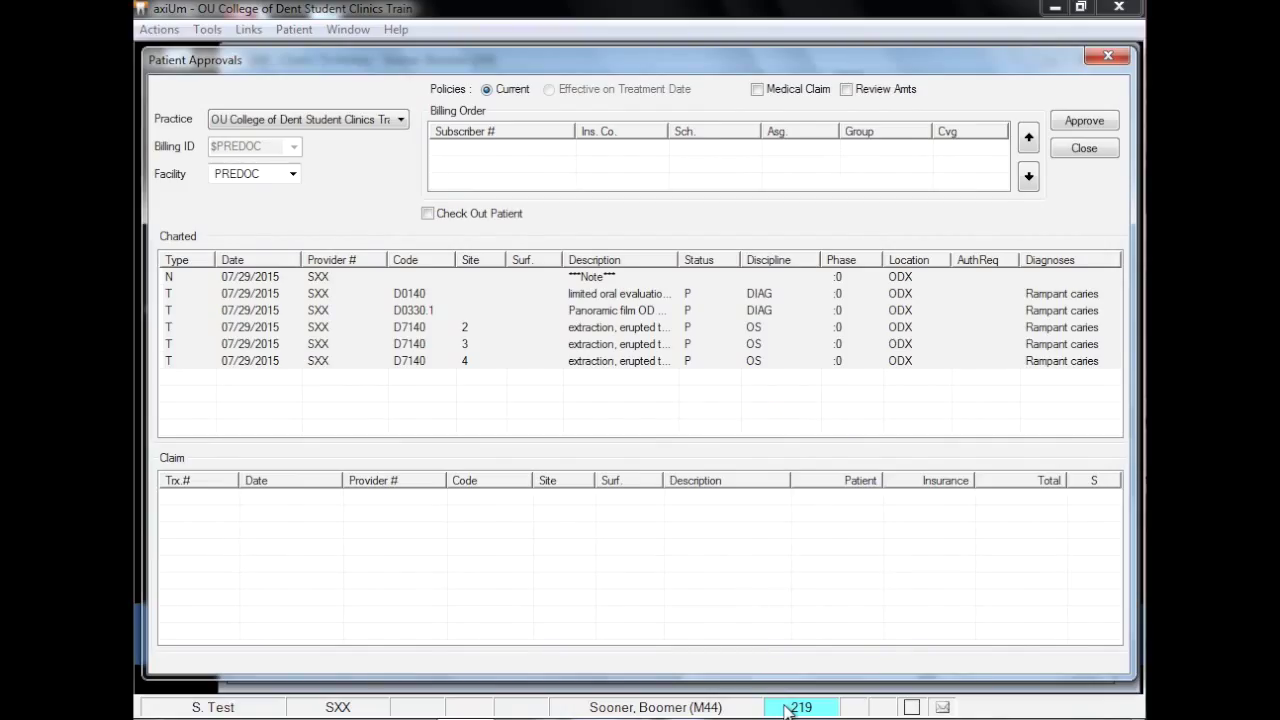
mouse_move(901, 318)
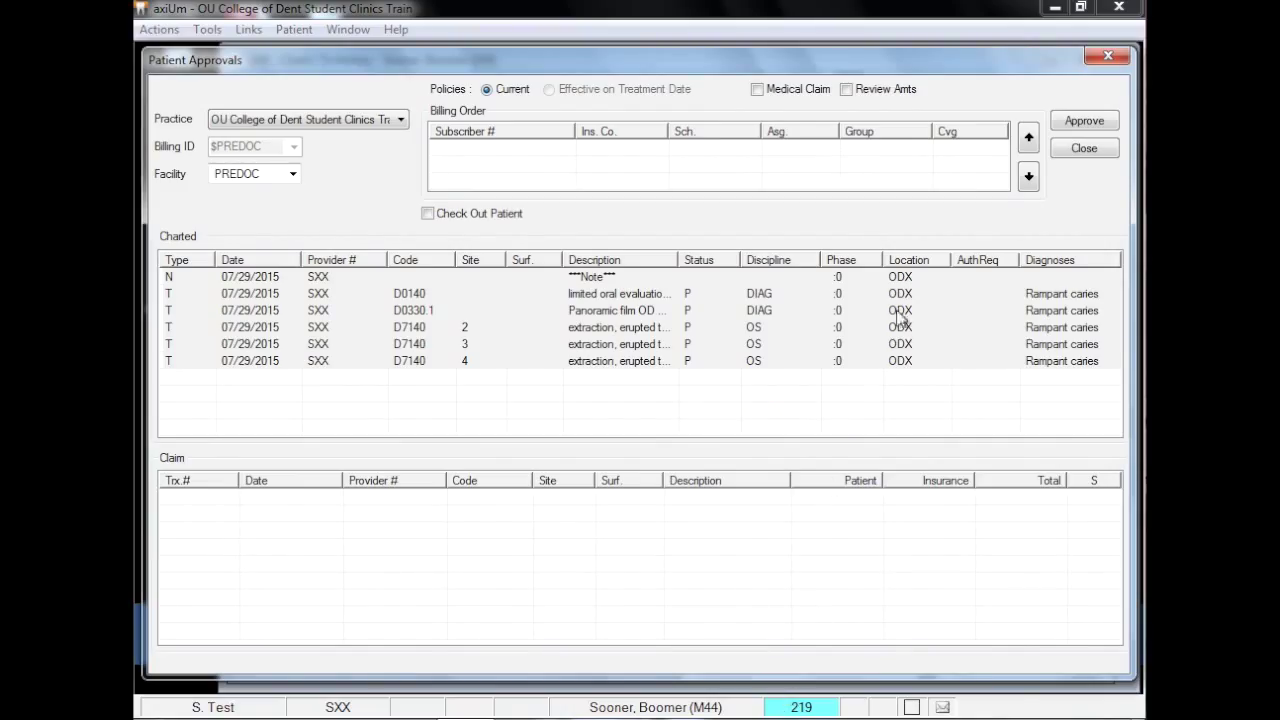
left_click(1083, 120)
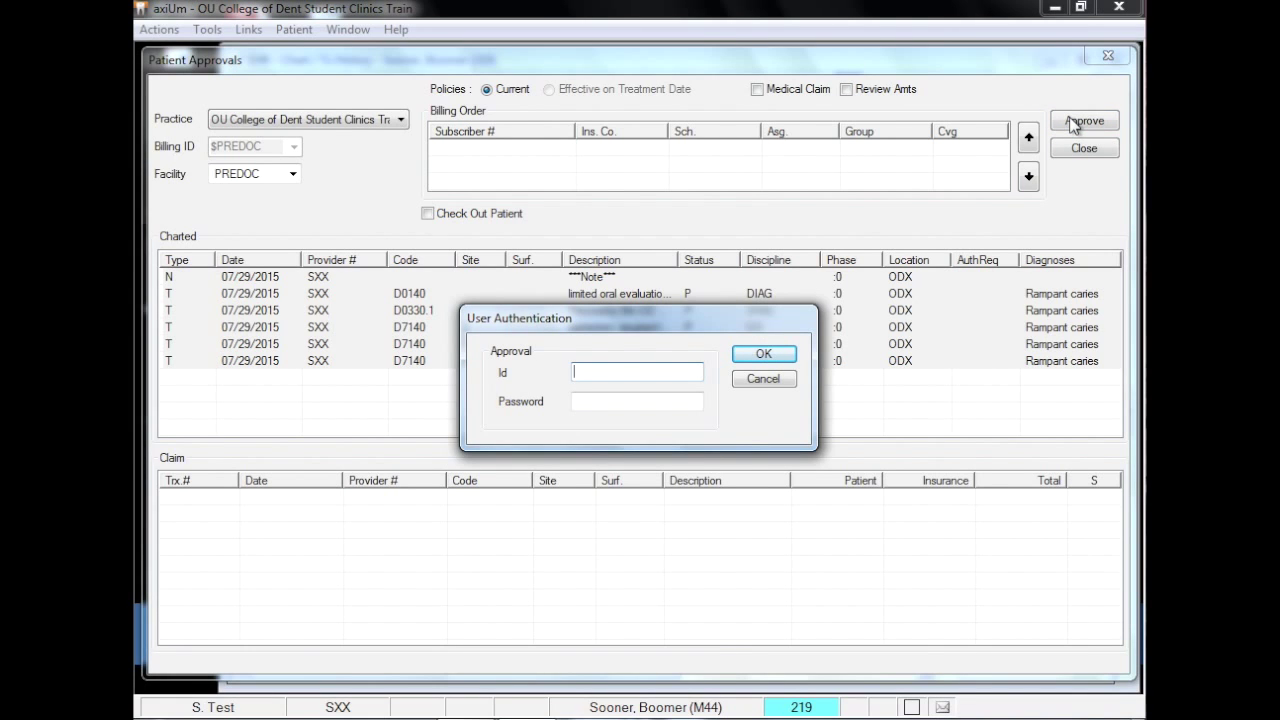
type("fac")
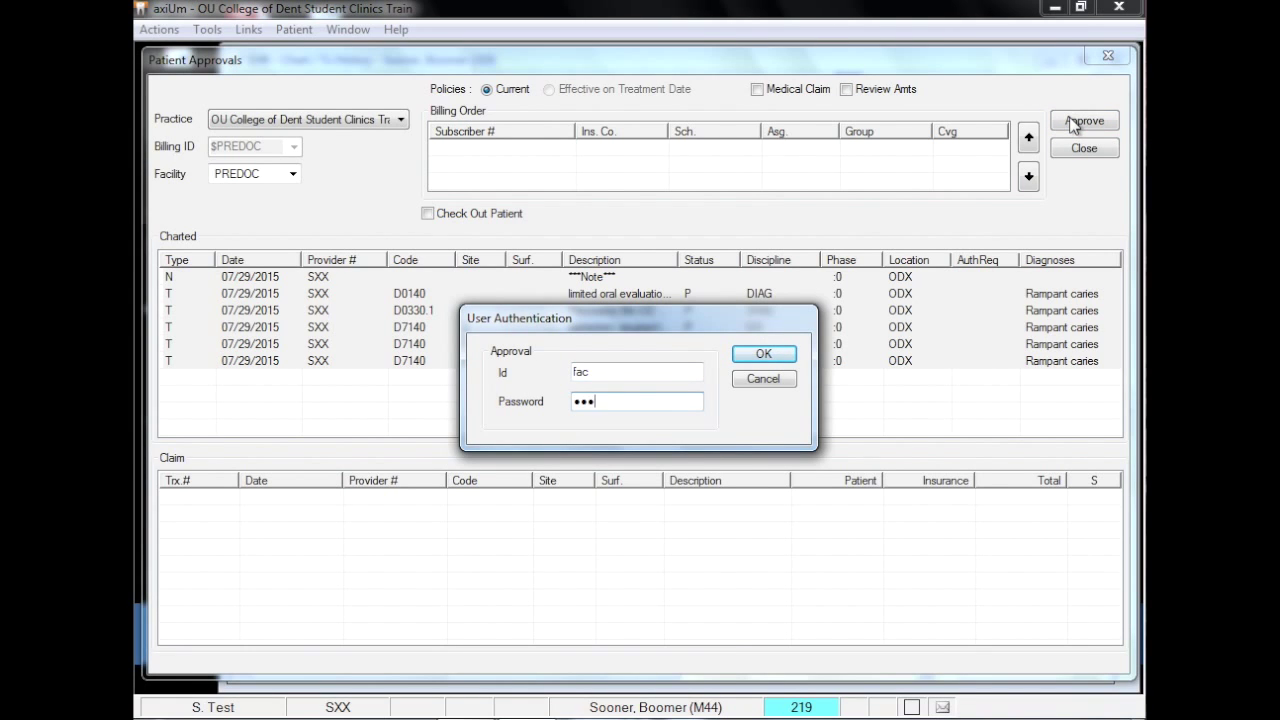
left_click(763, 353)
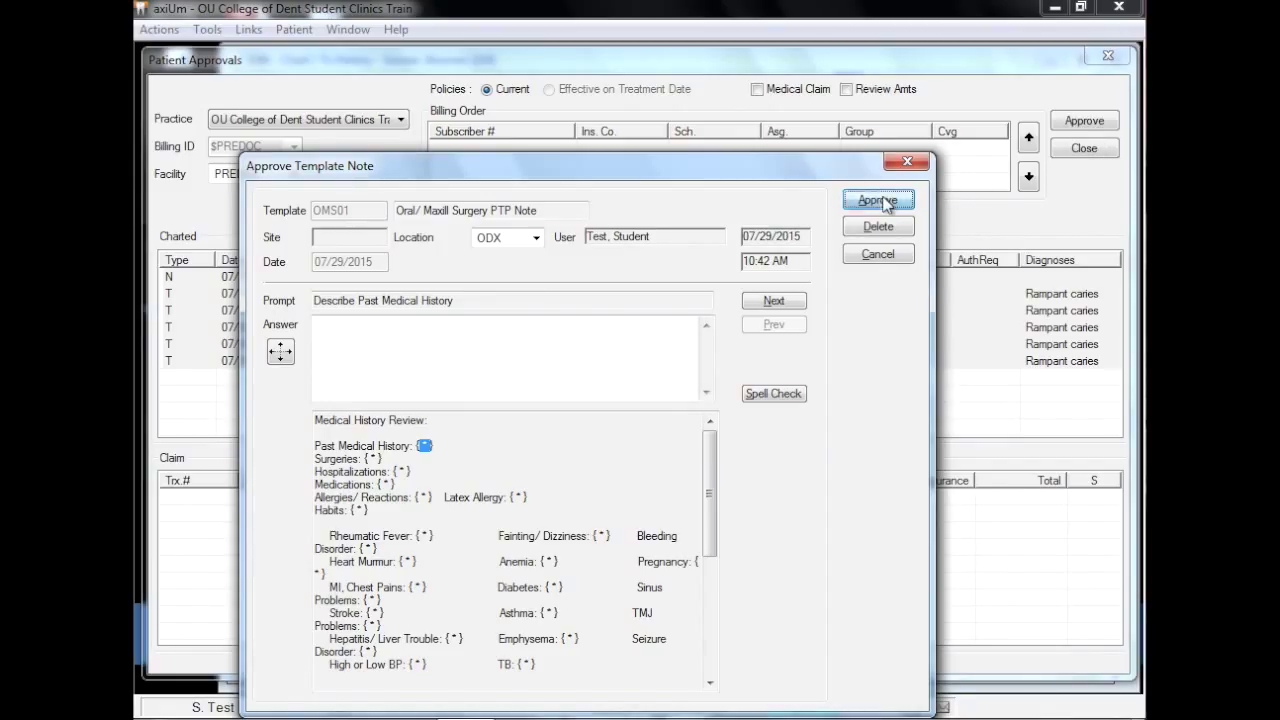
left_click(878, 200)
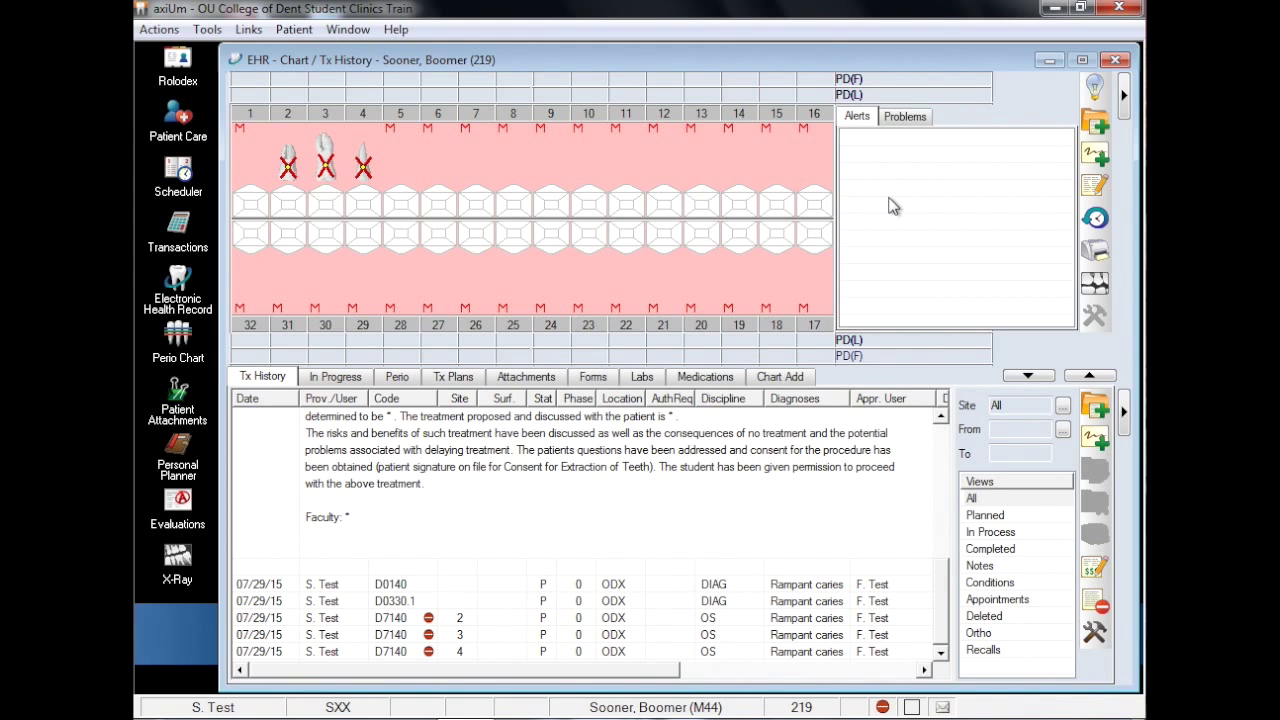
mouse_move(922, 285)
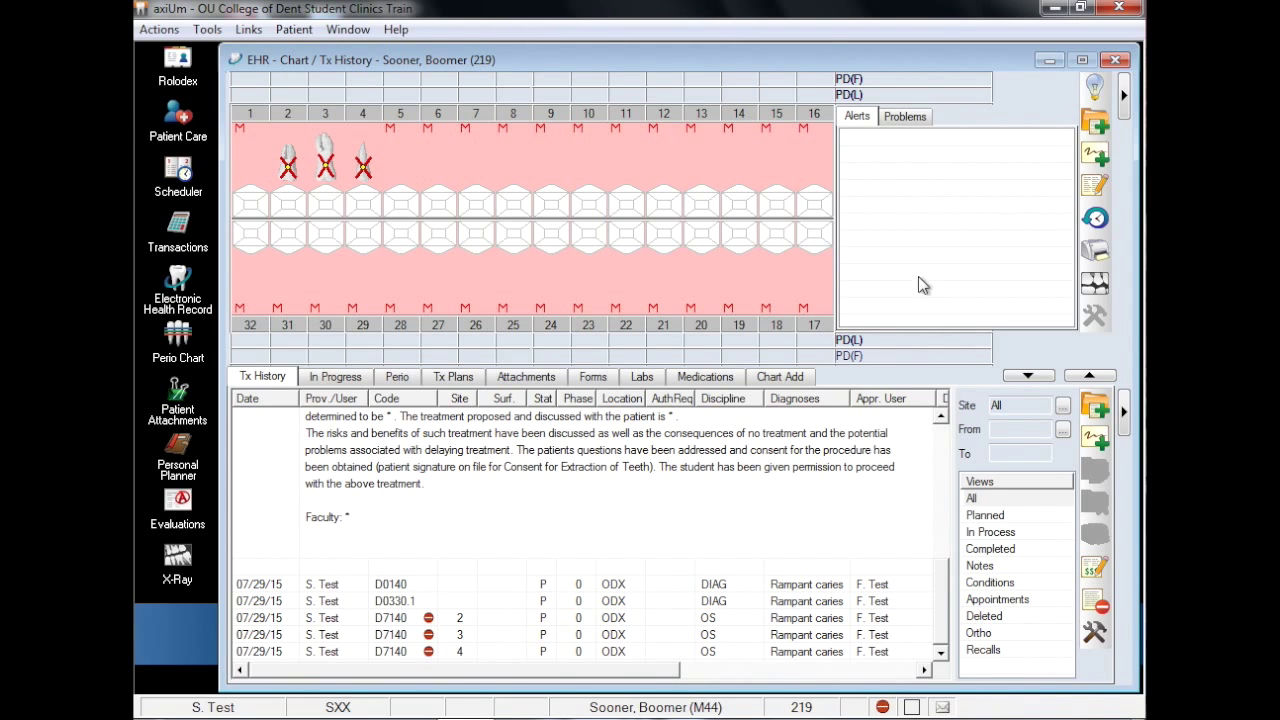
Step: Add the TXEXT Tooth Extraction Consent covering the planned extractions
left_click(1094, 597)
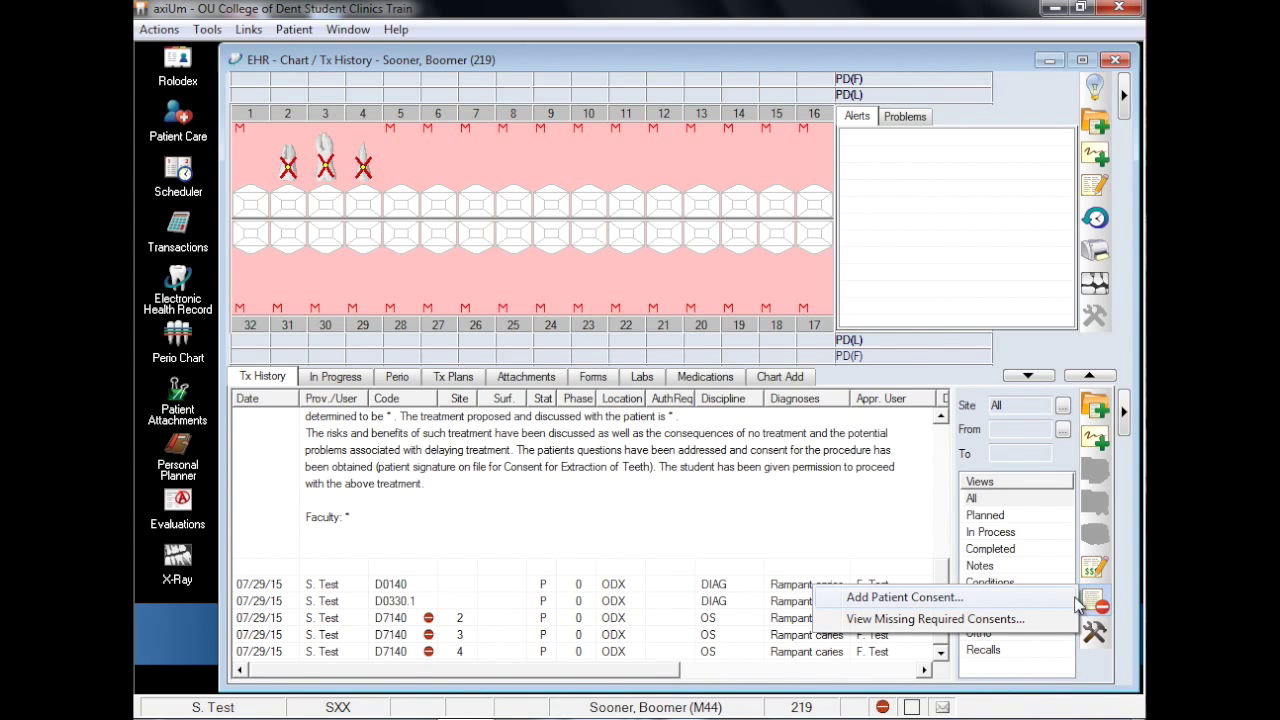
left_click(904, 597)
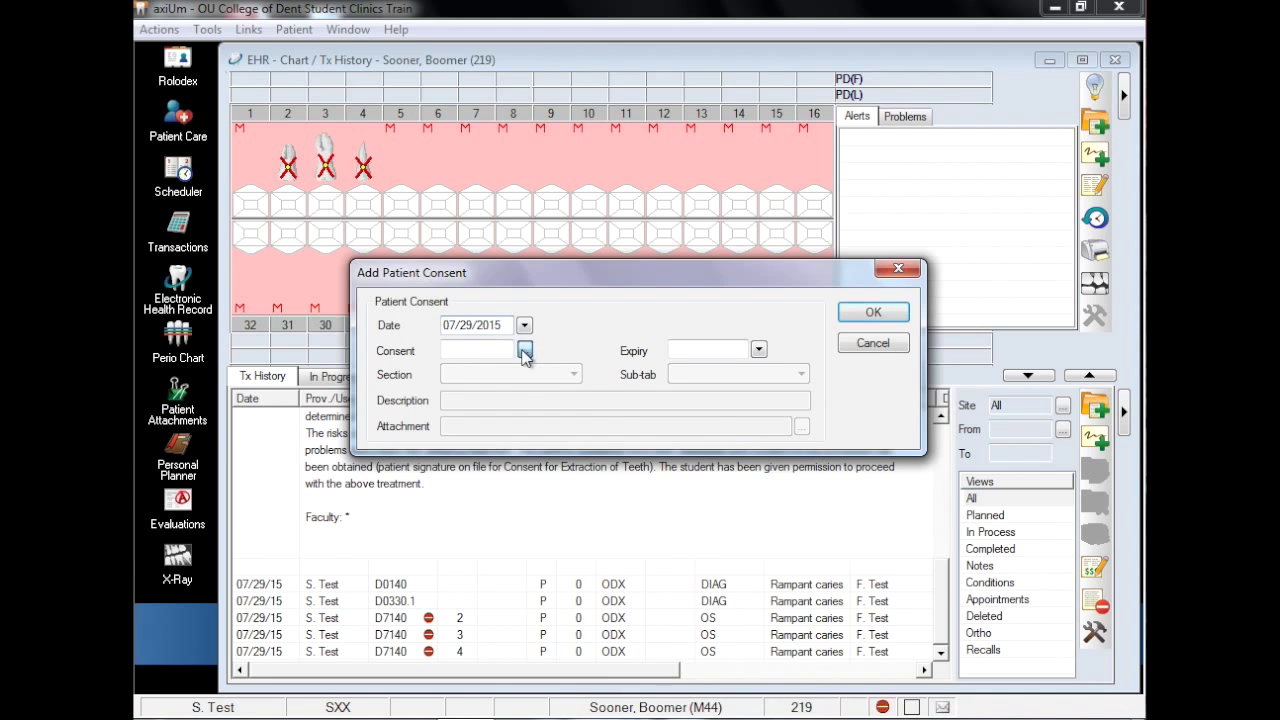
left_click(524, 350)
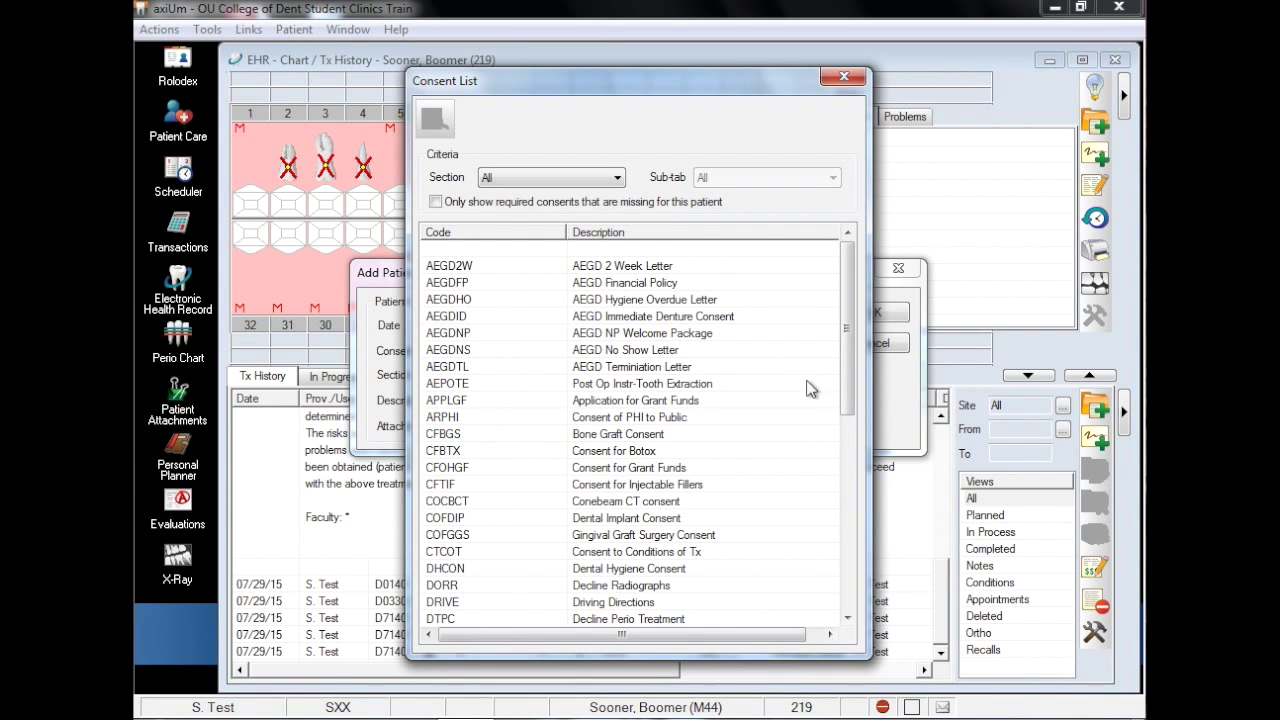
scroll("down", 3)
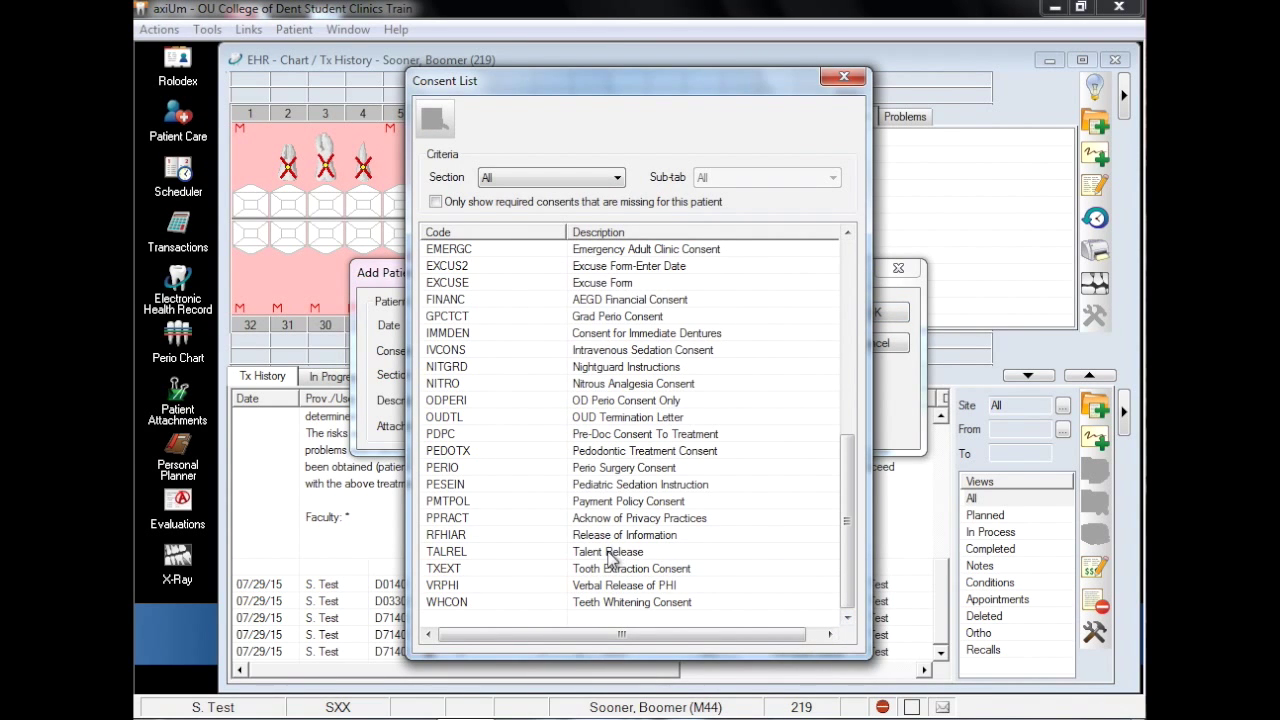
mouse_move(496, 573)
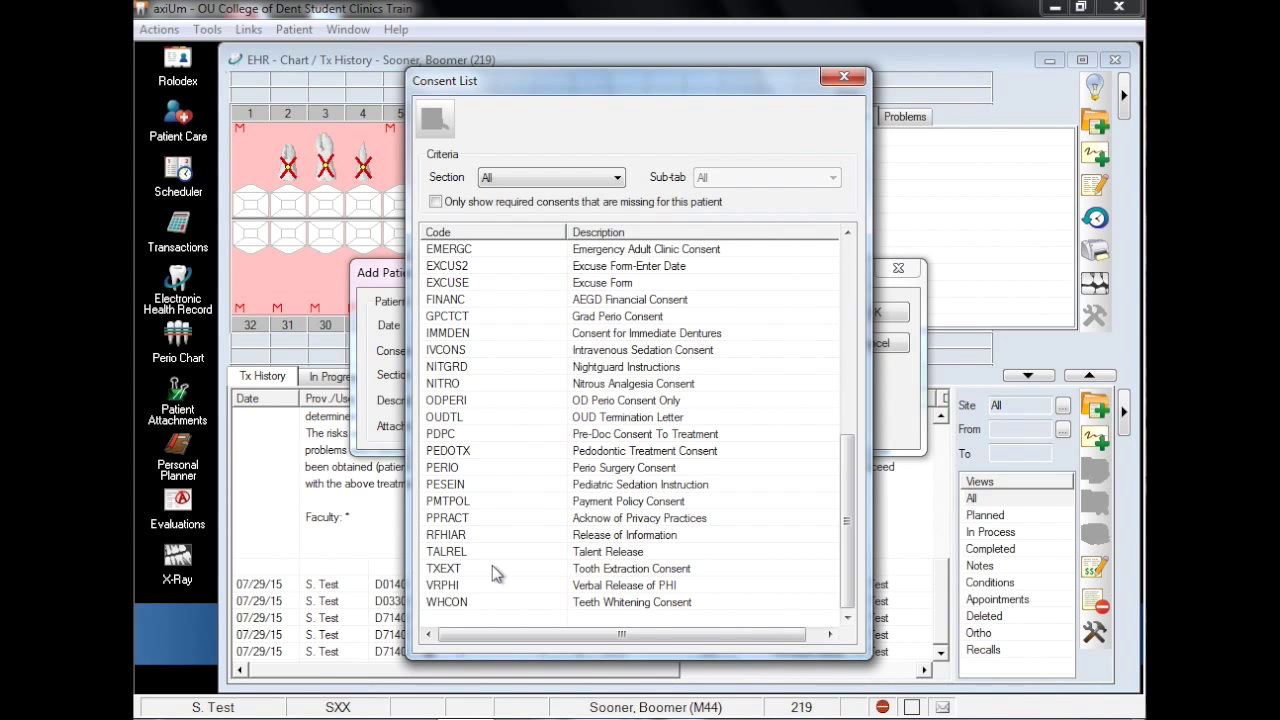
double_click(444, 568)
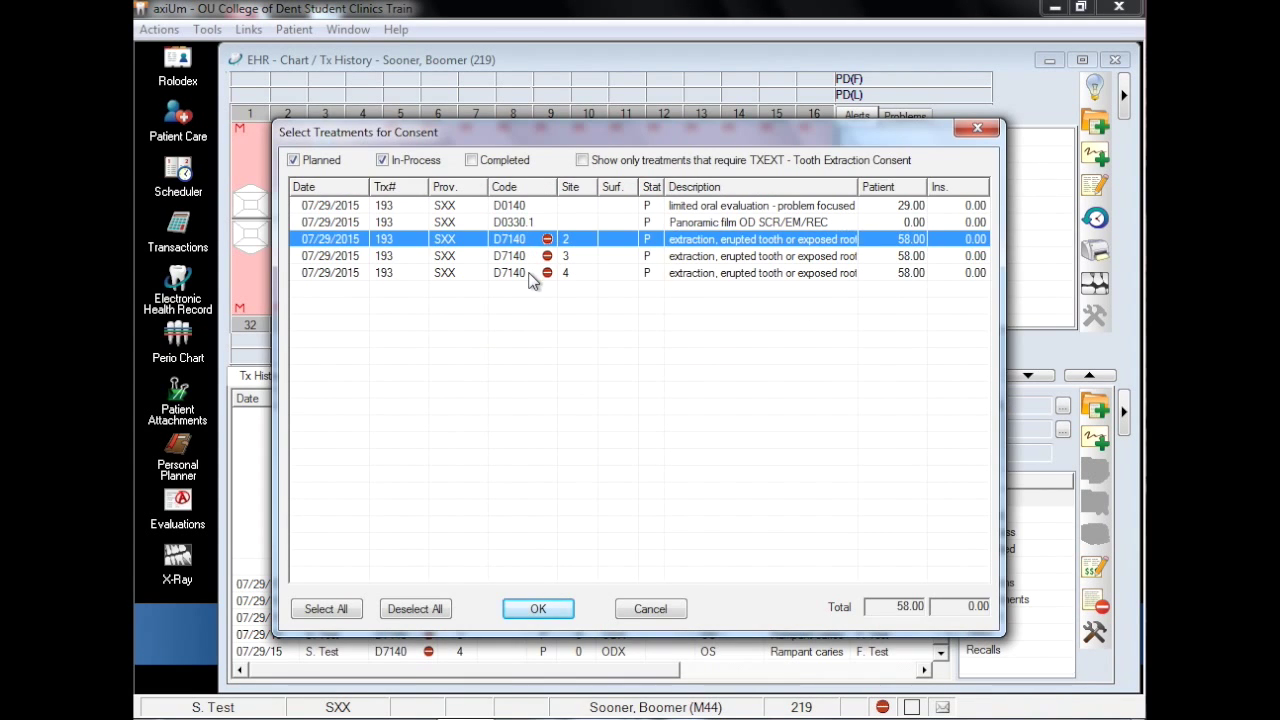
left_click(538, 608)
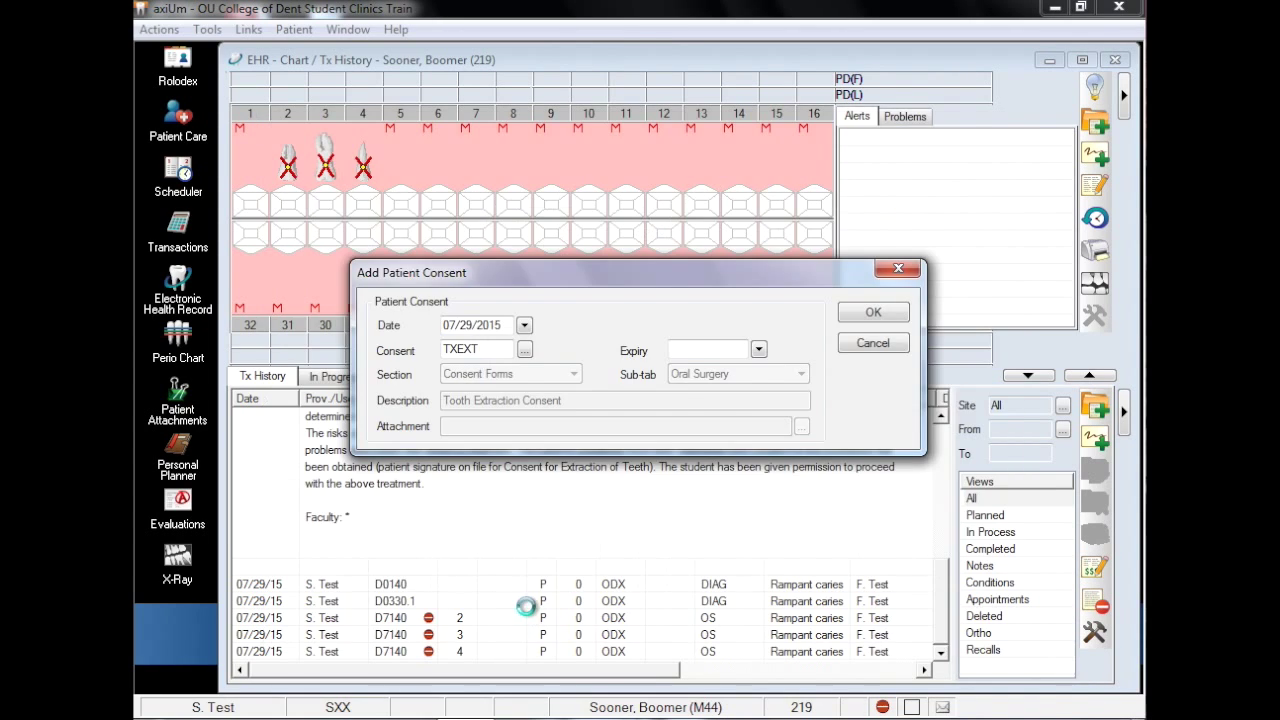
left_click(871, 312)
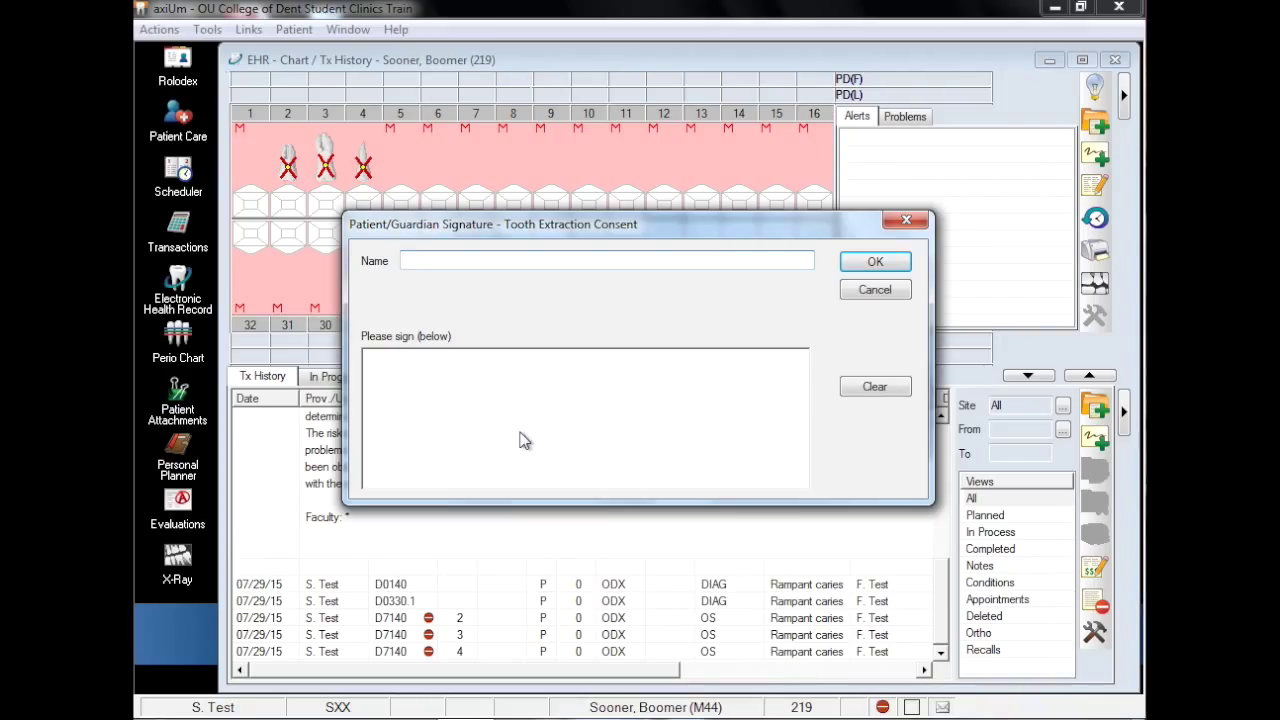
mouse_move(489, 435)
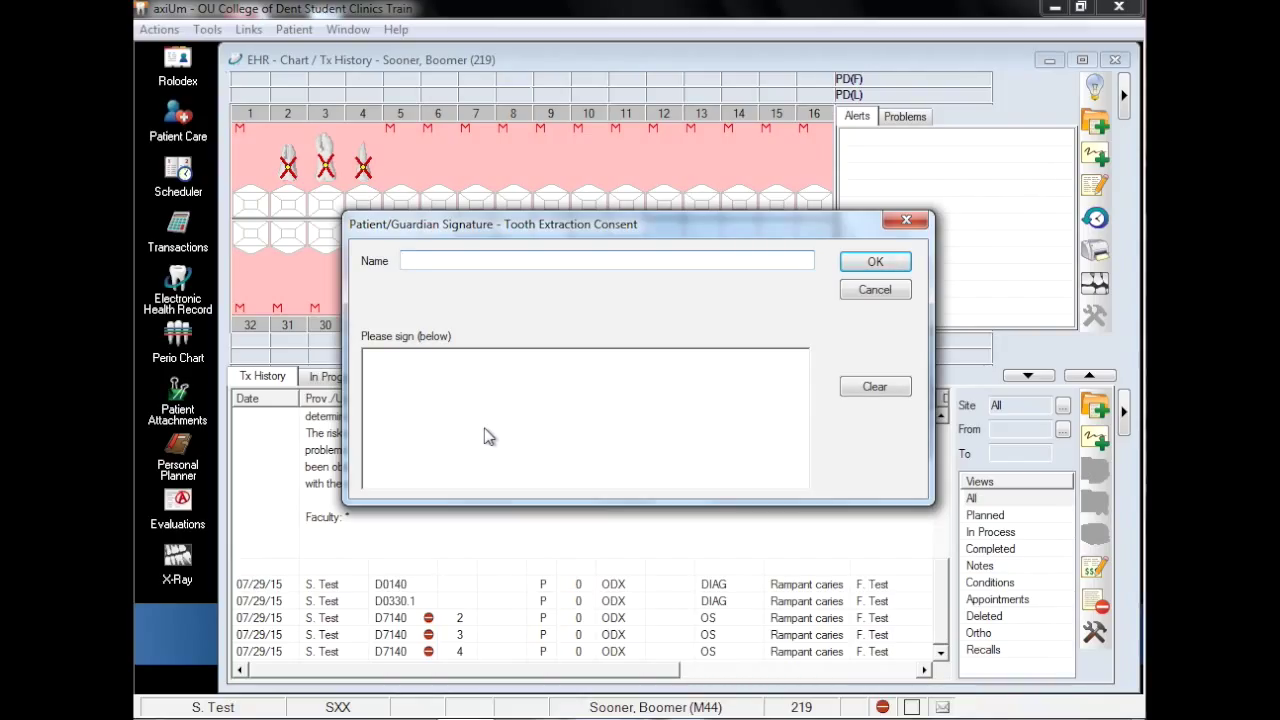
Step: Draw the patient/guardian signature and confirm the witness signature on the consent
left_click_drag(490, 440, 580, 390)
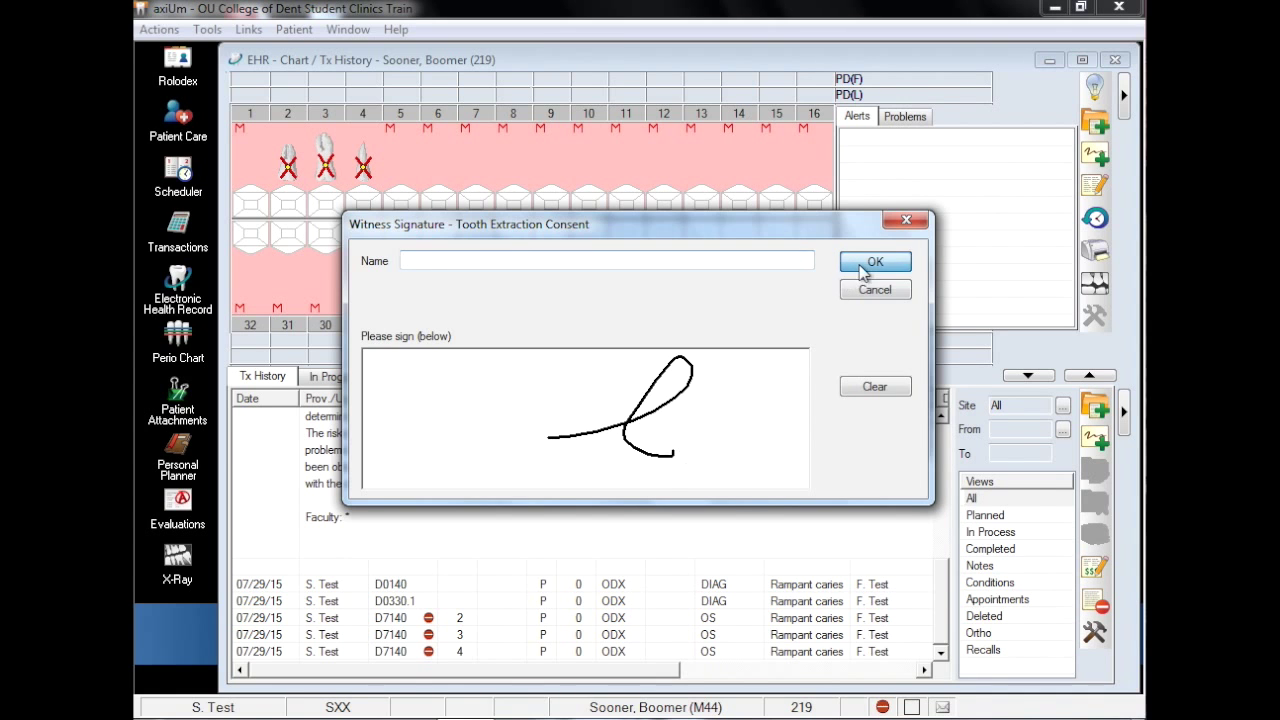
left_click(874, 261)
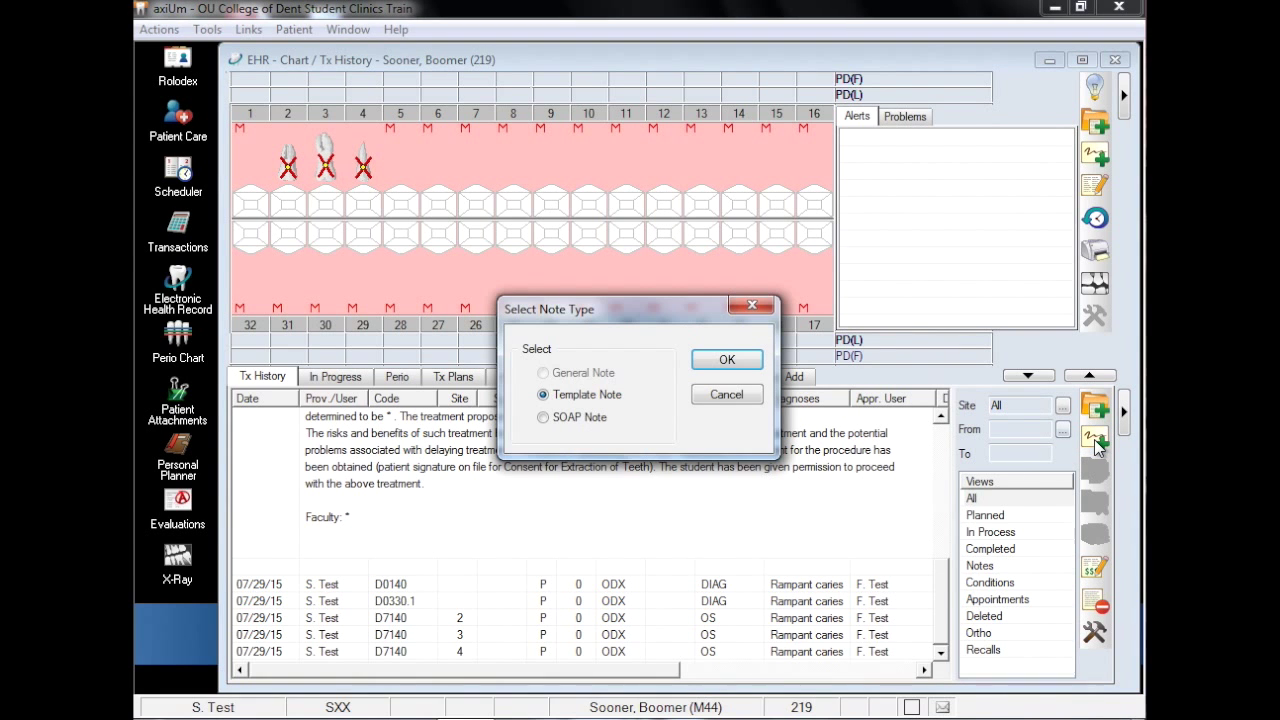
mouse_move(880, 400)
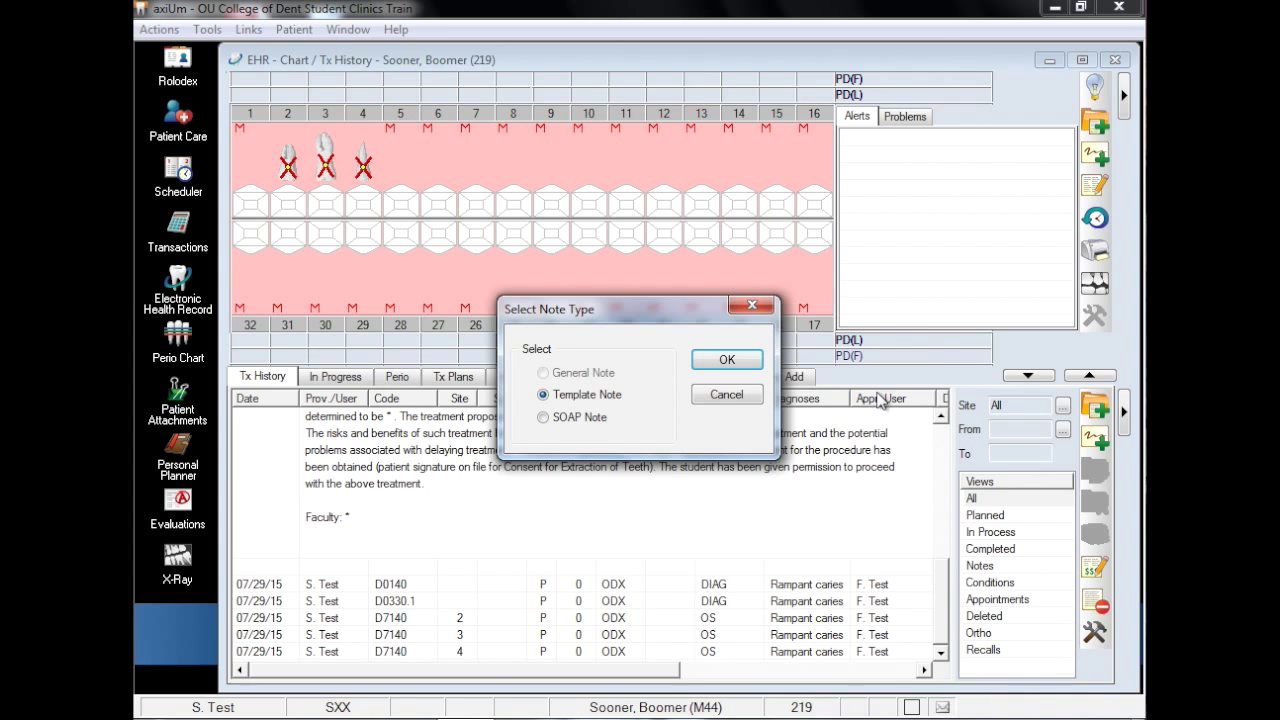
mouse_move(800, 385)
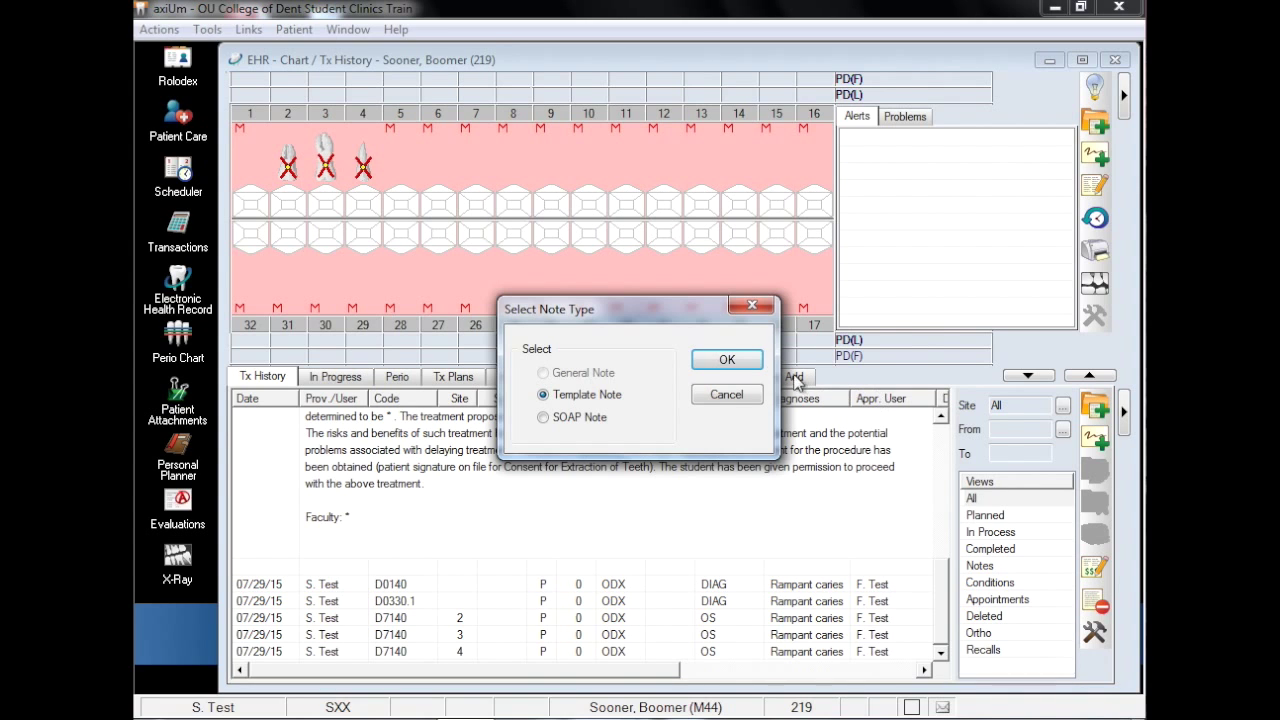
Step: Attach the OMS02 Oral Surgery Tx Rendered template note from the Oral Surgery templates
left_click(727, 359)
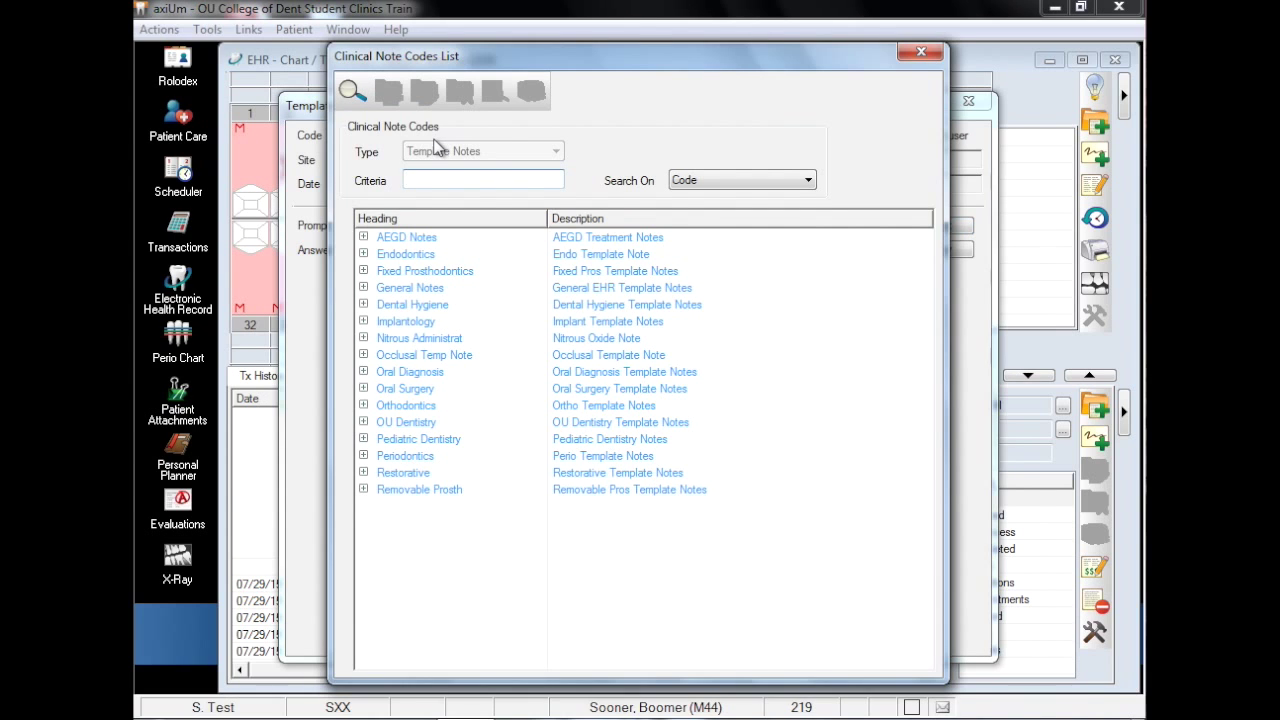
left_click(364, 388)
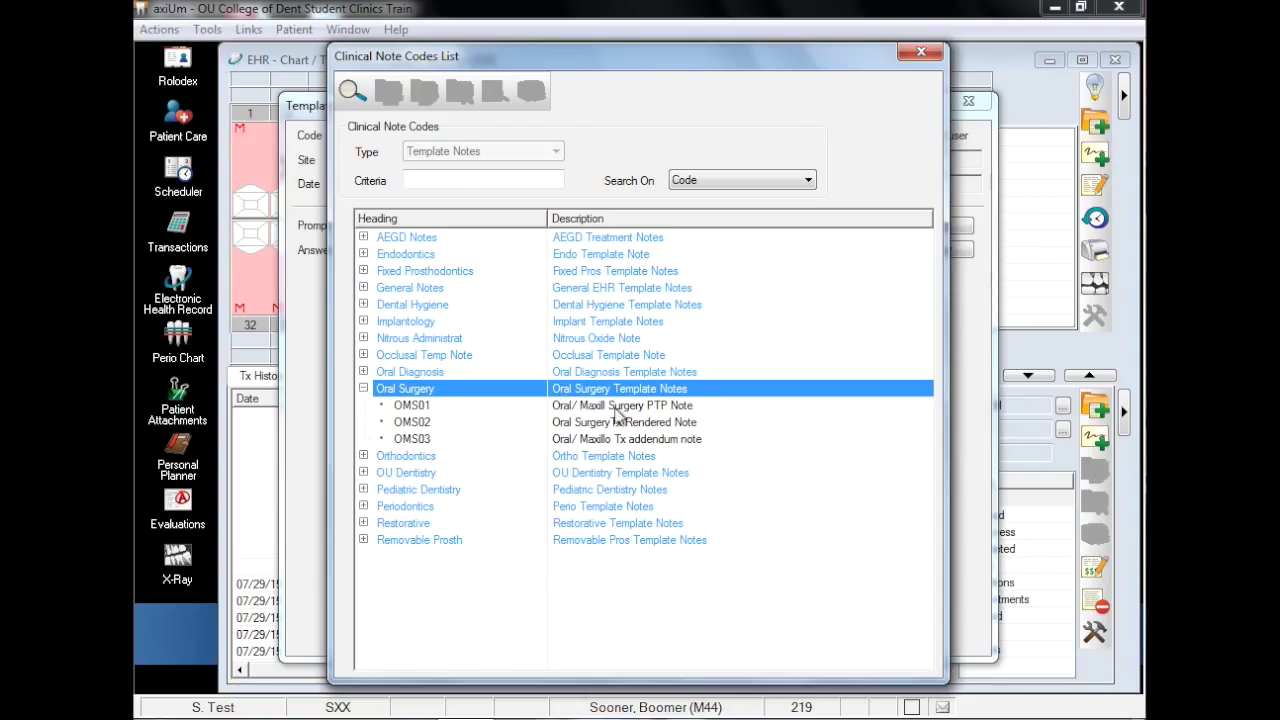
double_click(412, 421)
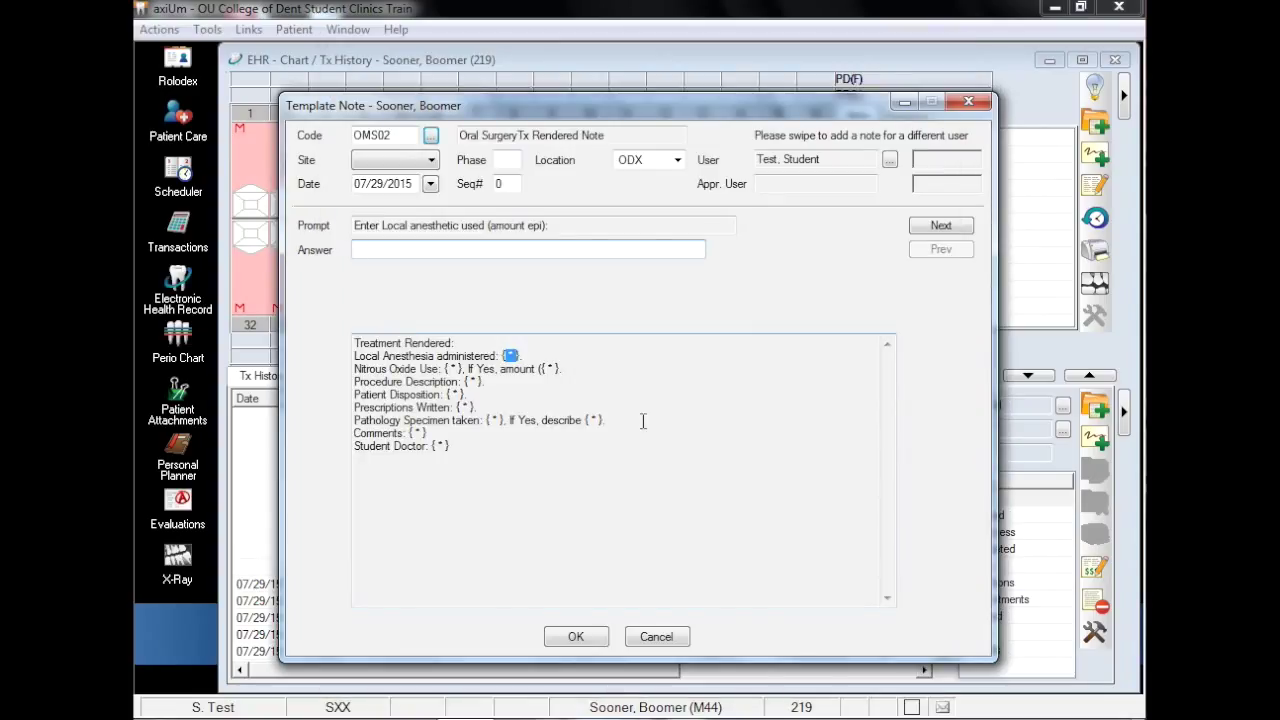
left_click(576, 637)
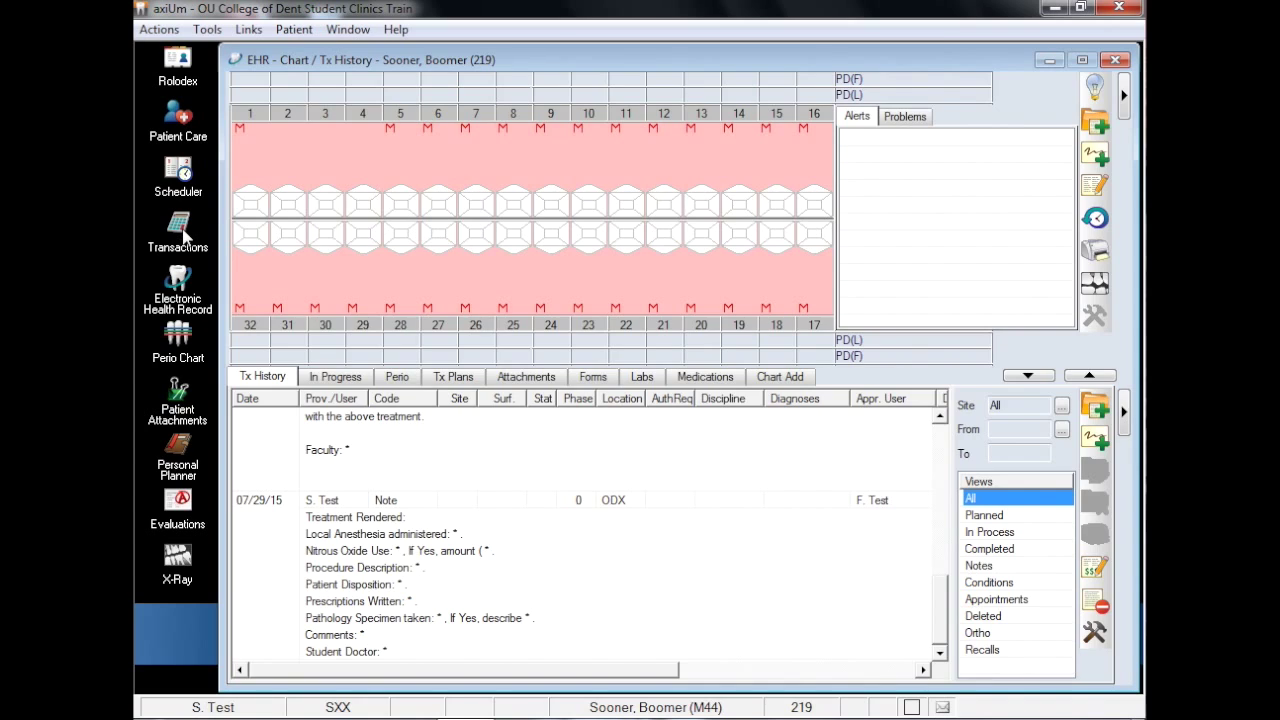
left_click(177, 232)
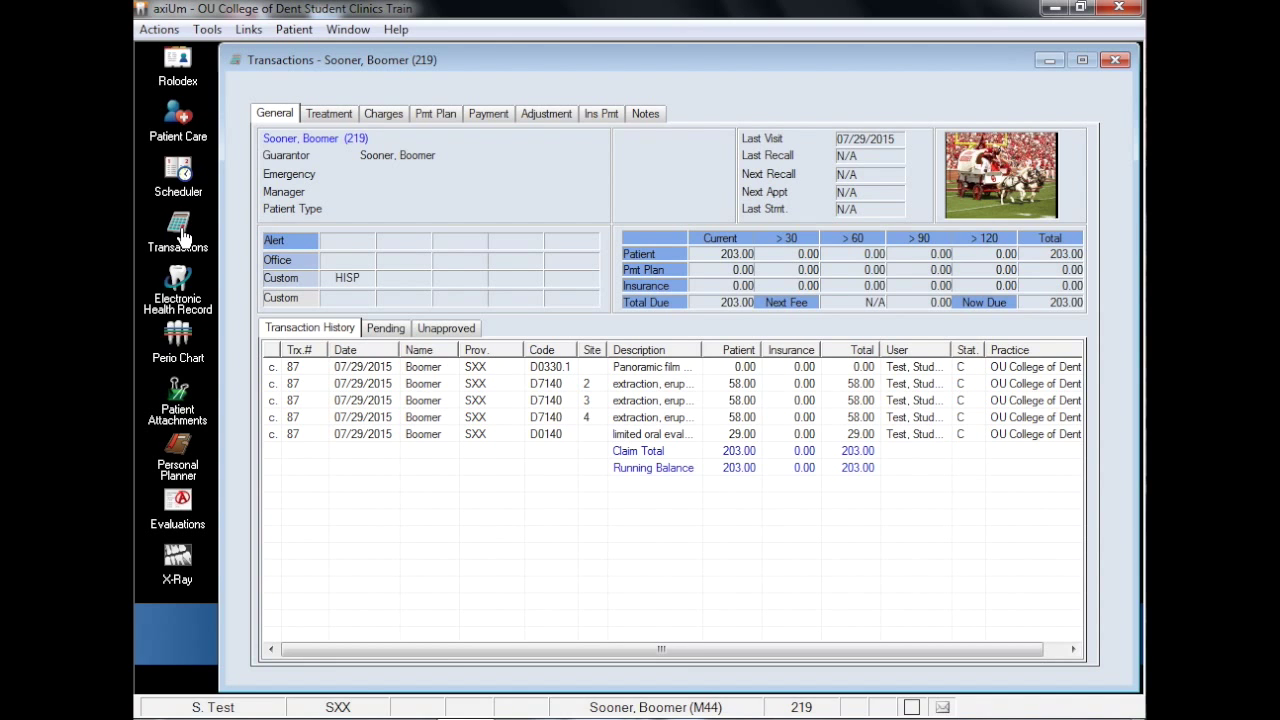
mouse_move(618, 489)
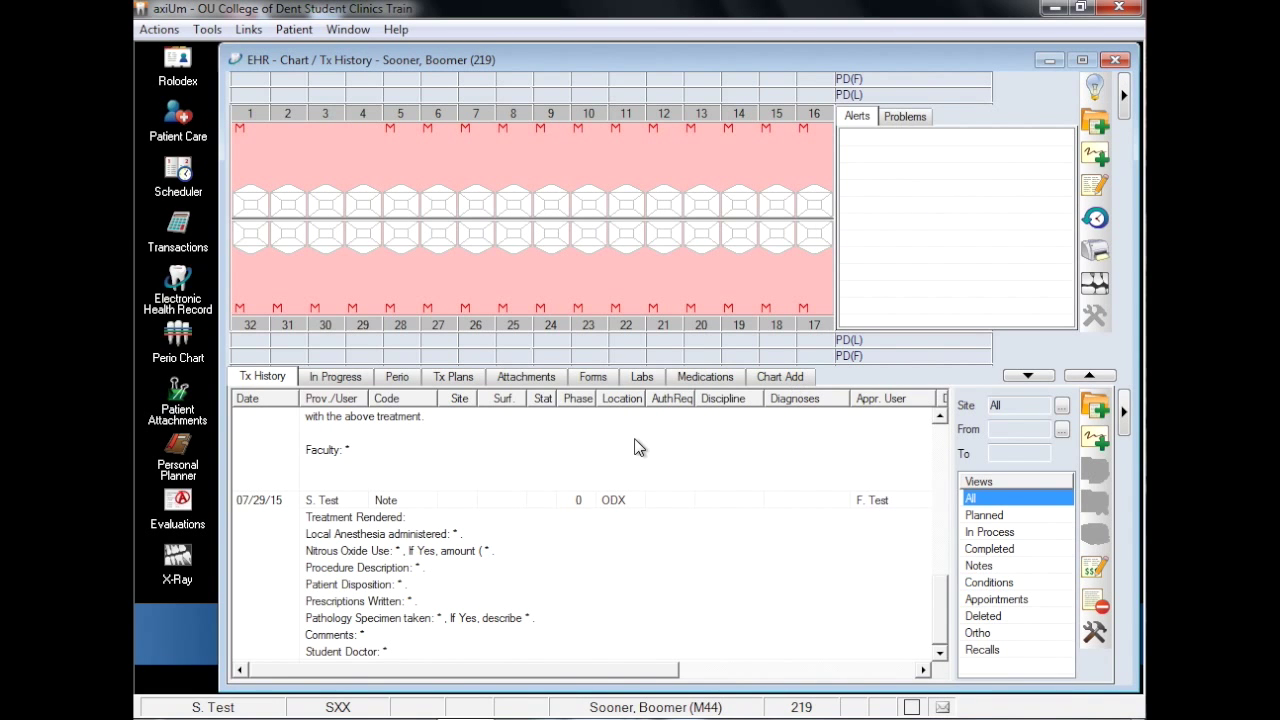
mouse_move(872, 428)
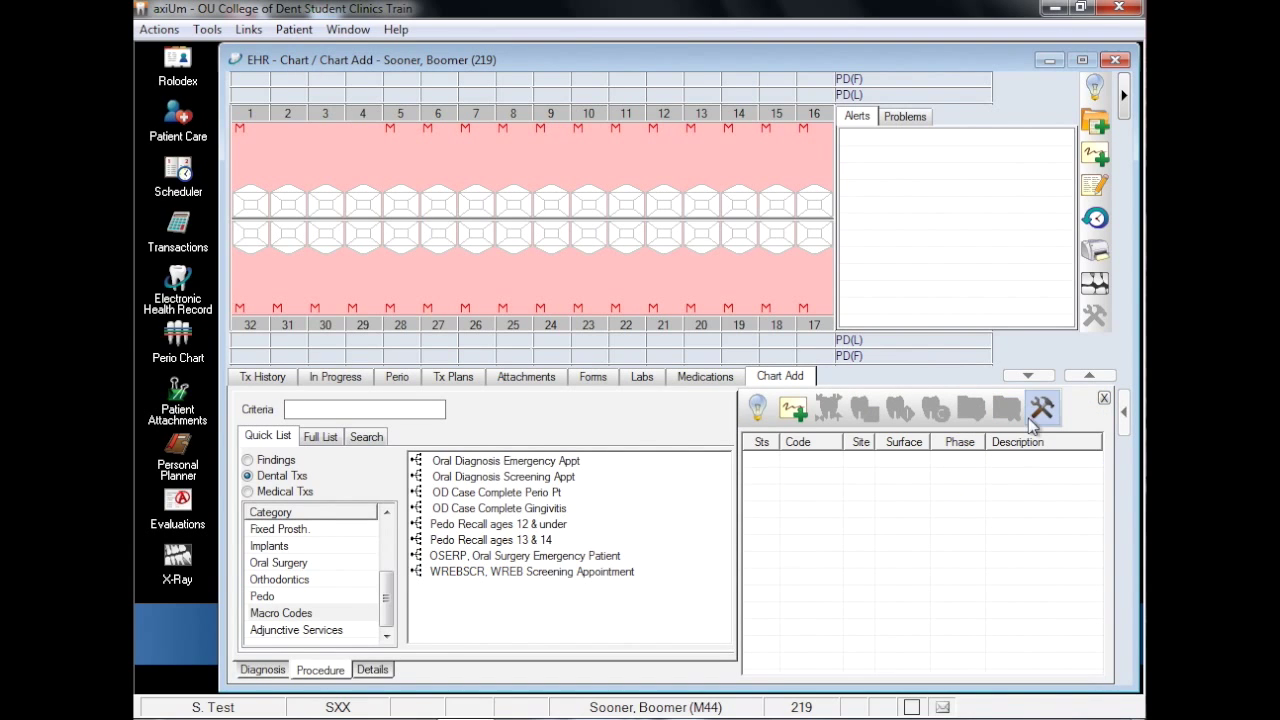
Step: Plan D7311 alveoloplasty with extractions on the upper right quadrant
left_click(278, 562)
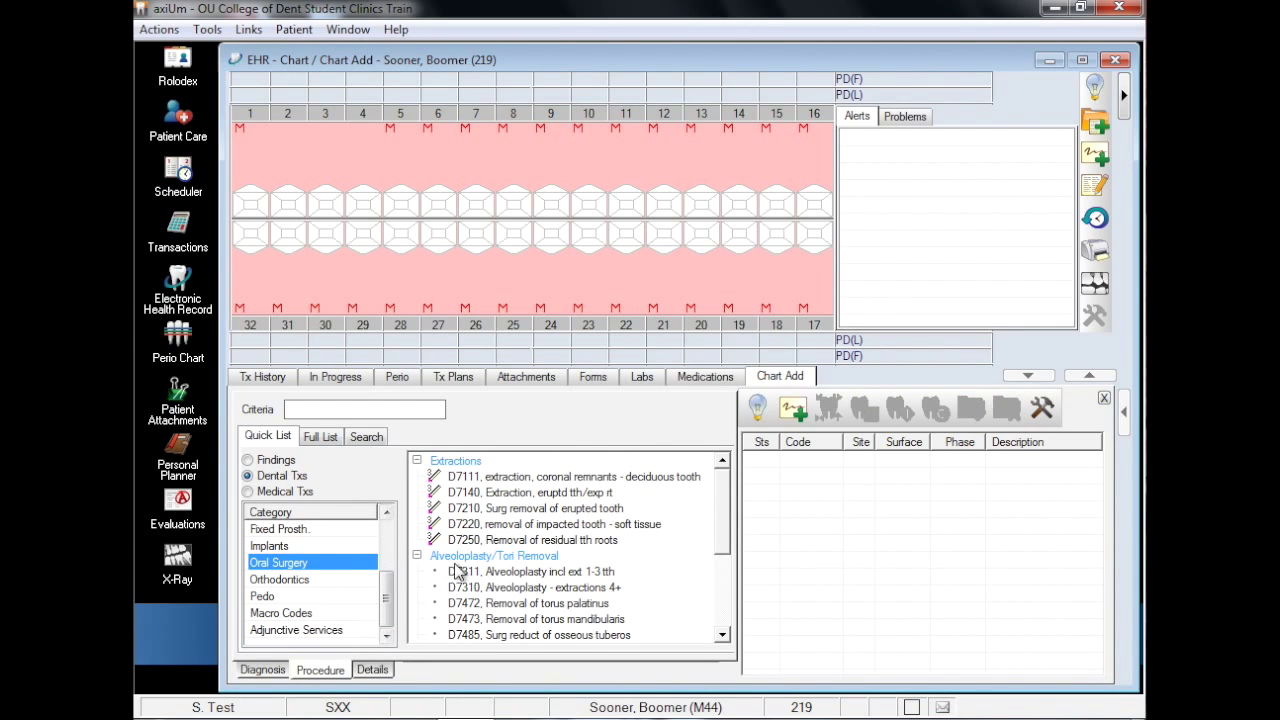
left_click(531, 571)
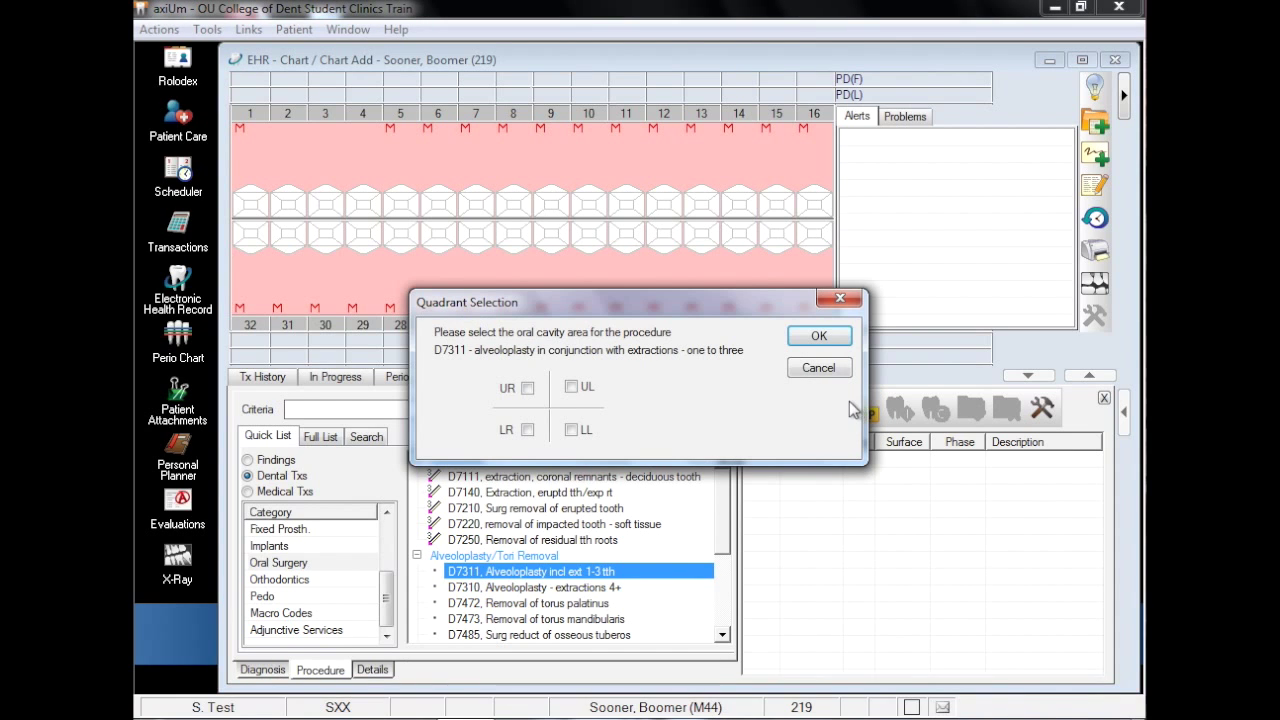
left_click(527, 388)
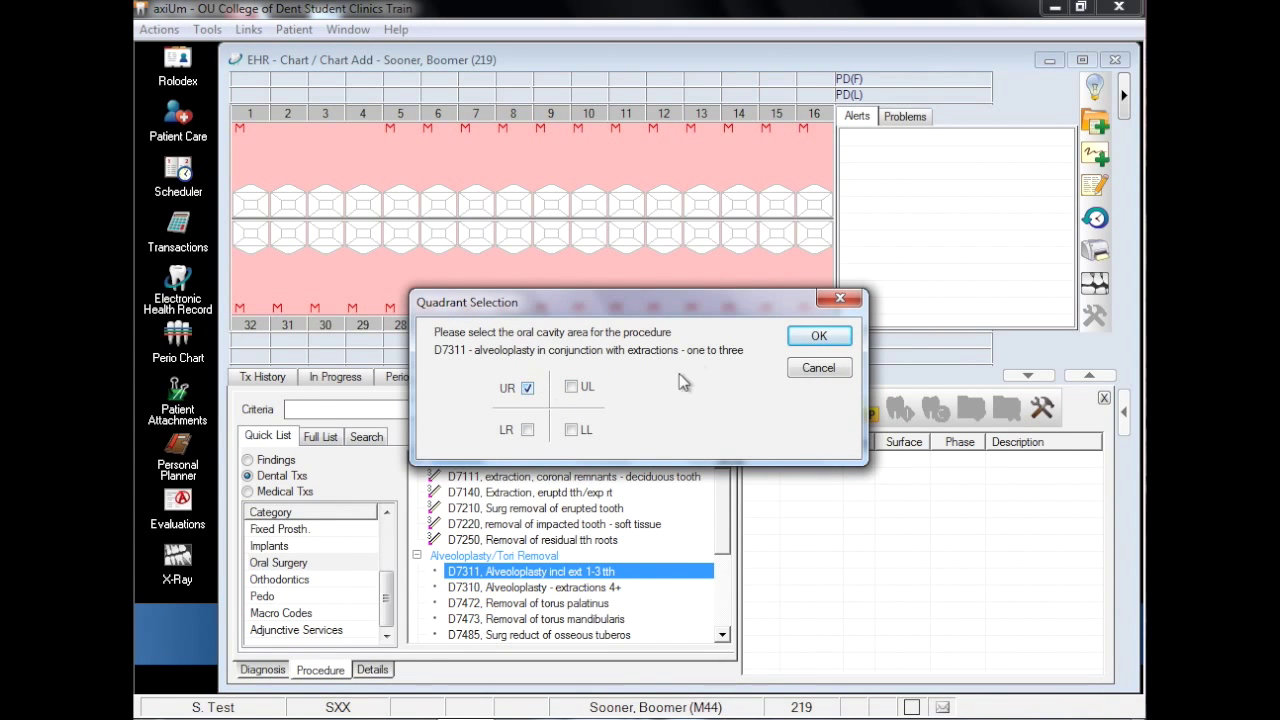
left_click(818, 335)
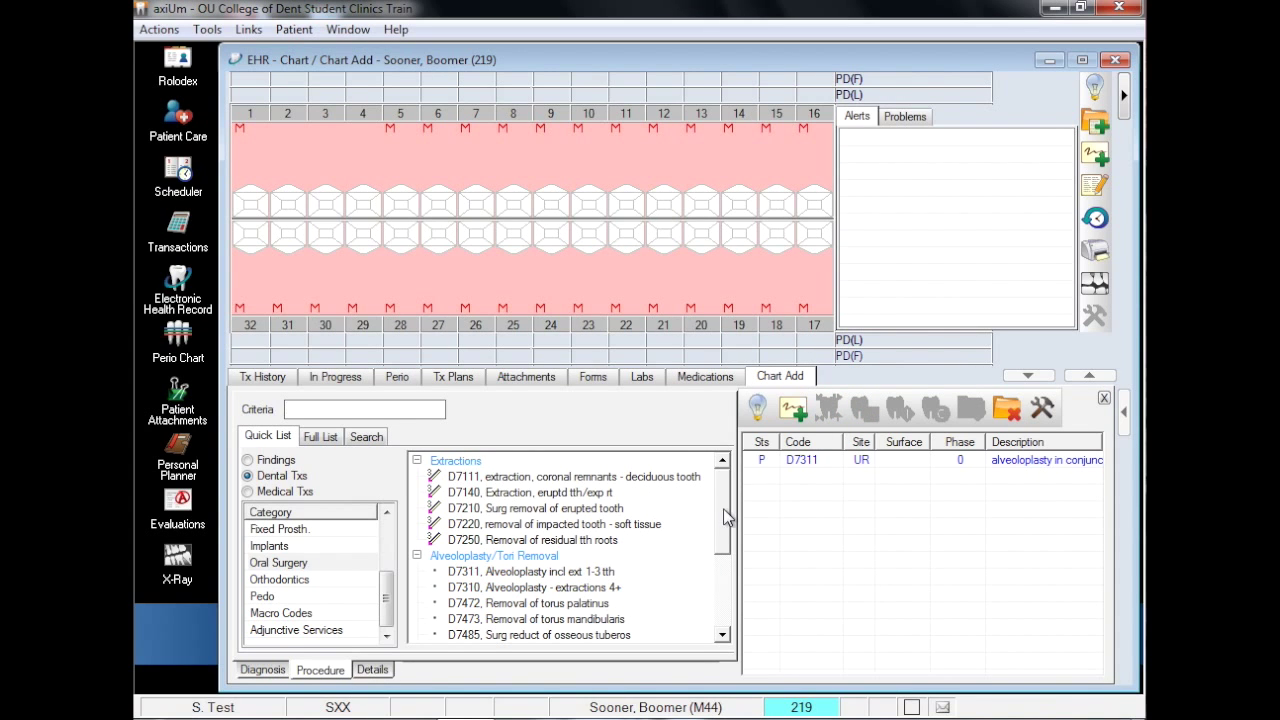
Step: Add D9230 Nitrous Oxide inhalation as a planned treatment
scroll("down", 3)
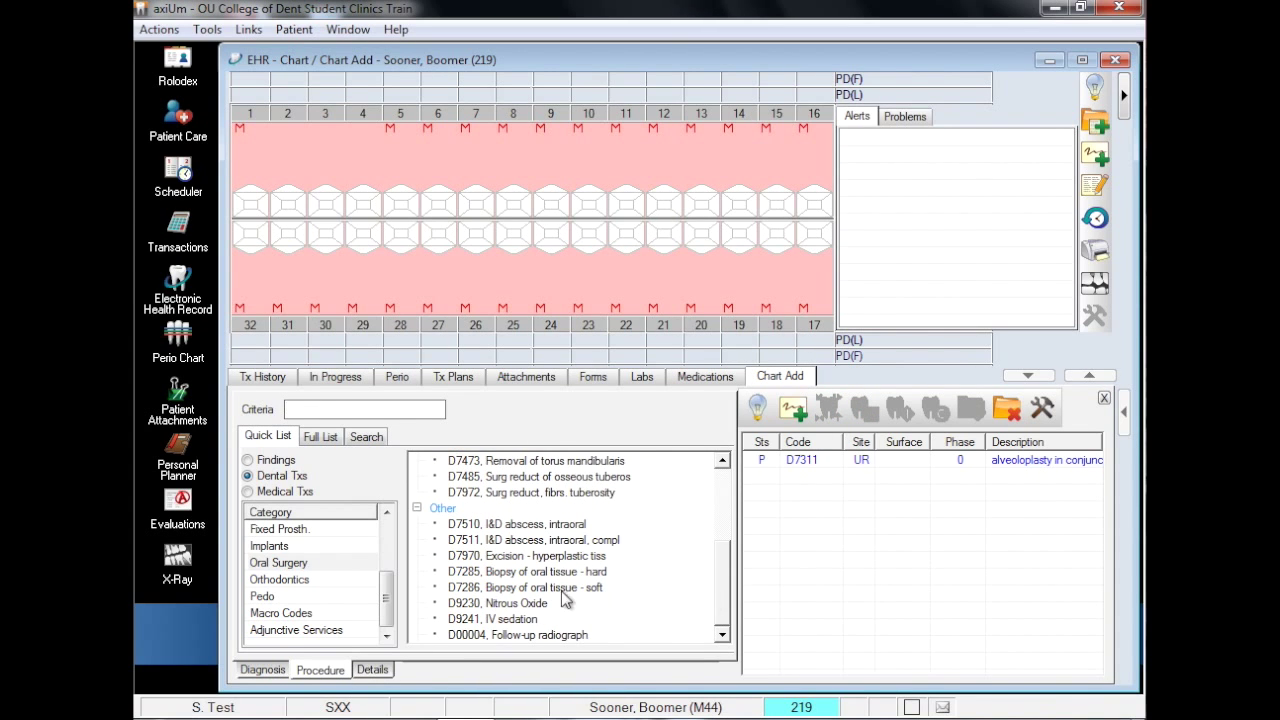
left_click(497, 602)
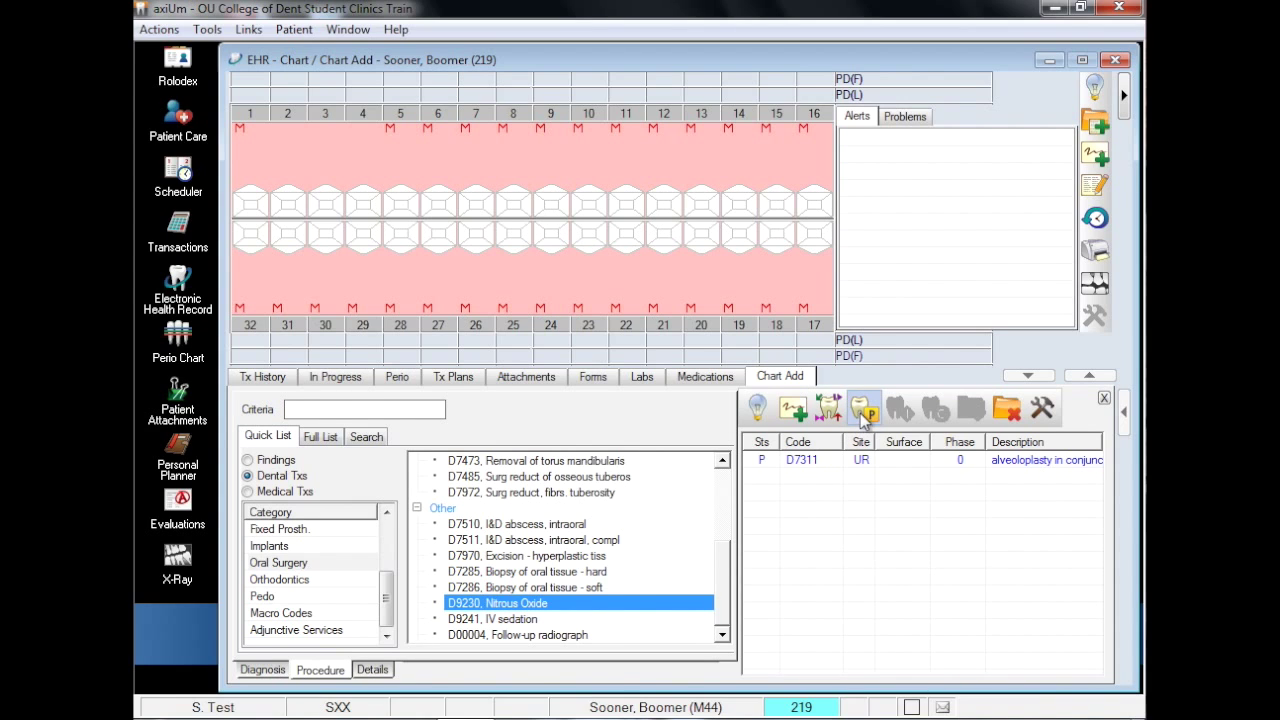
left_click(864, 409)
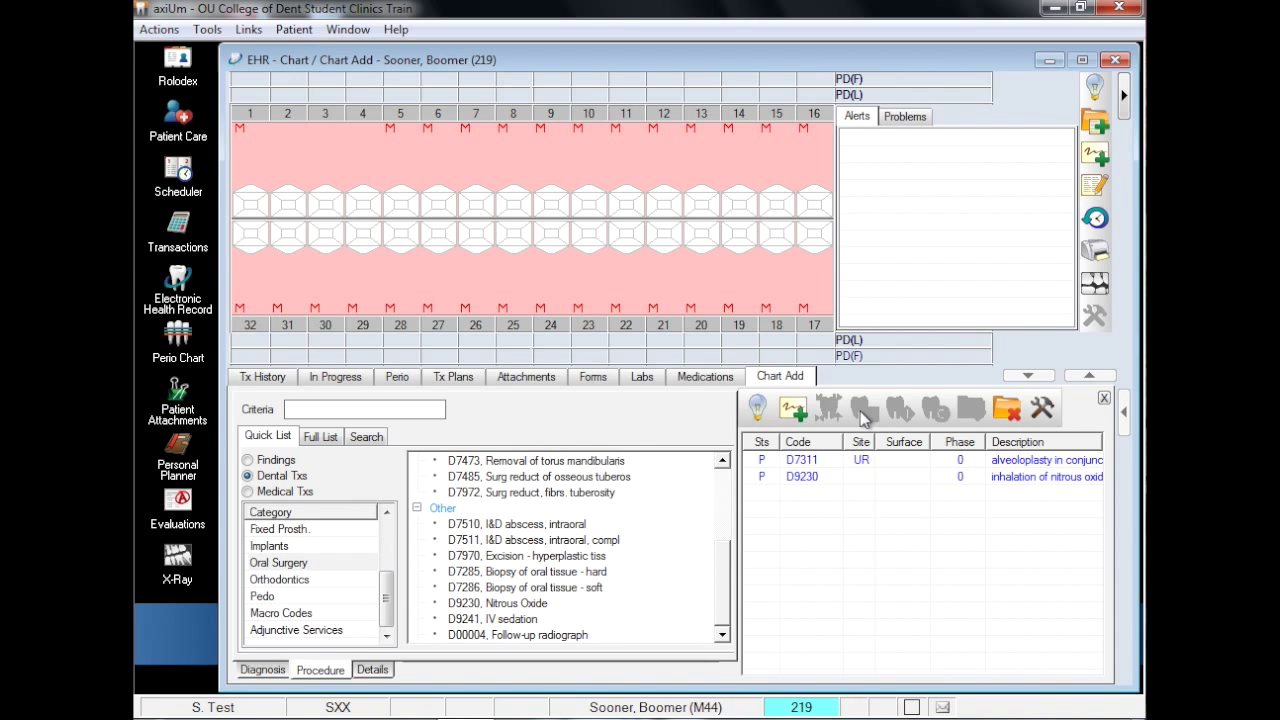
mouse_move(866, 417)
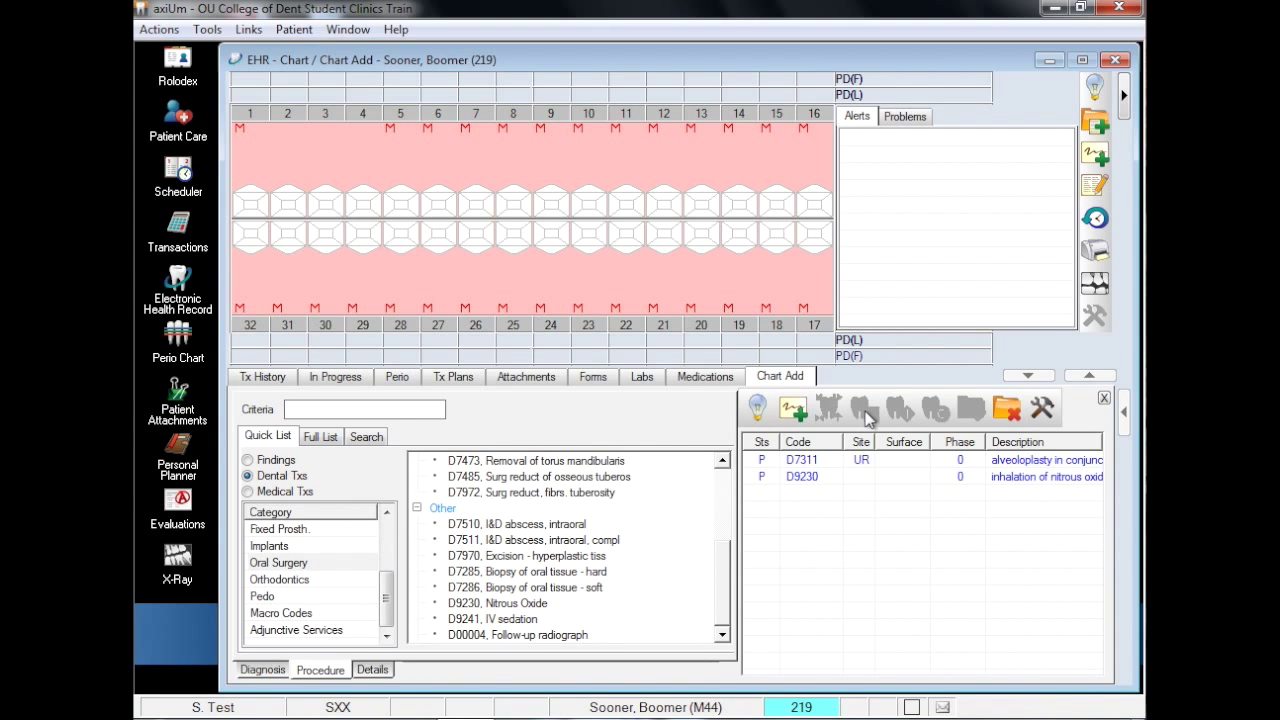
Step: Add an OMS01 Oral/Maxill Surgery PTP template note and save it
left_click(862, 408)
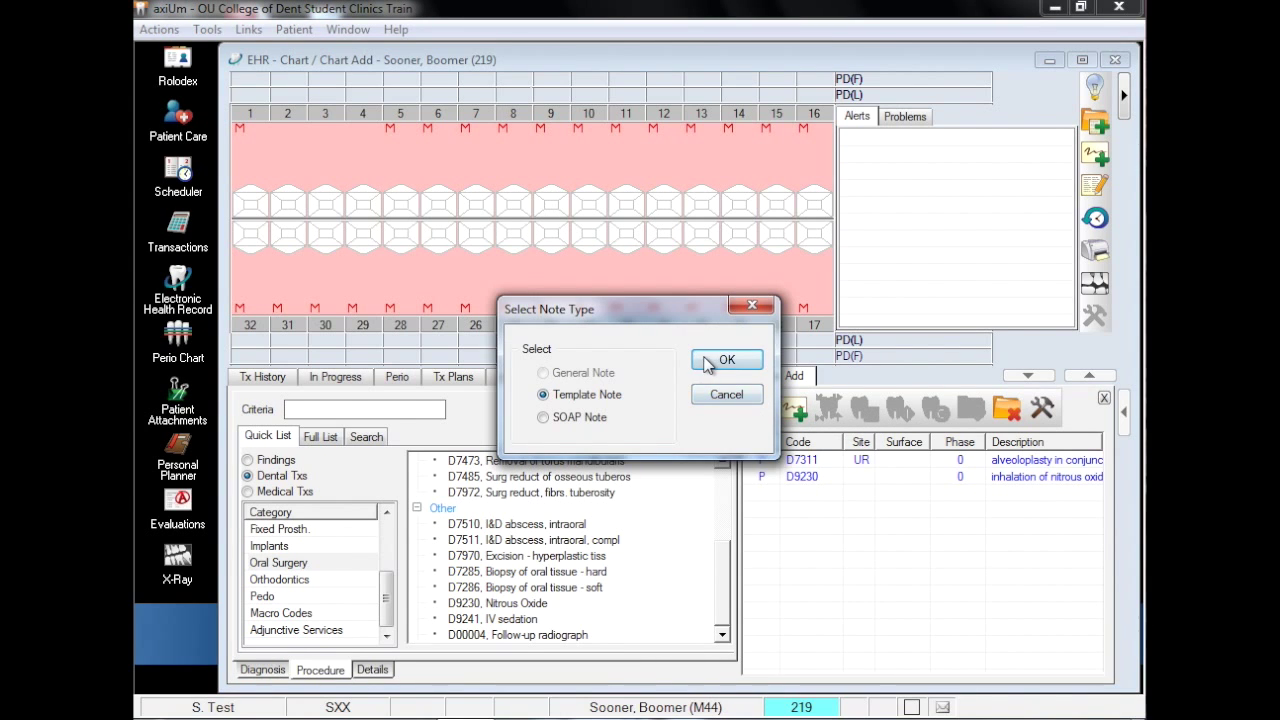
left_click(727, 360)
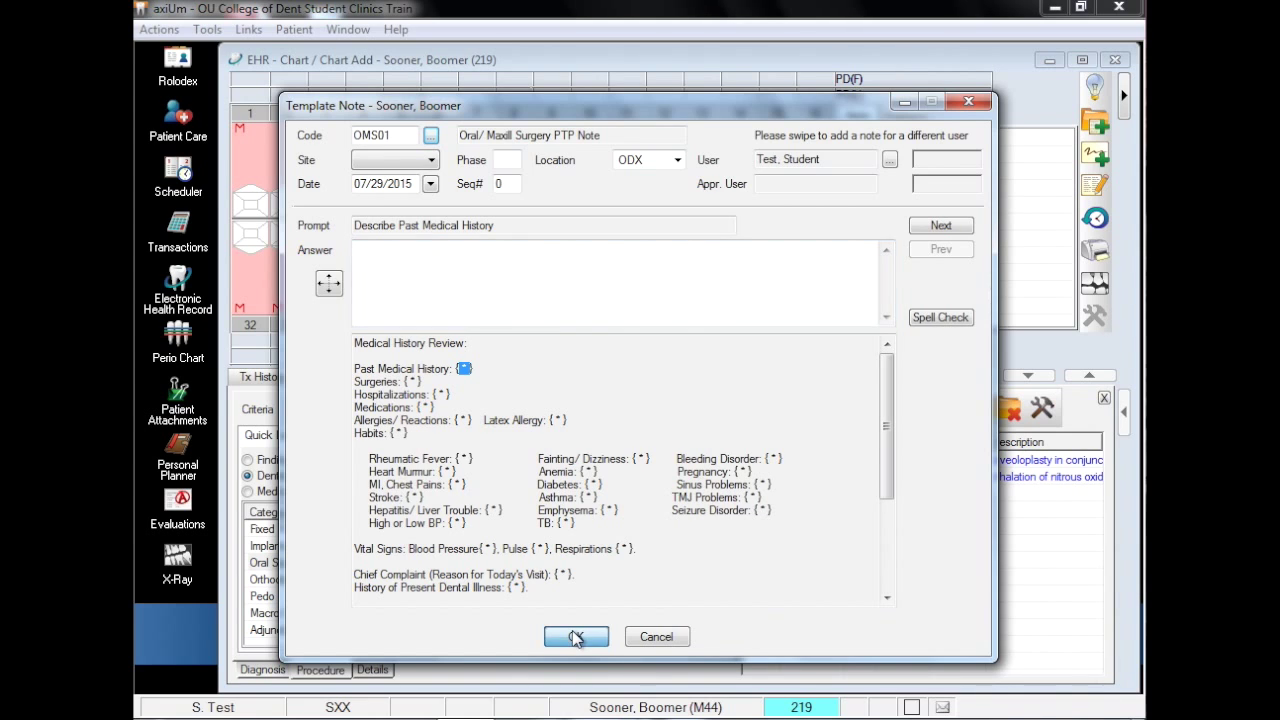
left_click(576, 637)
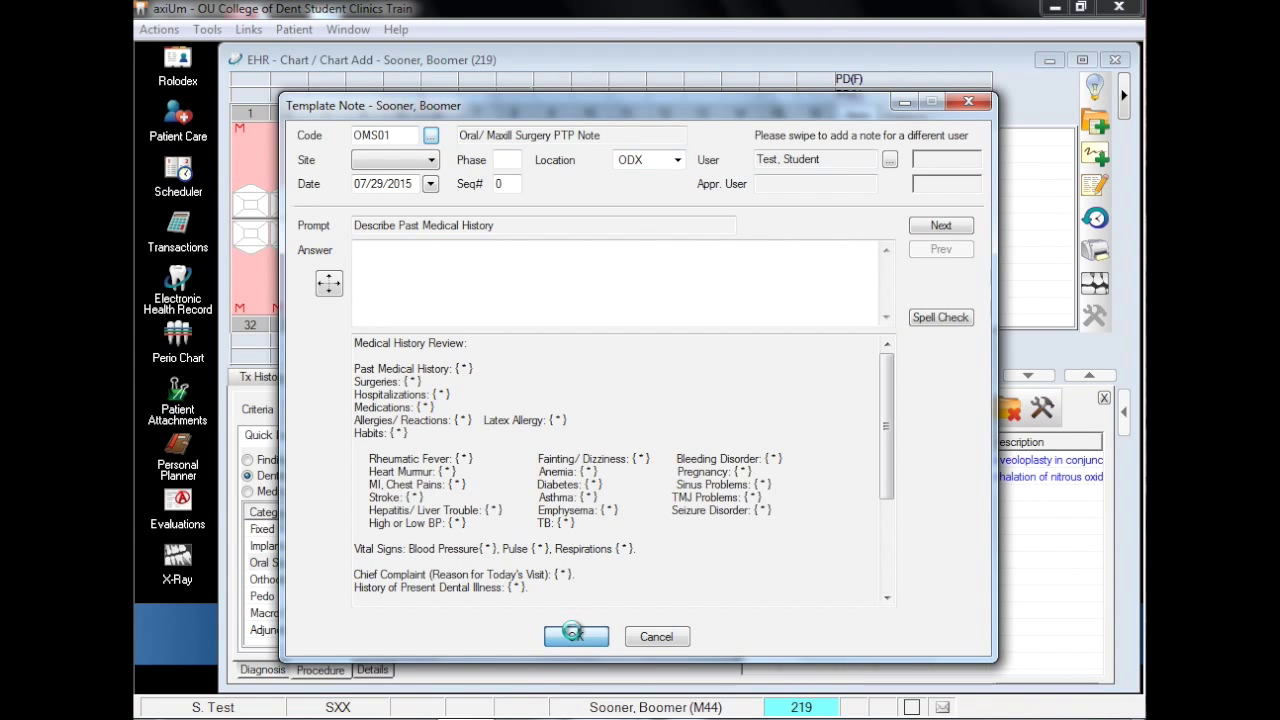
left_click(576, 636)
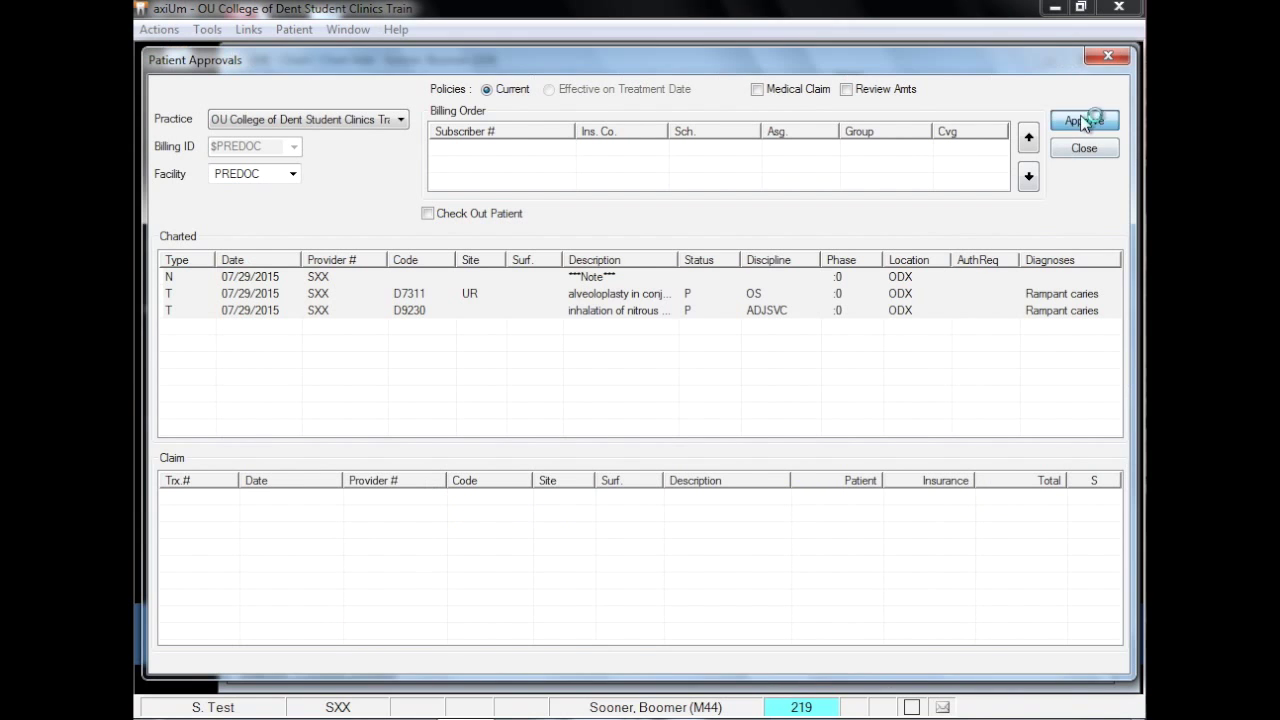
Step: Approve the charted treatments and the template note in Patient Approvals
left_click(1084, 120)
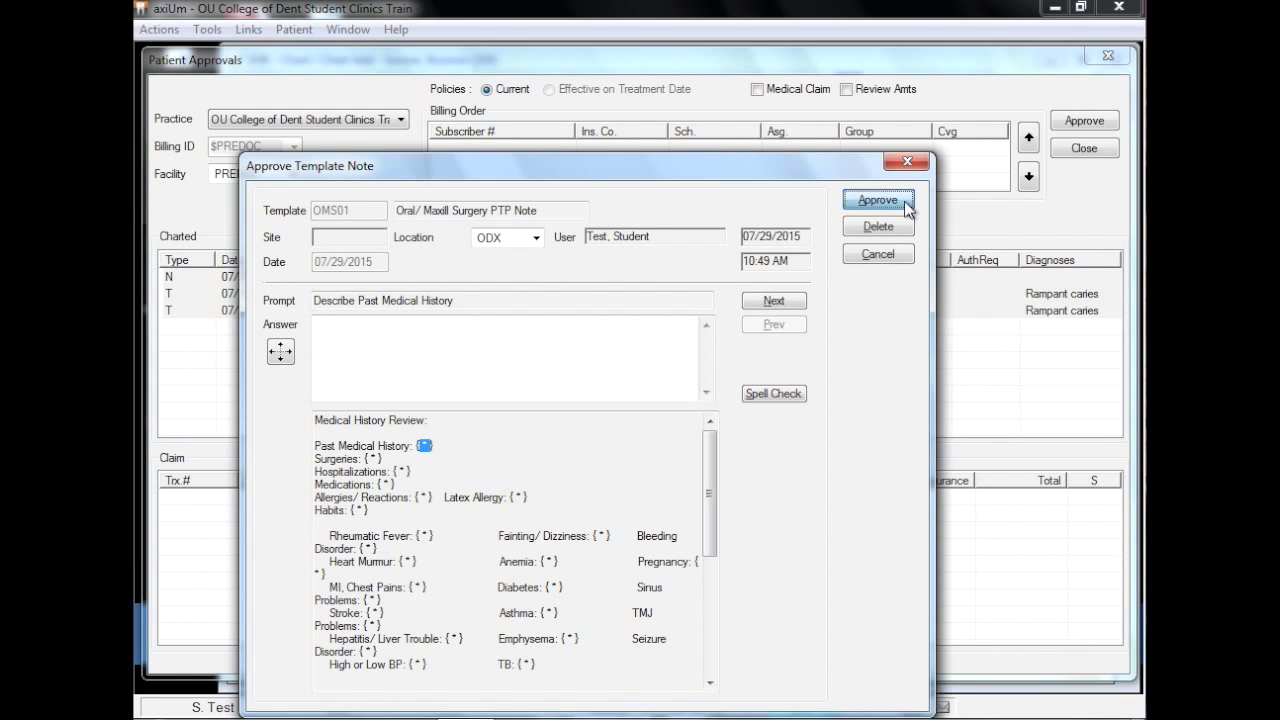
left_click(877, 200)
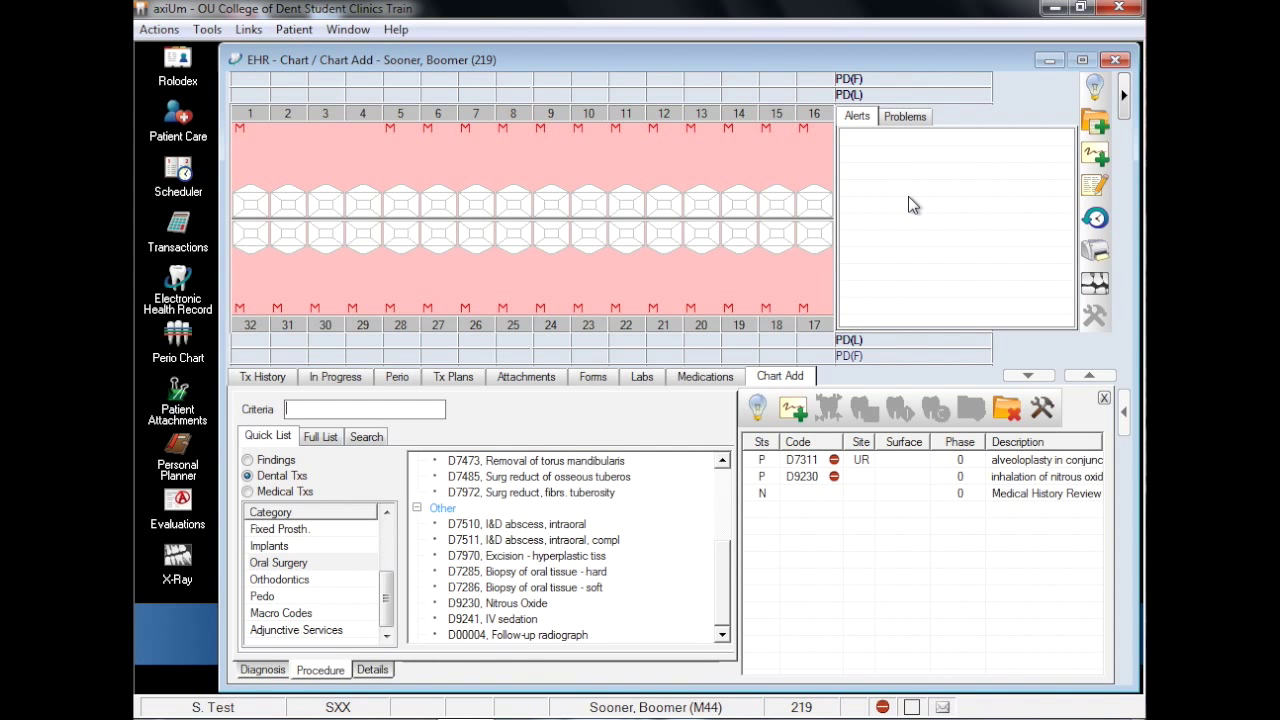
mouse_move(295, 382)
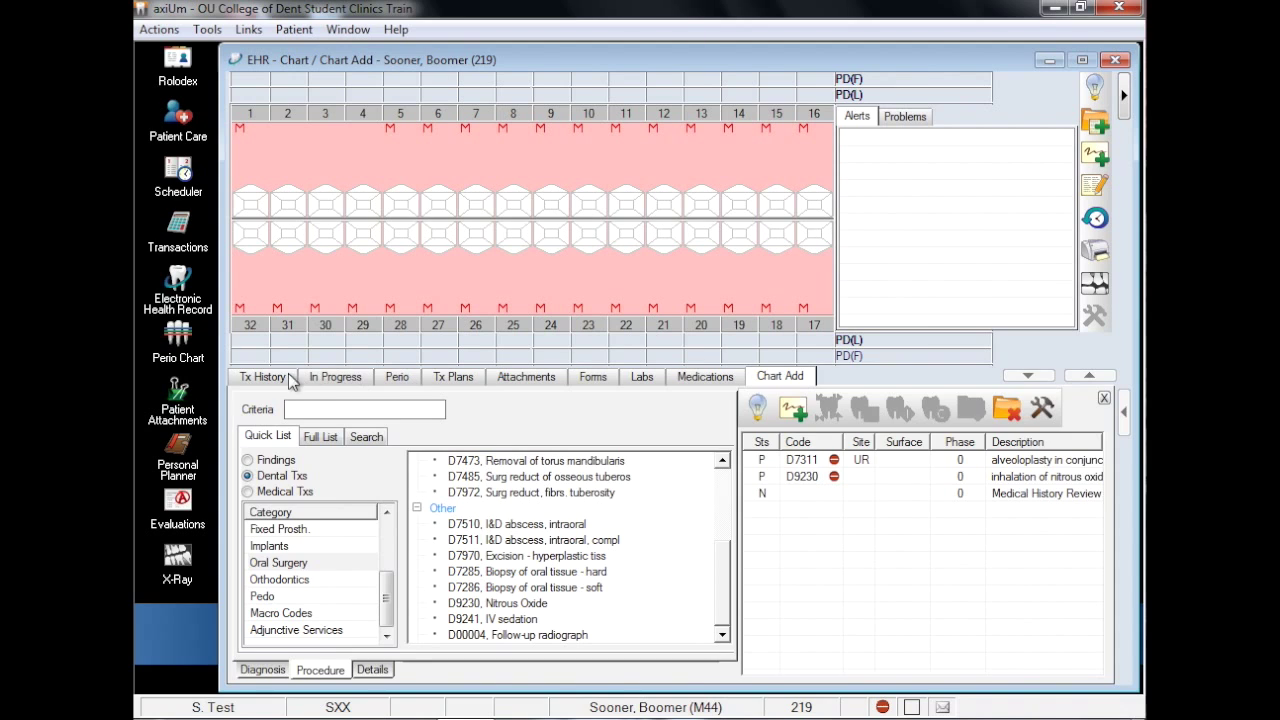
Step: From Tx History, start a patient consent and choose the TXEXT Tooth Extraction Consent
left_click(263, 376)
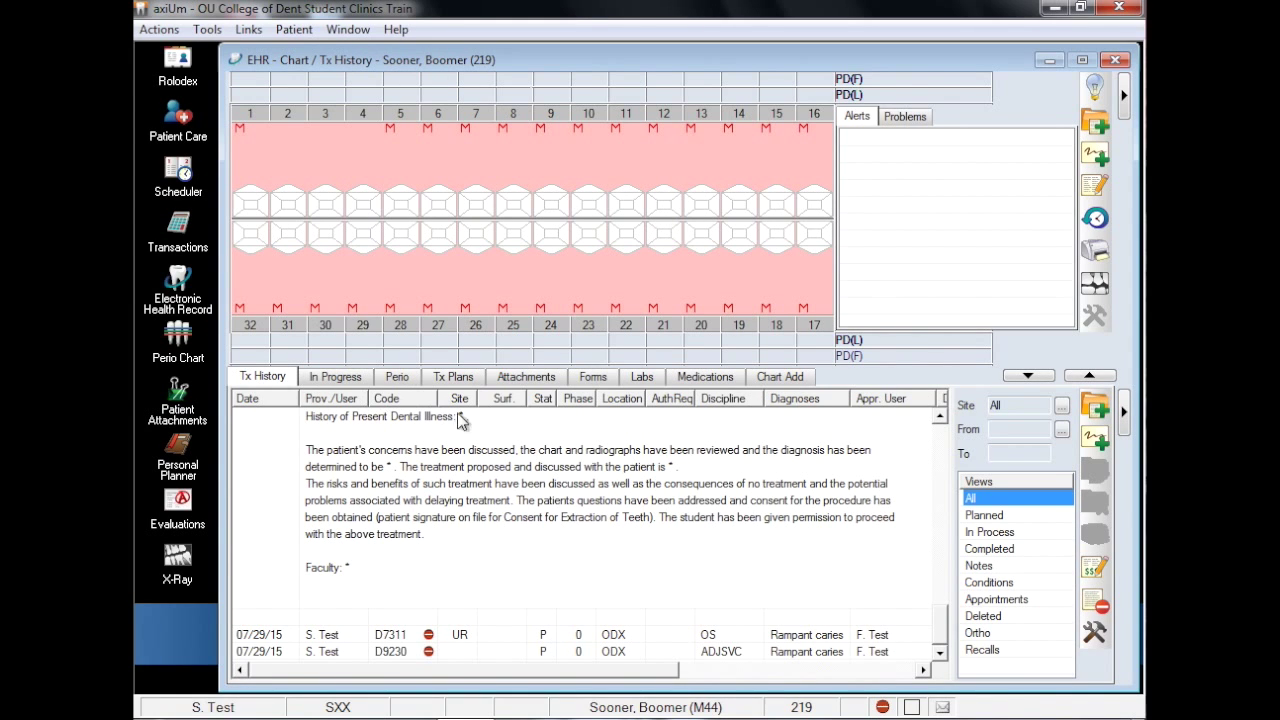
left_click(1095, 604)
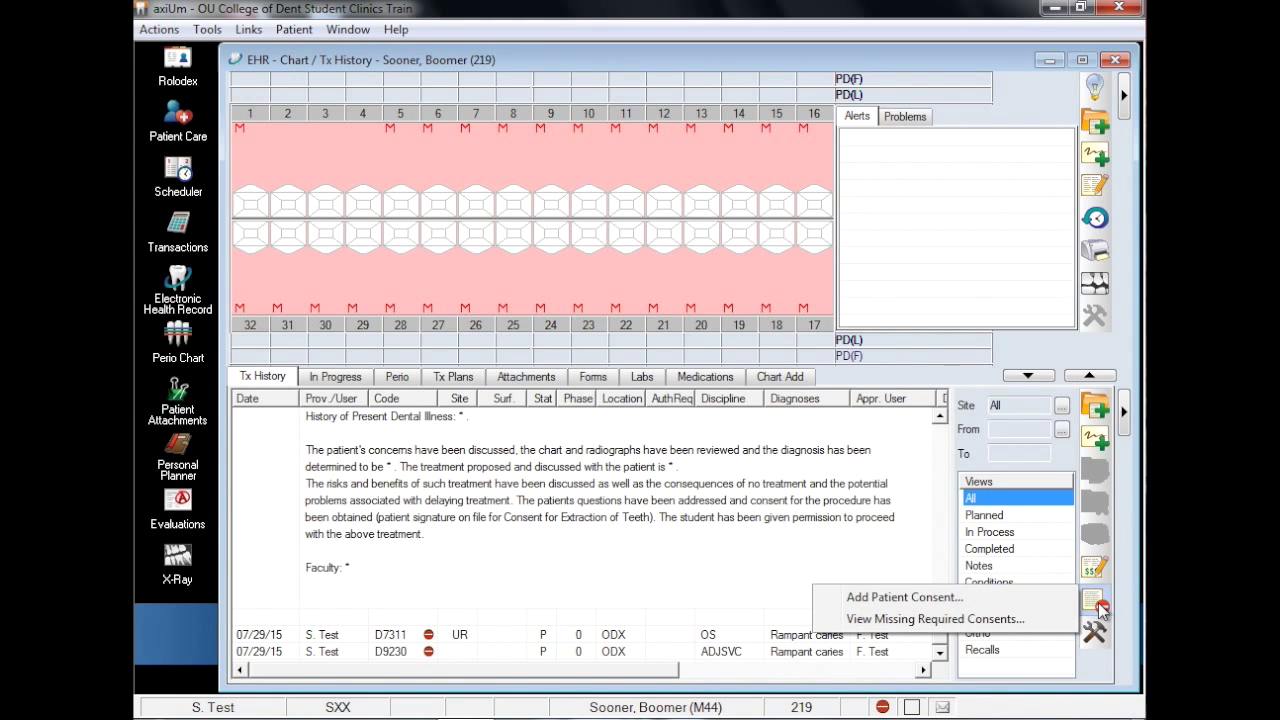
left_click(903, 597)
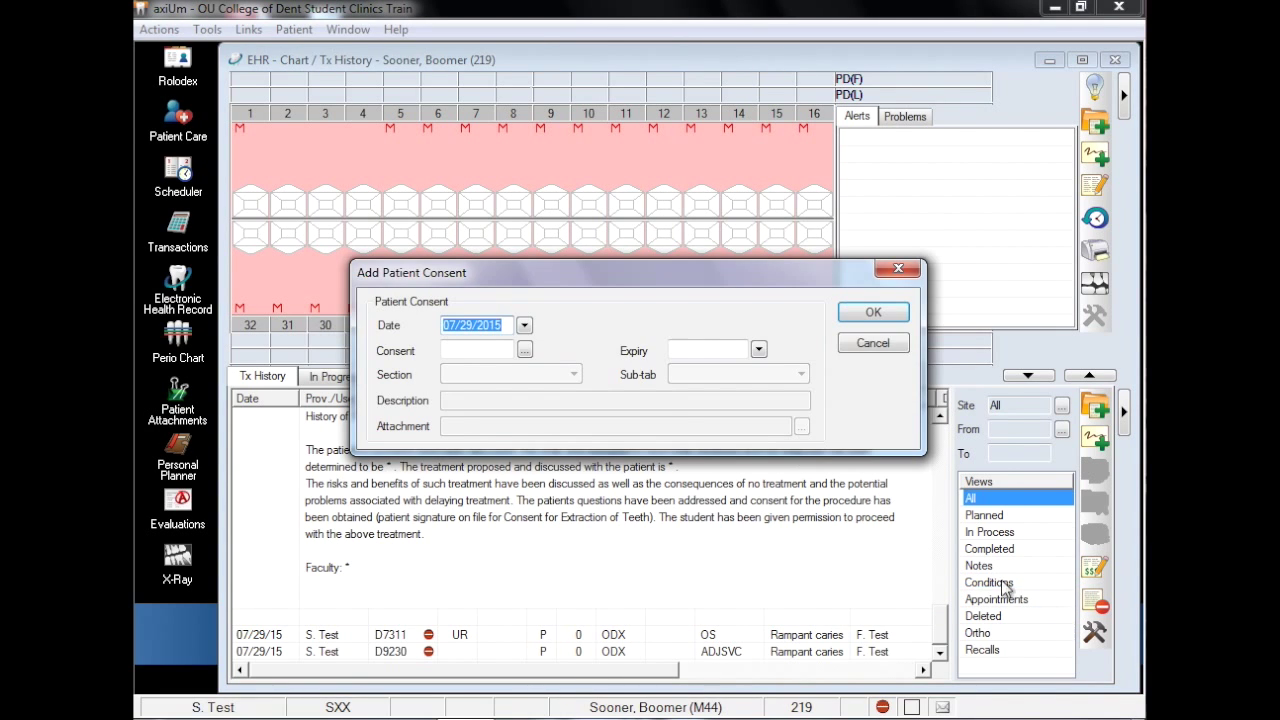
left_click(526, 349)
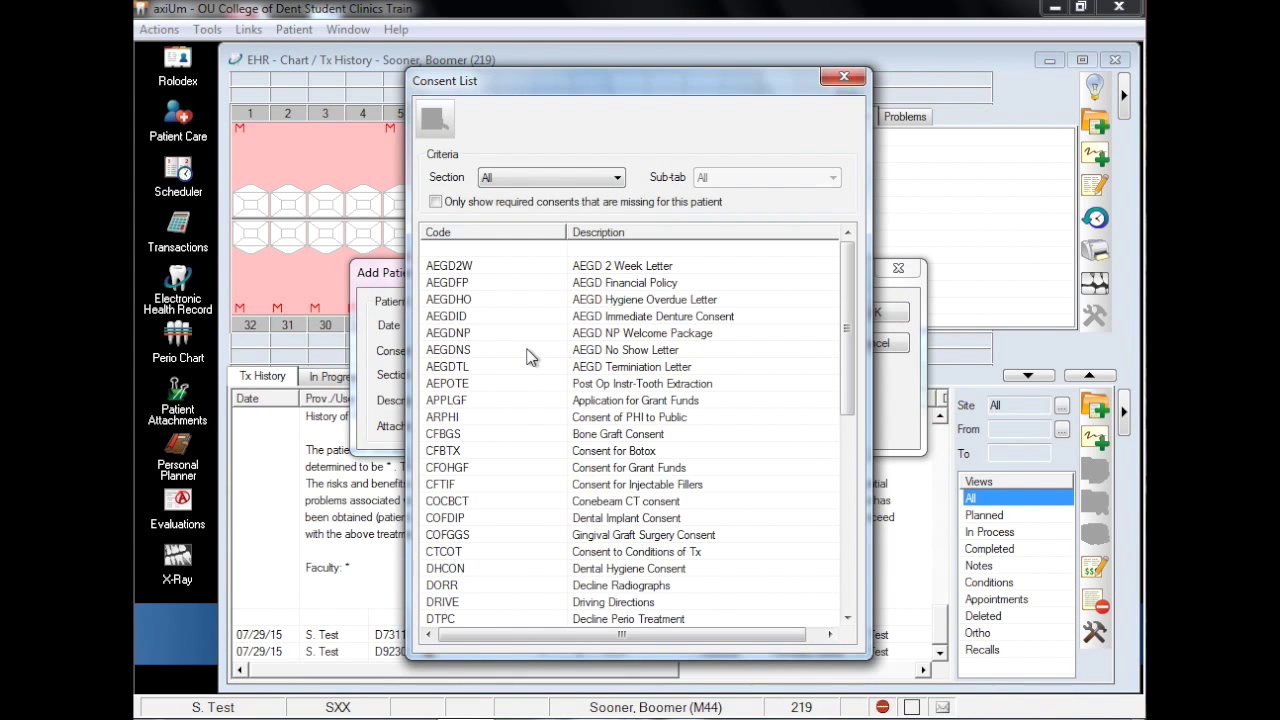
scroll("down", 3)
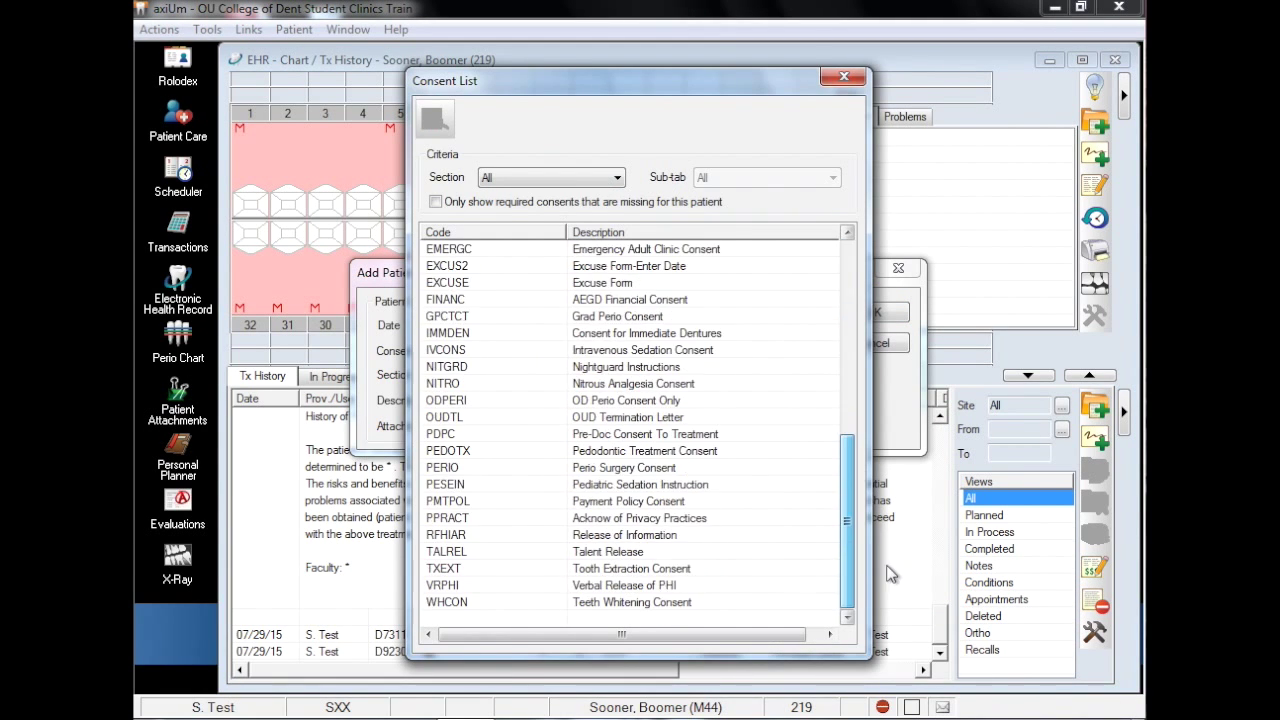
double_click(443, 568)
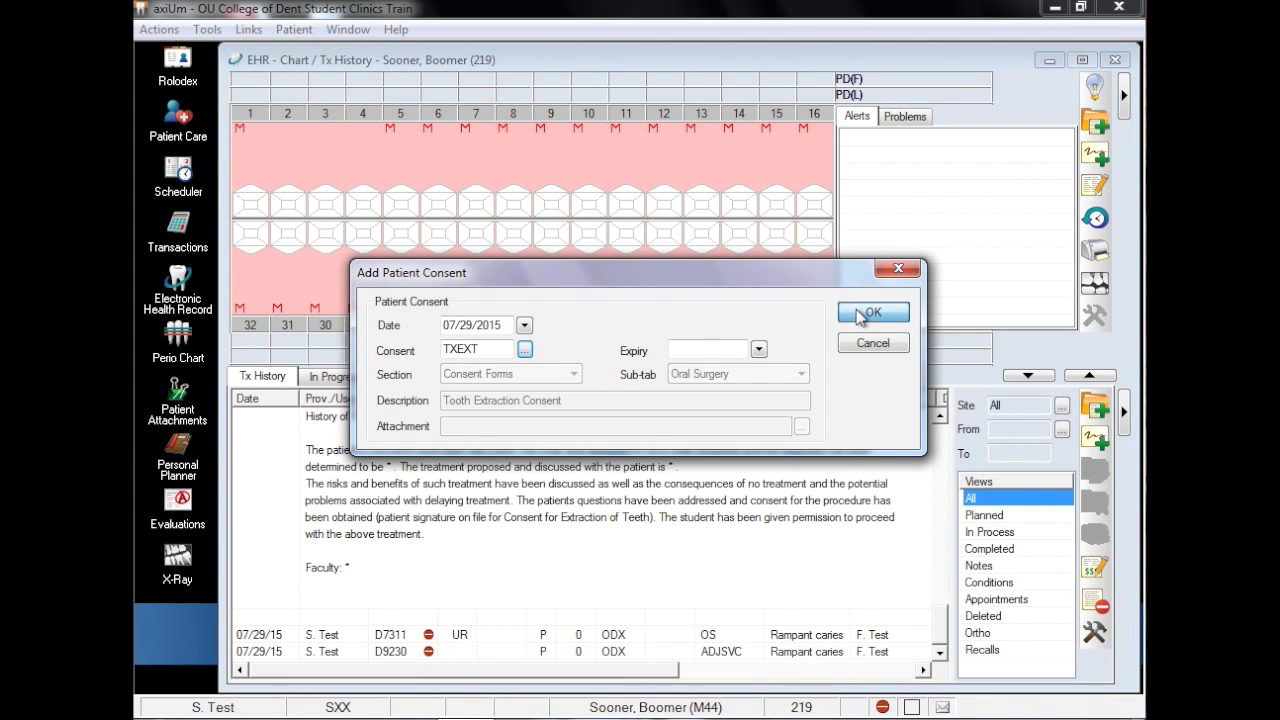
Step: Confirm the extraction consent and link it to the D7311 alveoloplasty treatment
left_click(871, 312)
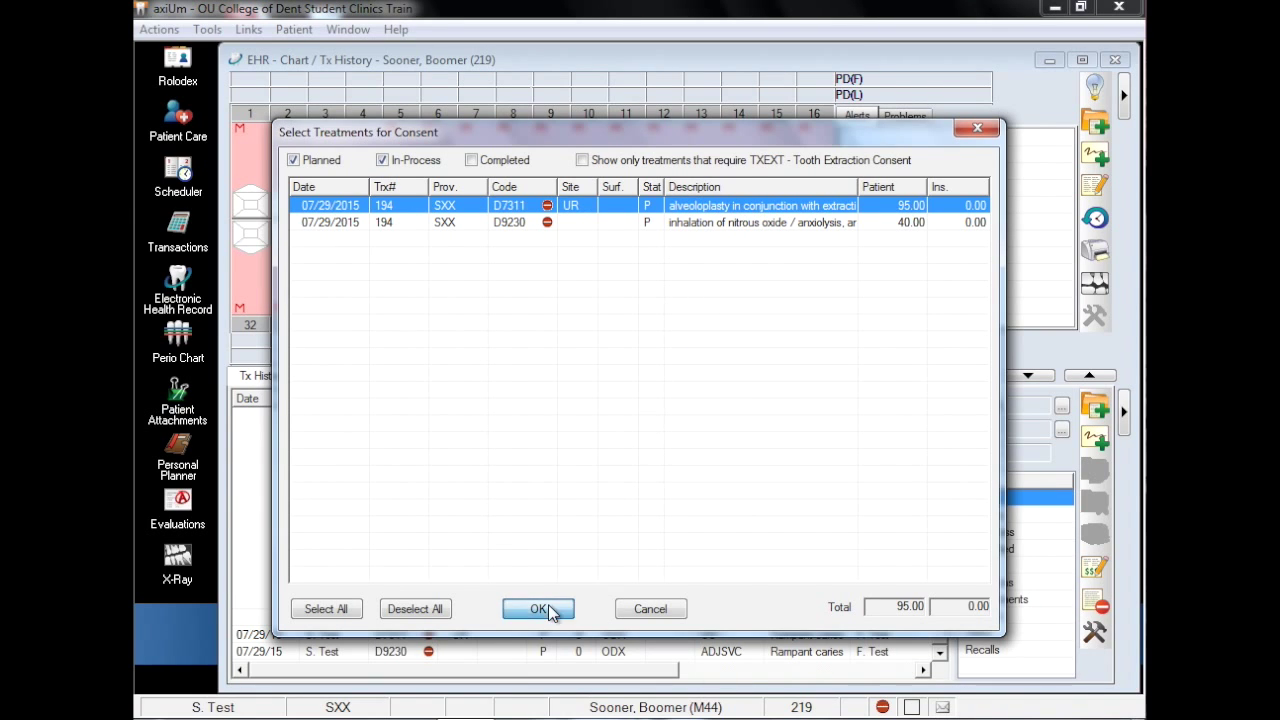
left_click(538, 608)
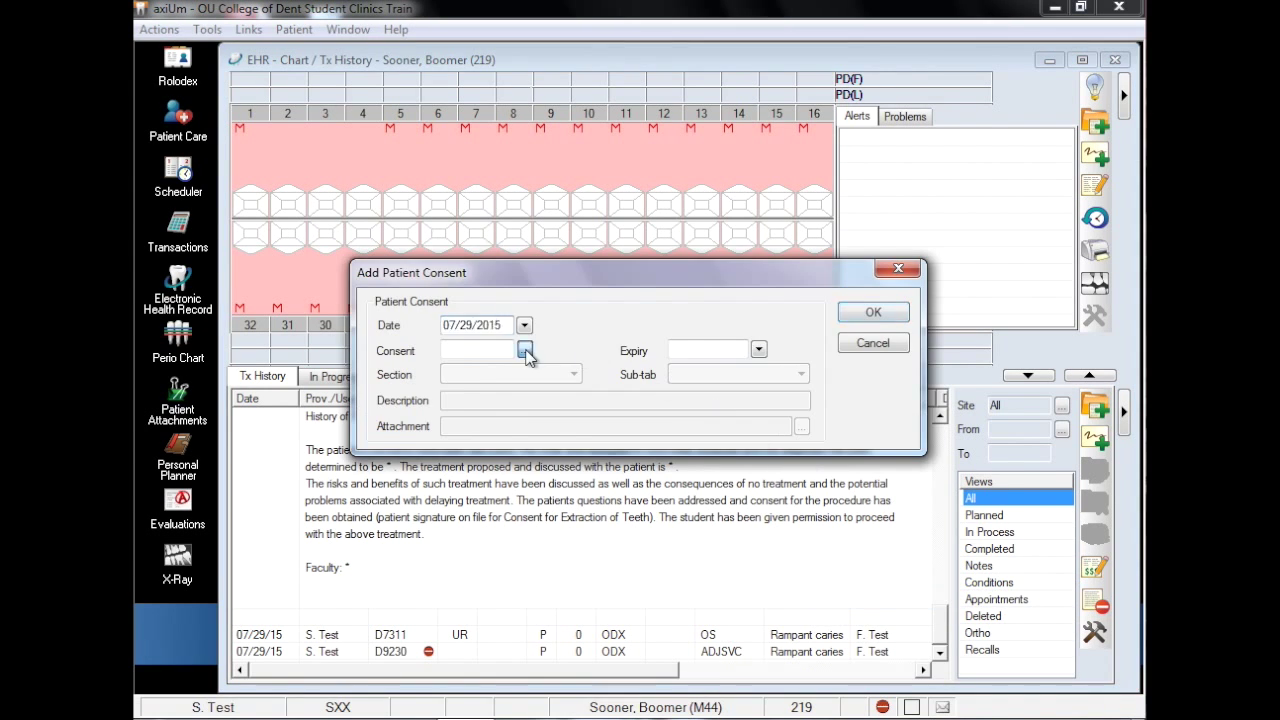
Step: Add the NITRO Nitrous Analgesia Consent linked to the D9230 nitrous oxide treatment
left_click(525, 350)
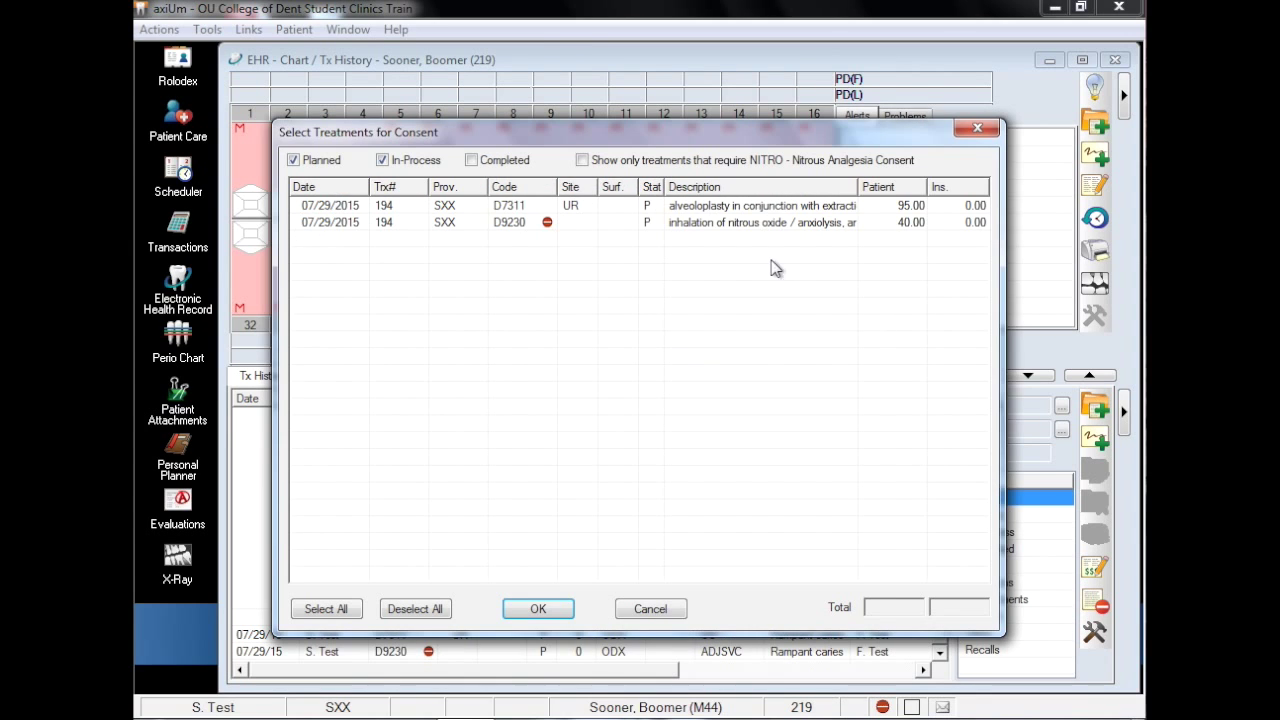
left_click(538, 608)
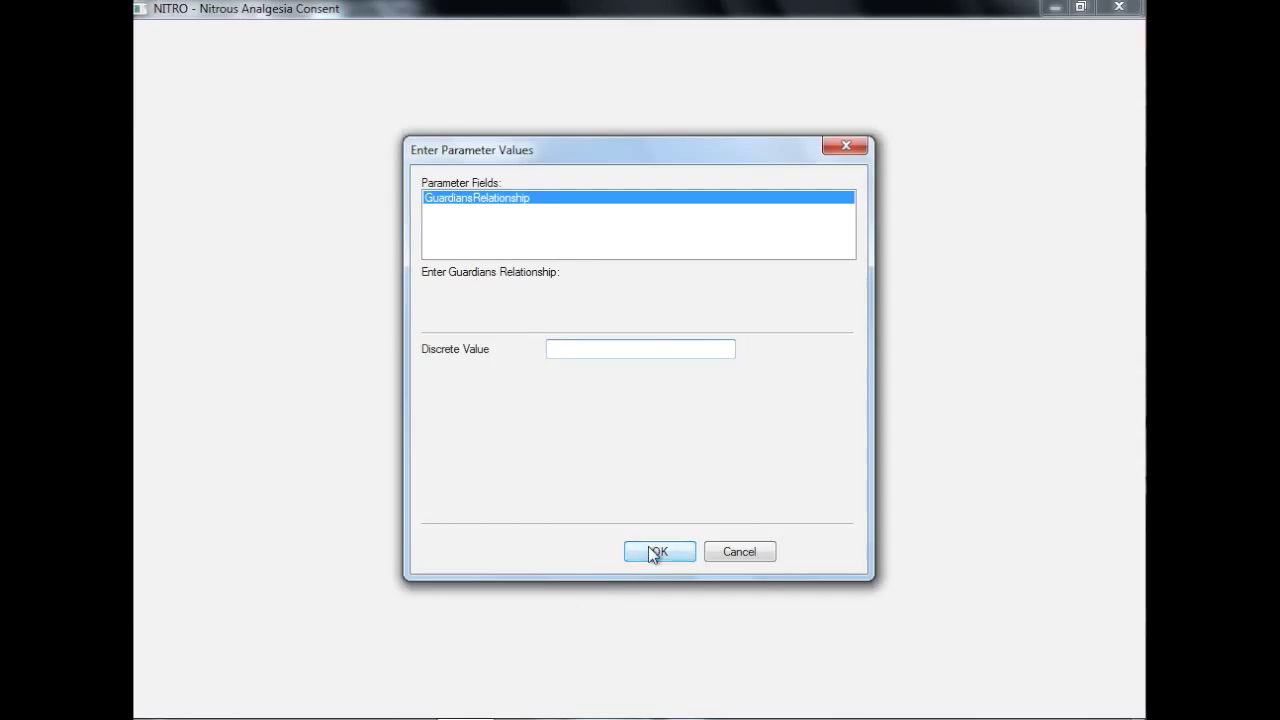
left_click(658, 552)
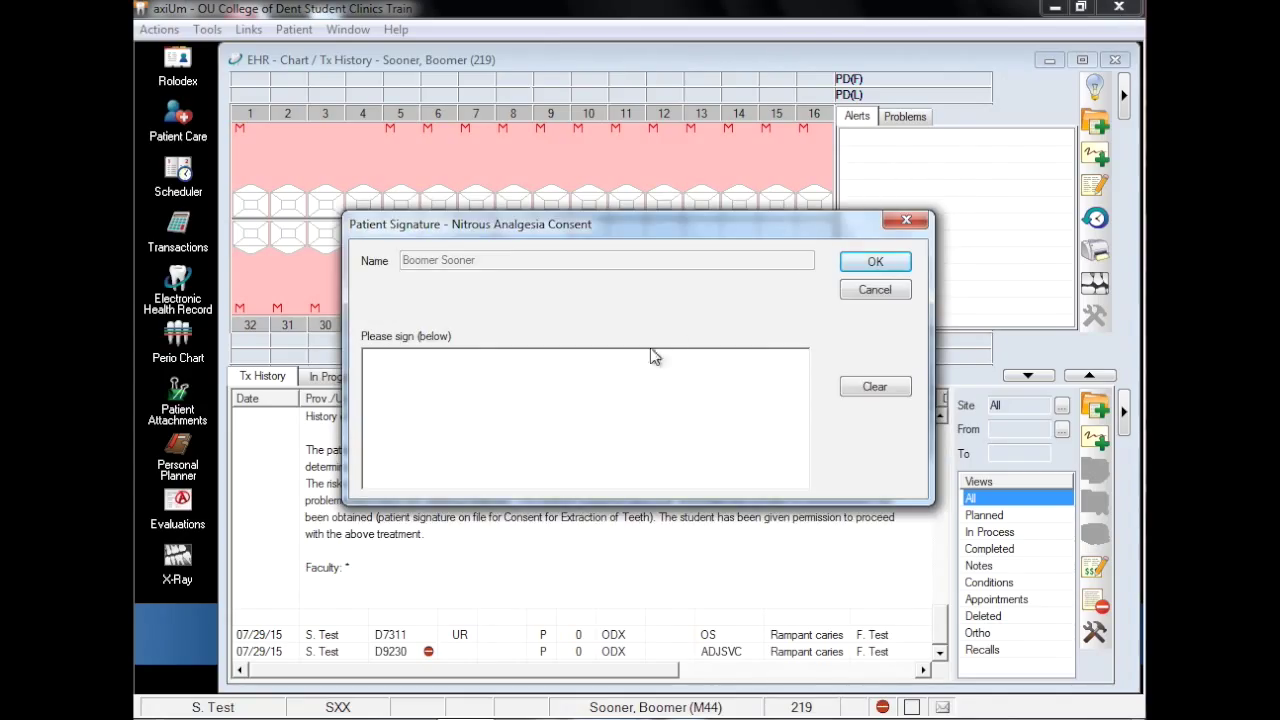
Step: Sign the consent as patient and witness and accept both signatures
left_click_drag(490, 410, 610, 440)
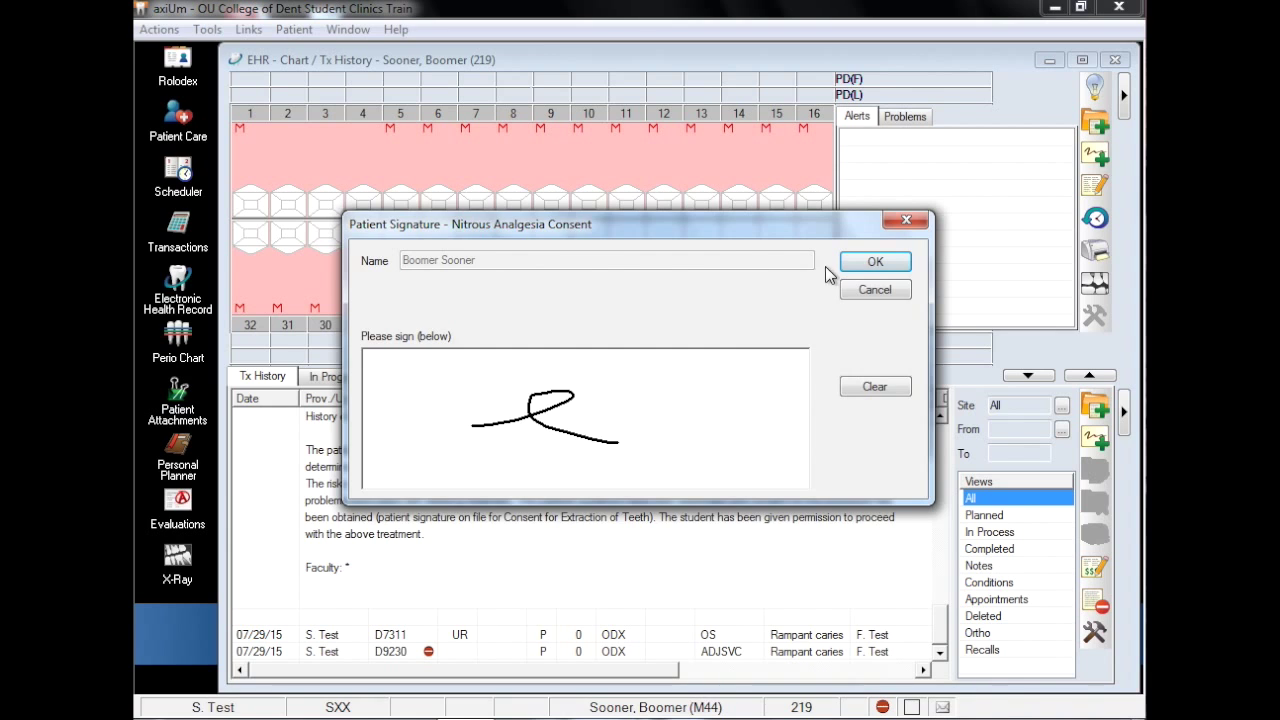
left_click(874, 261)
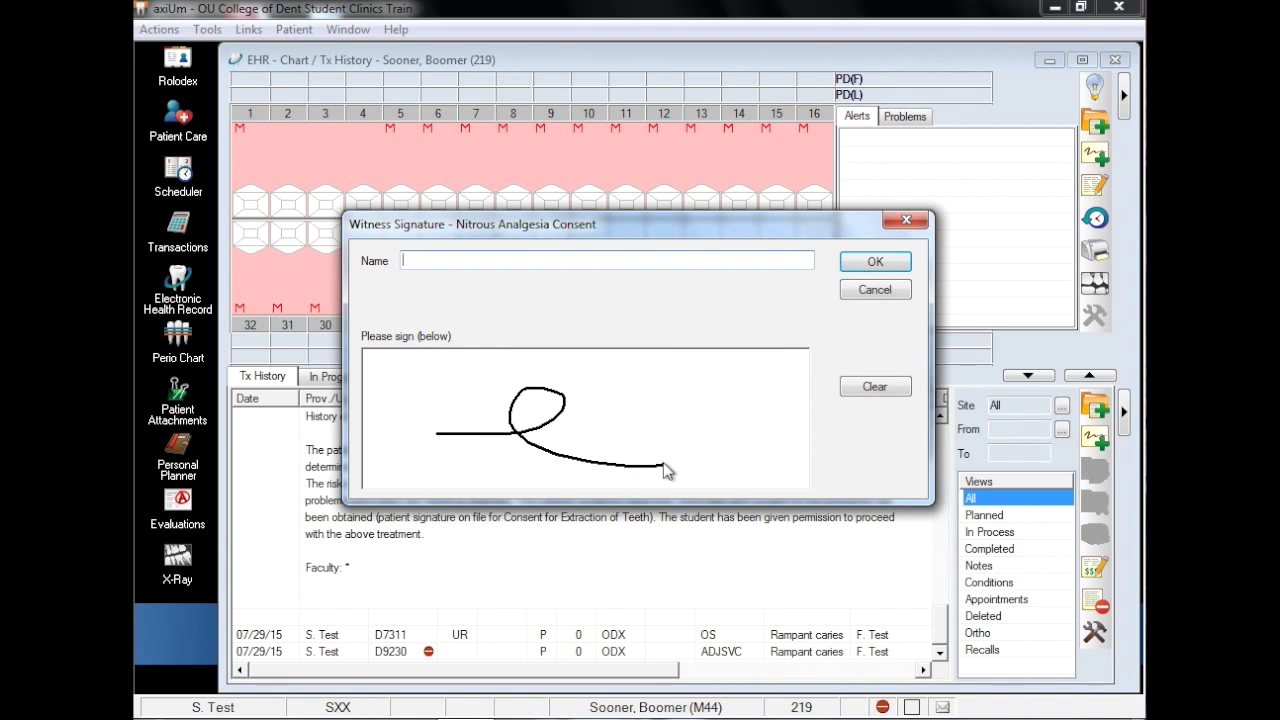
left_click(874, 261)
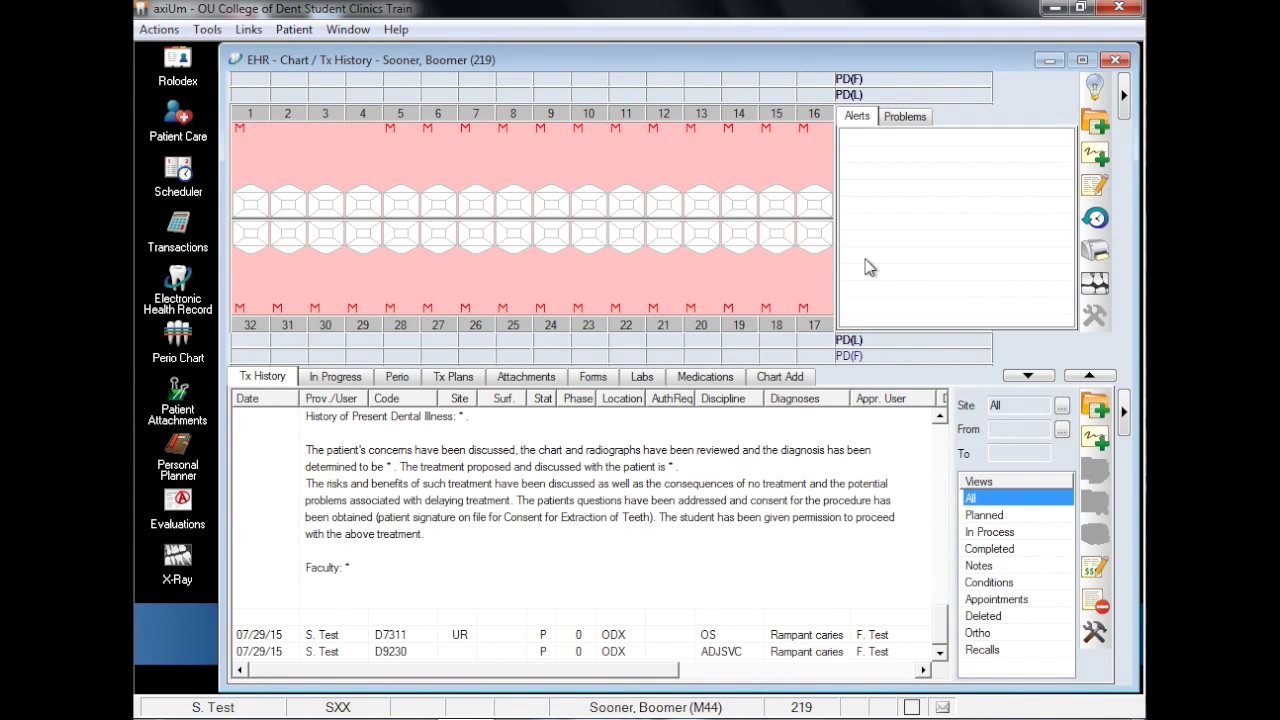
Step: Start a template note and choose the OMS03 Oral/Maxillo Tx addendum under Oral Surgery
left_click(590, 432)
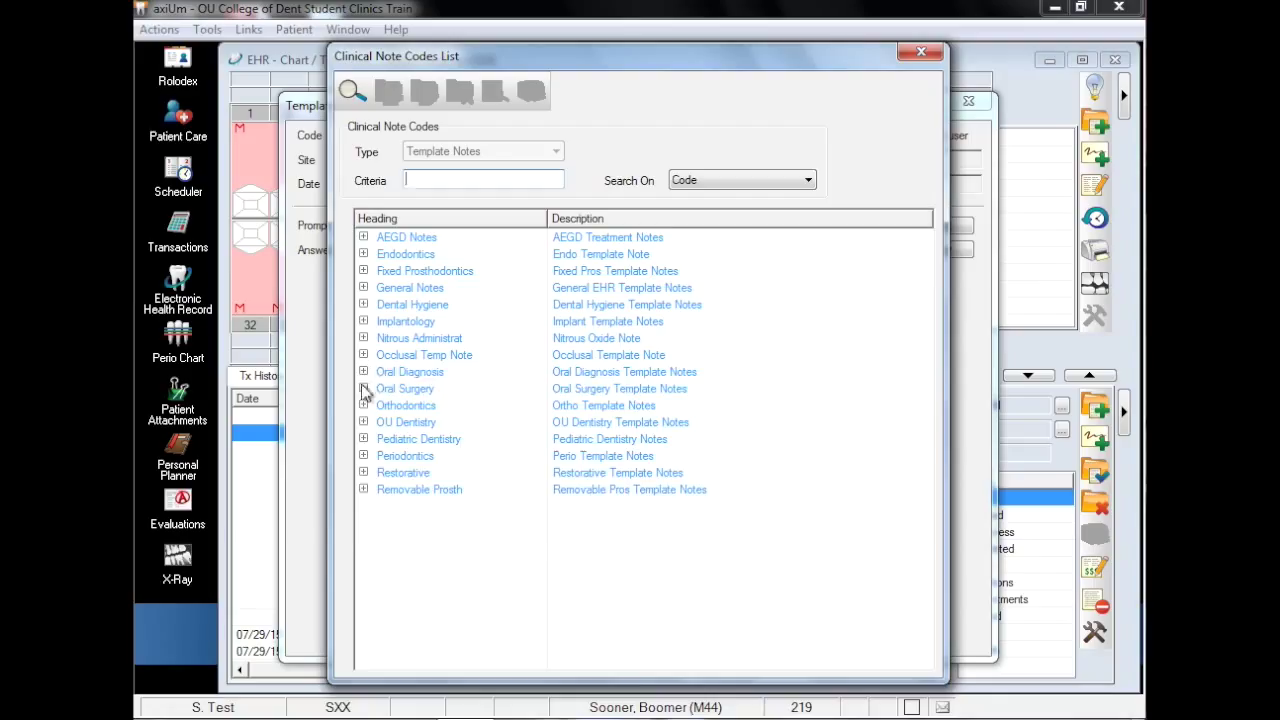
left_click(364, 388)
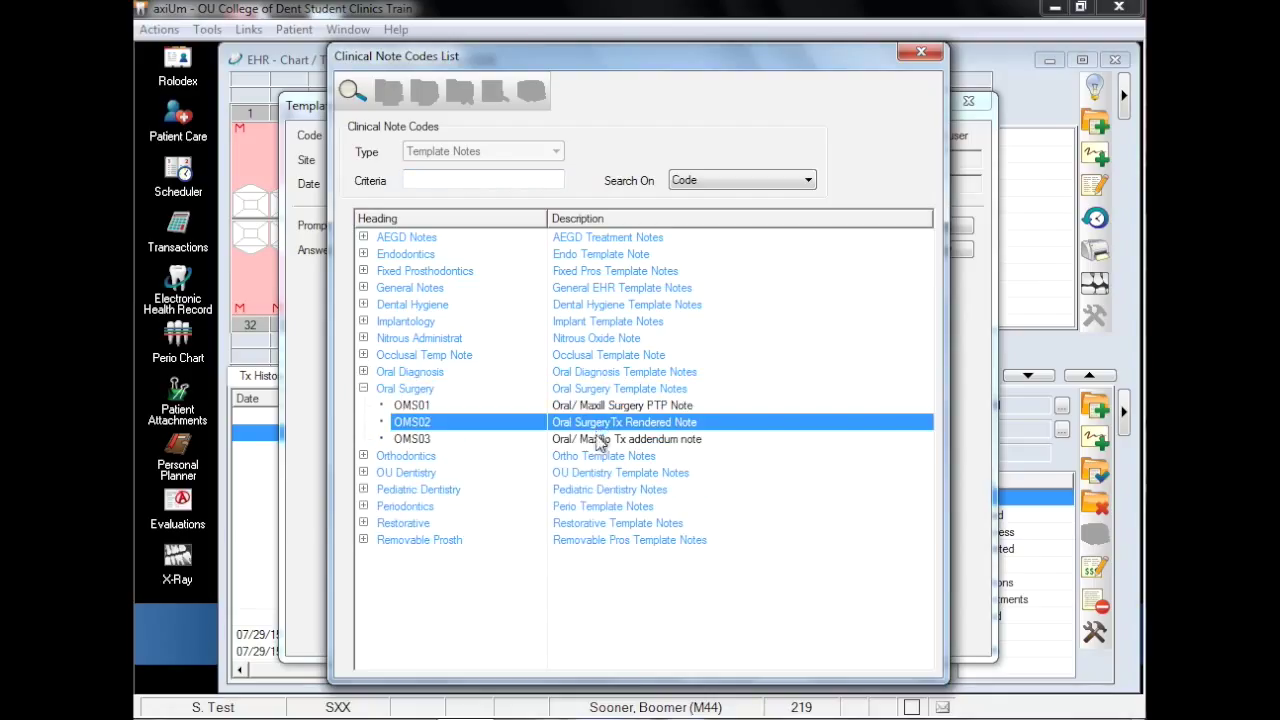
left_click(620, 439)
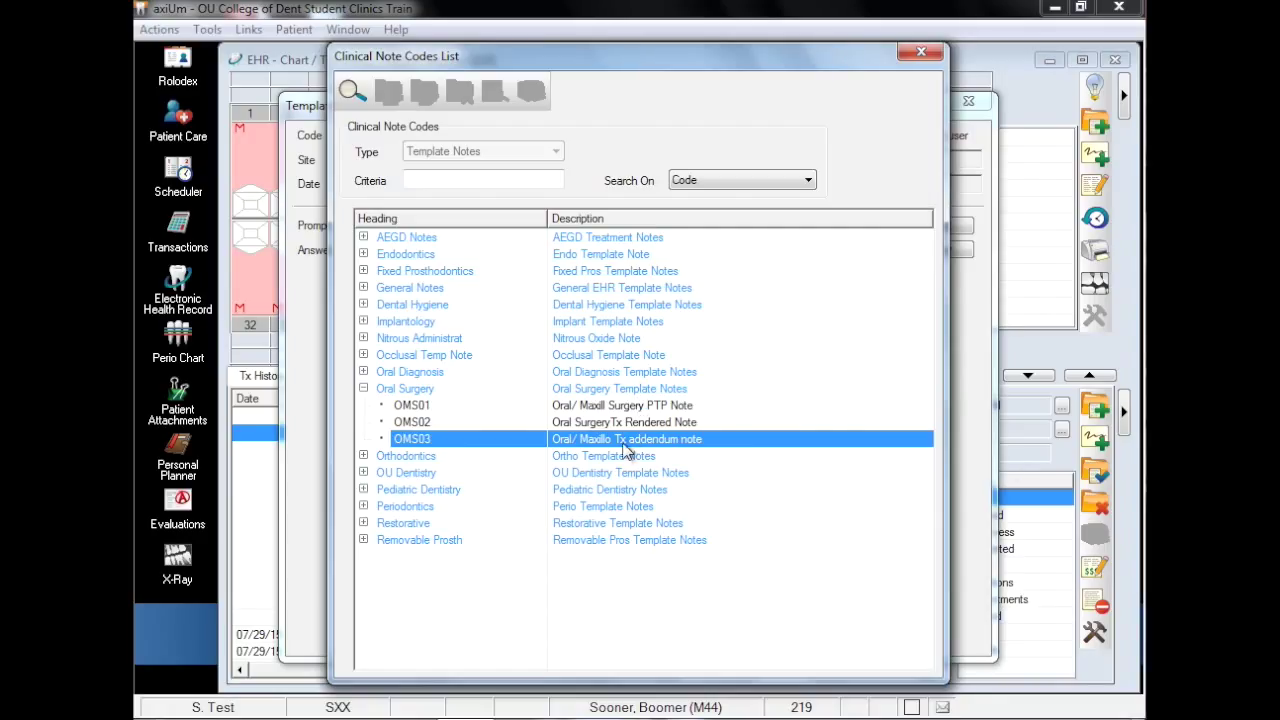
double_click(625, 439)
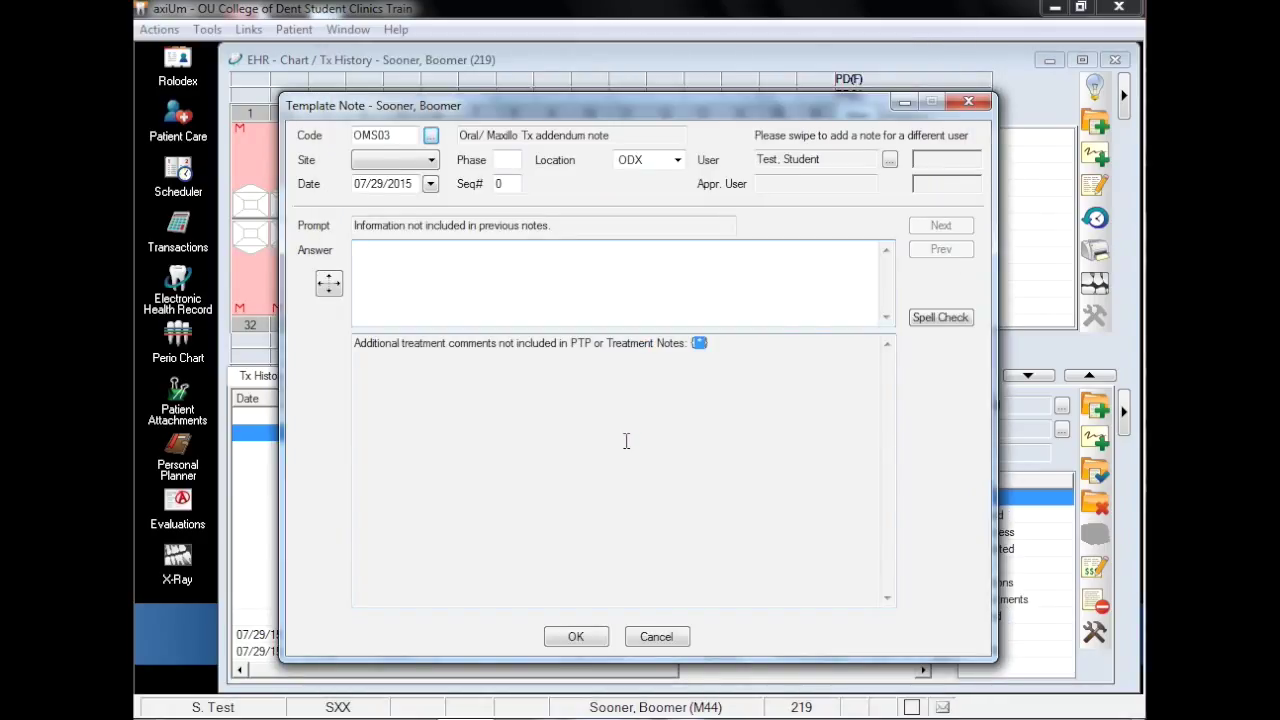
Step: Answer 'patient is healing normally', save the addendum note and close the chart
type("patient is healing normal")
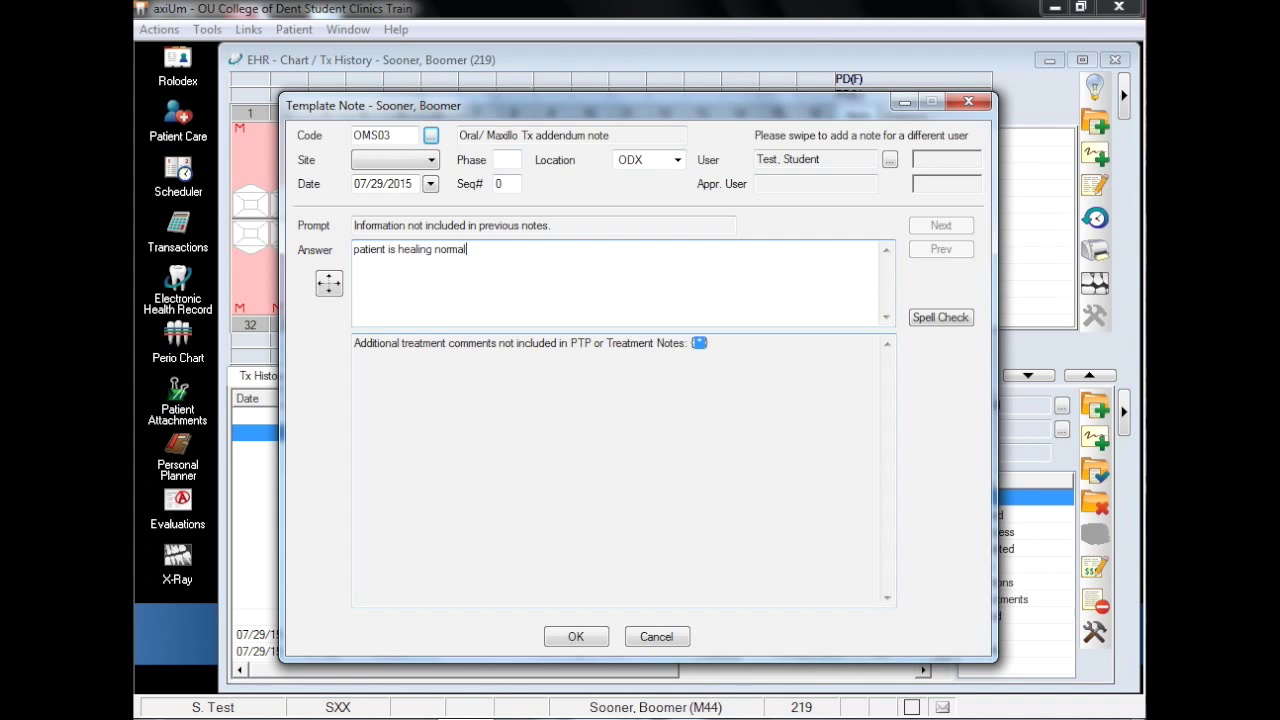
type("ly")
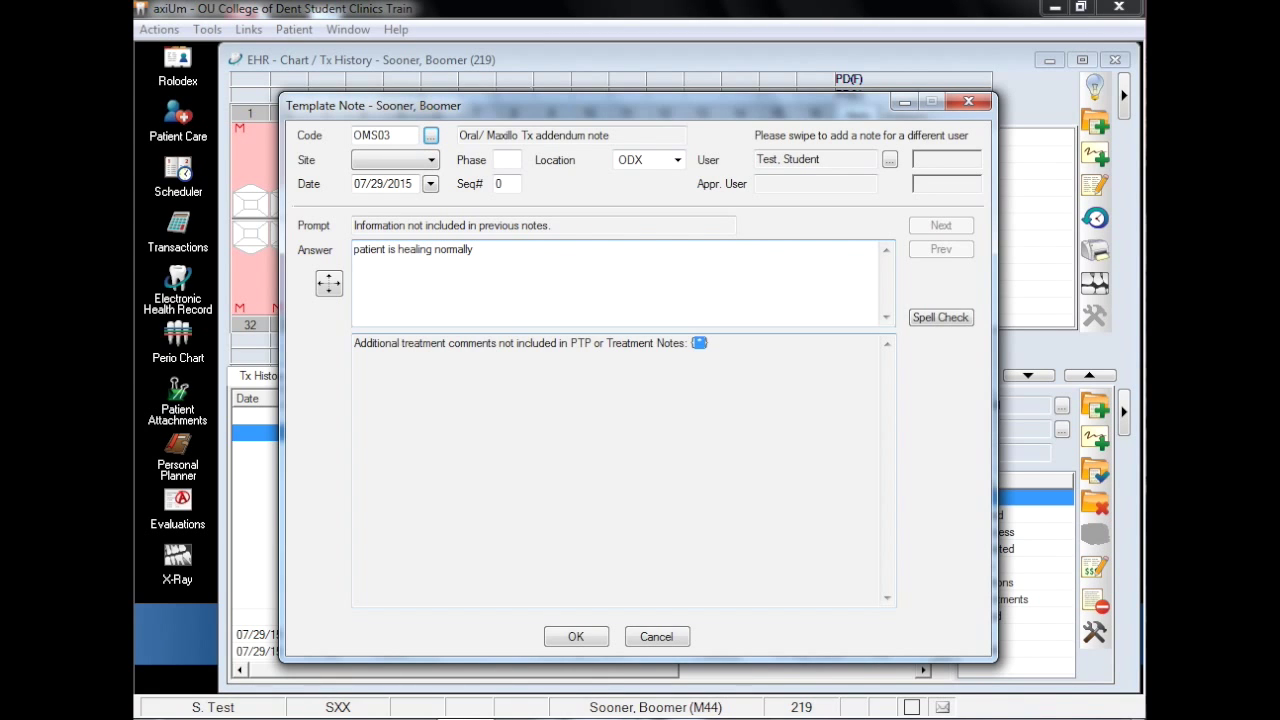
left_click(575, 636)
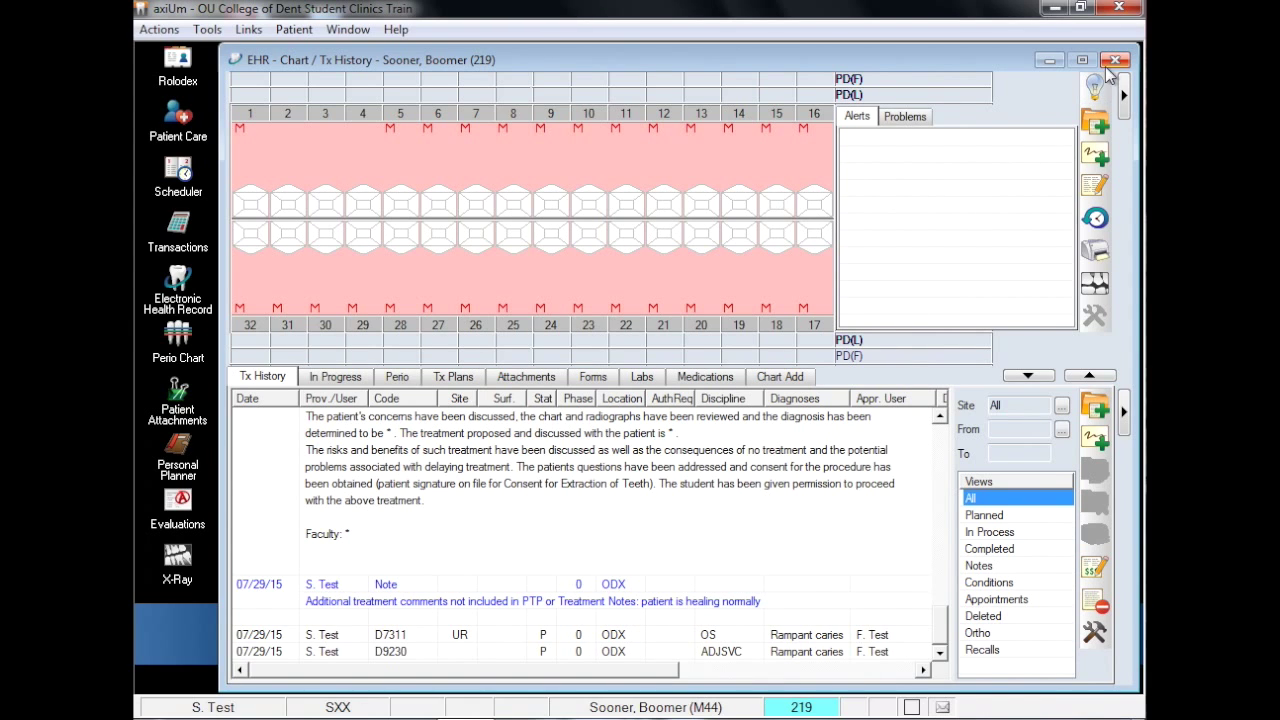
left_click(1115, 60)
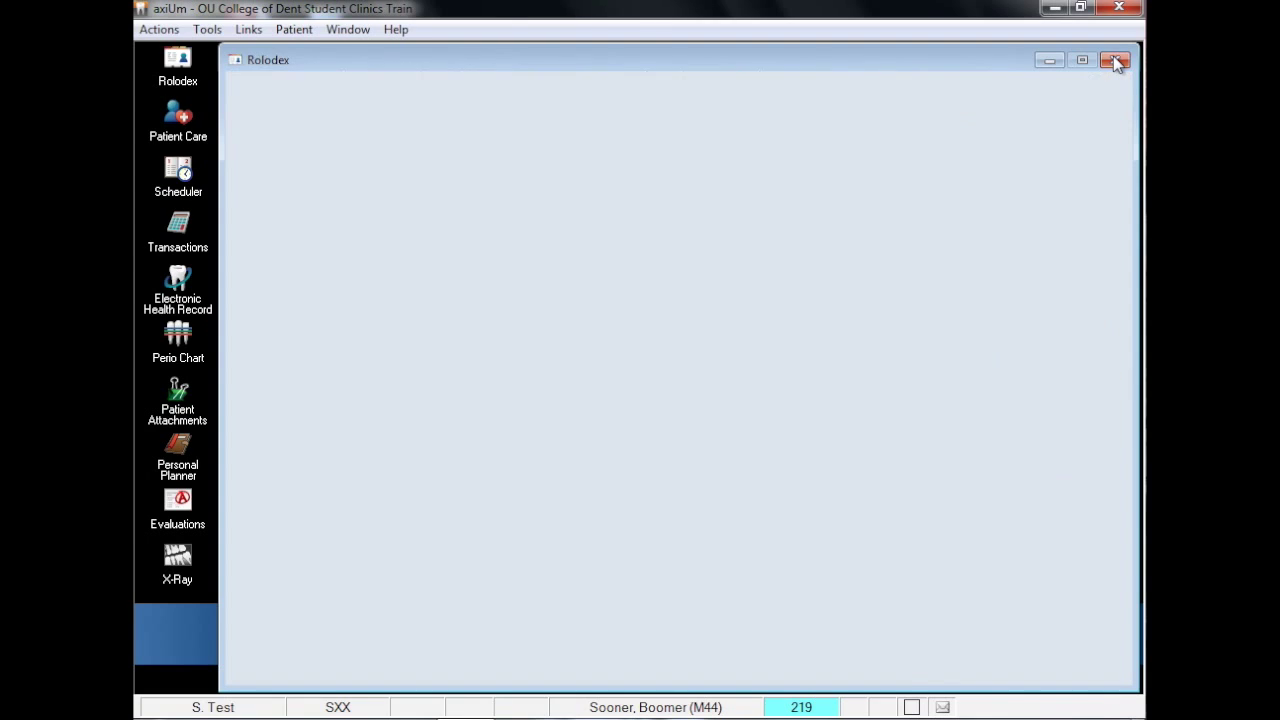